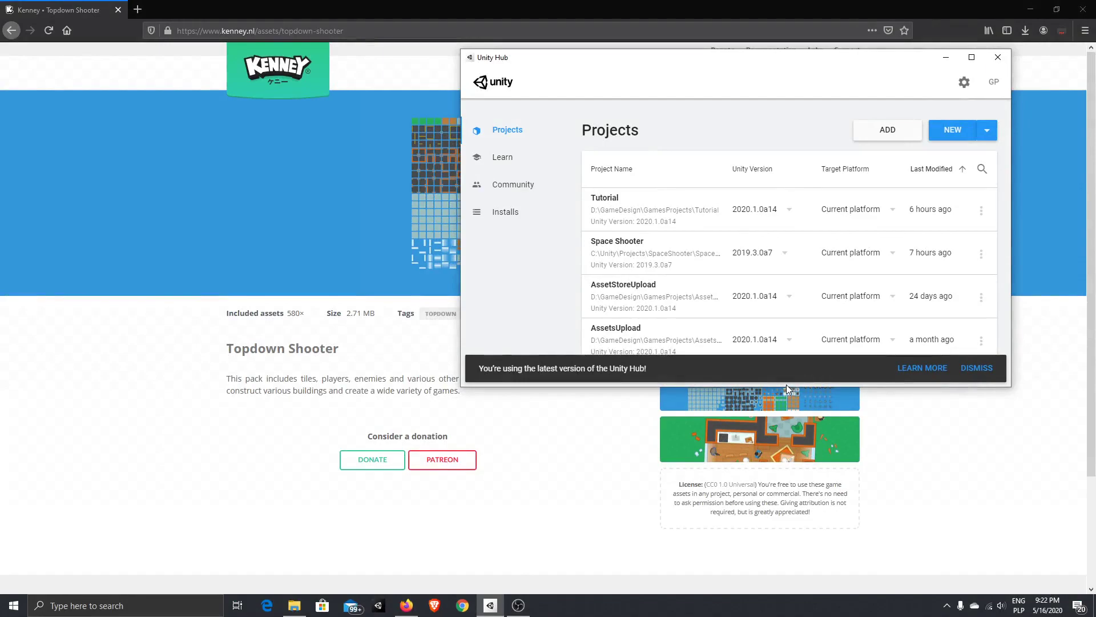
{"action": "mouse_move", "coordinate": [748, 220]}
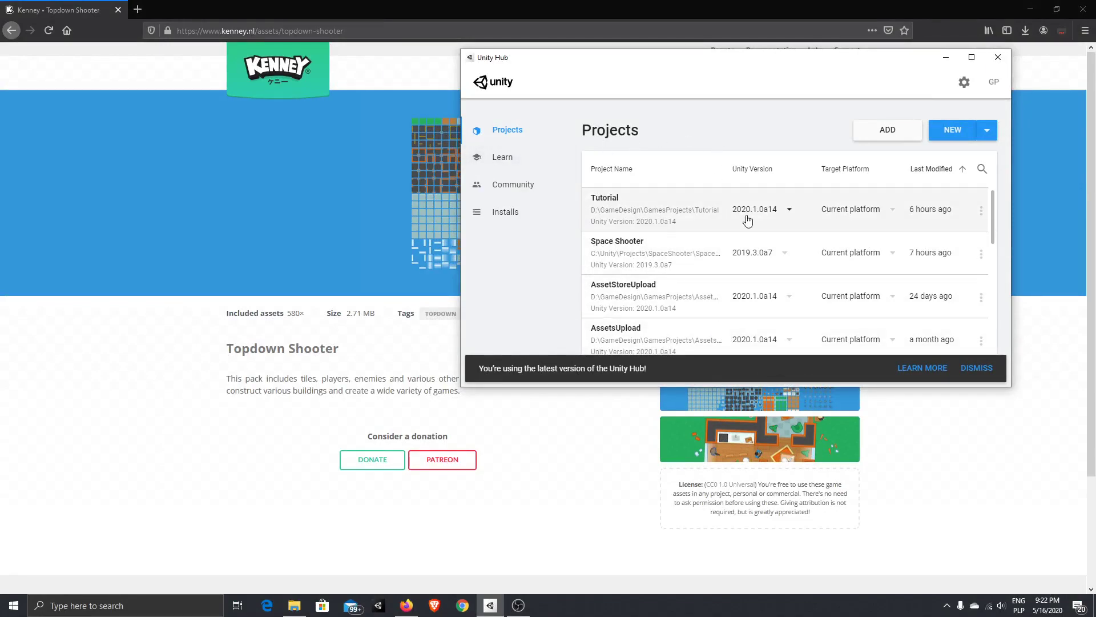
{"action": "mouse_move", "coordinate": [682, 133]}
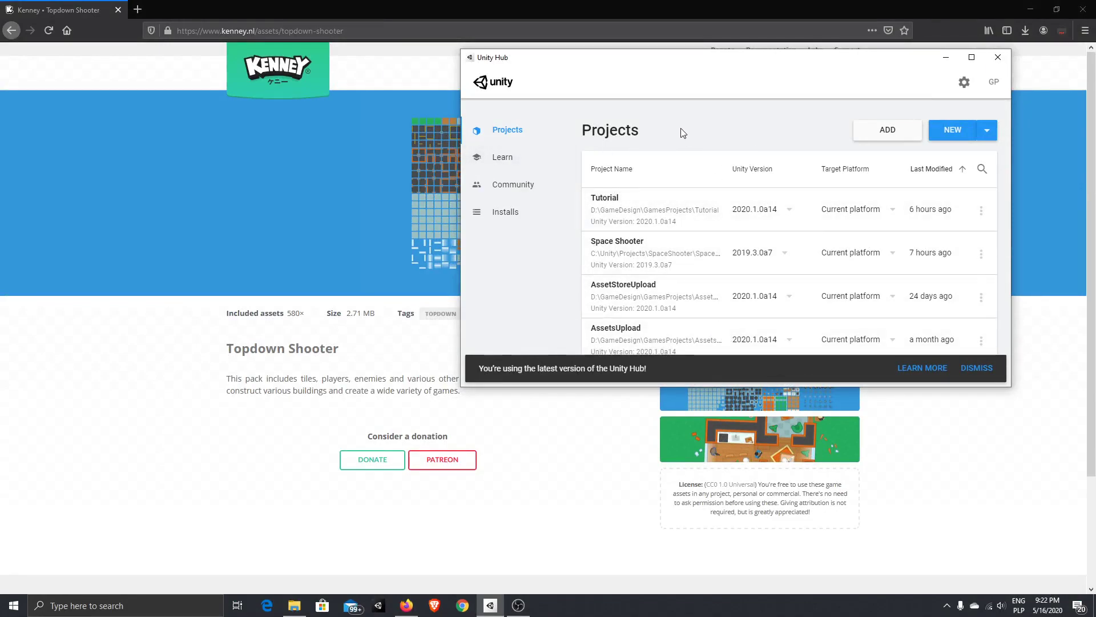
- Create a new 2D Unity project named 'TDS Tutorial' in the GamesProjects folder
{"action": "left_click_drag", "start_coordinate": [681, 57], "coordinate": [687, 64]}
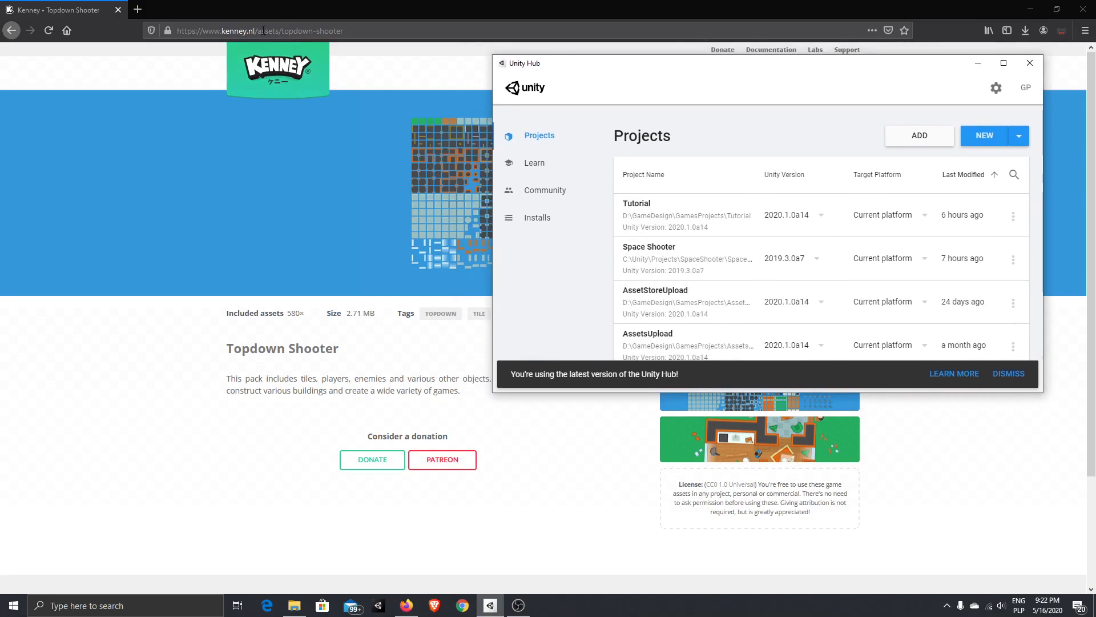
{"action": "mouse_move", "coordinate": [650, 449]}
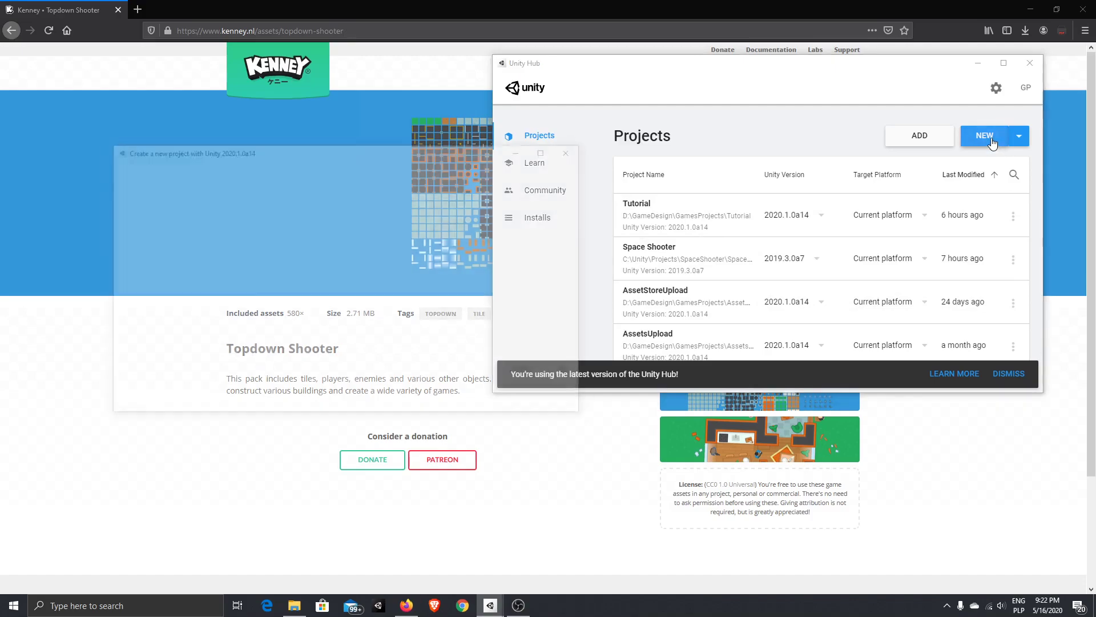
{"action": "left_click", "coordinate": [984, 136]}
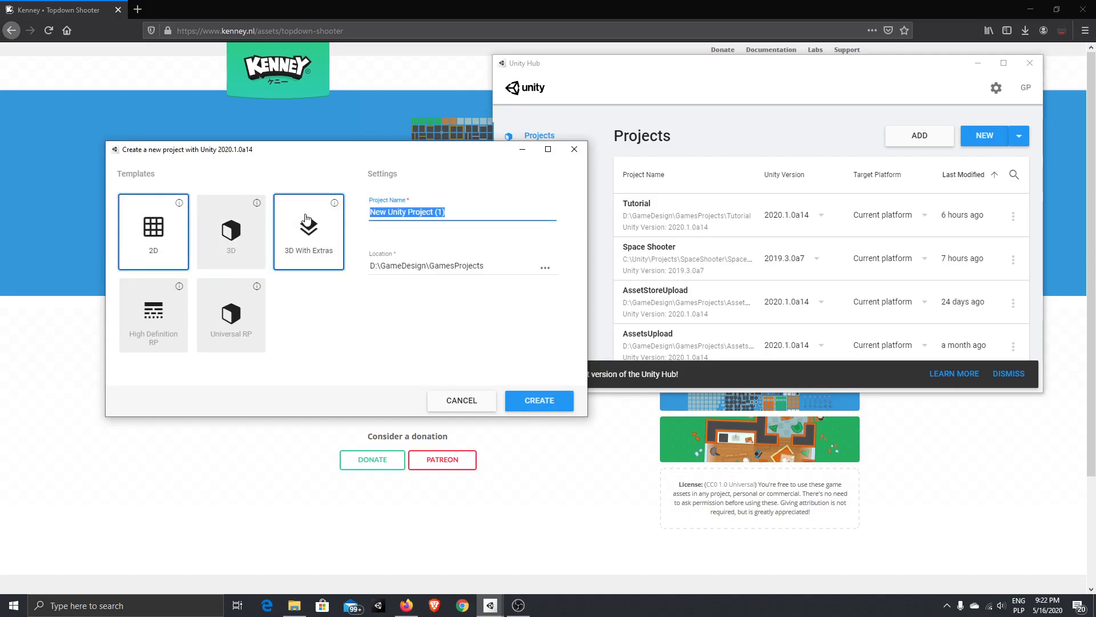
{"action": "type", "text": "TDS Tur"}
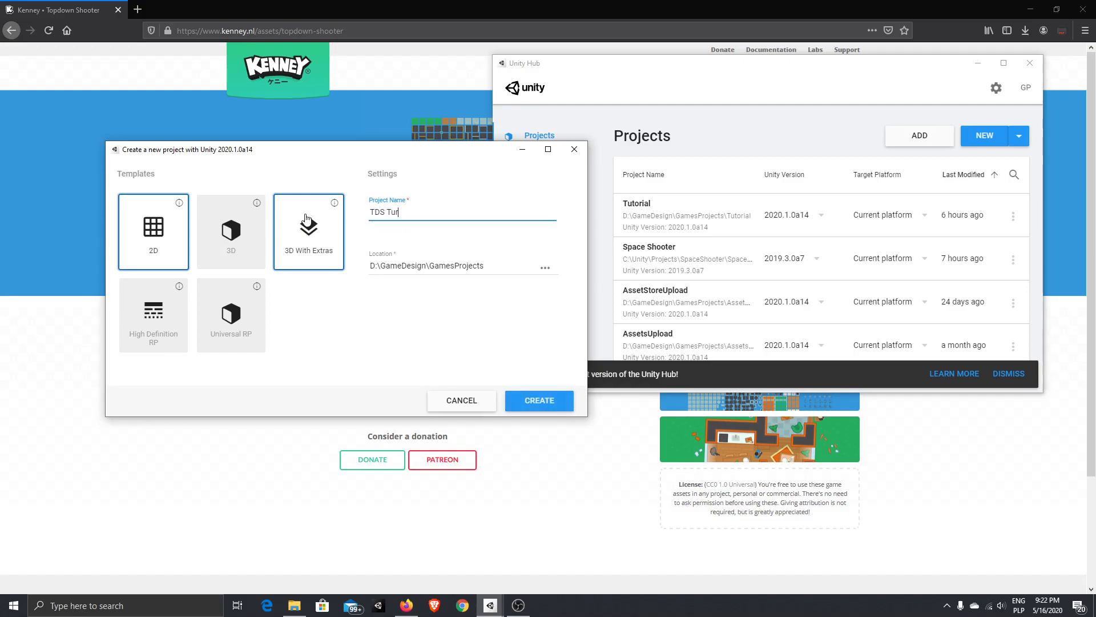
{"action": "type", "text": "orial"}
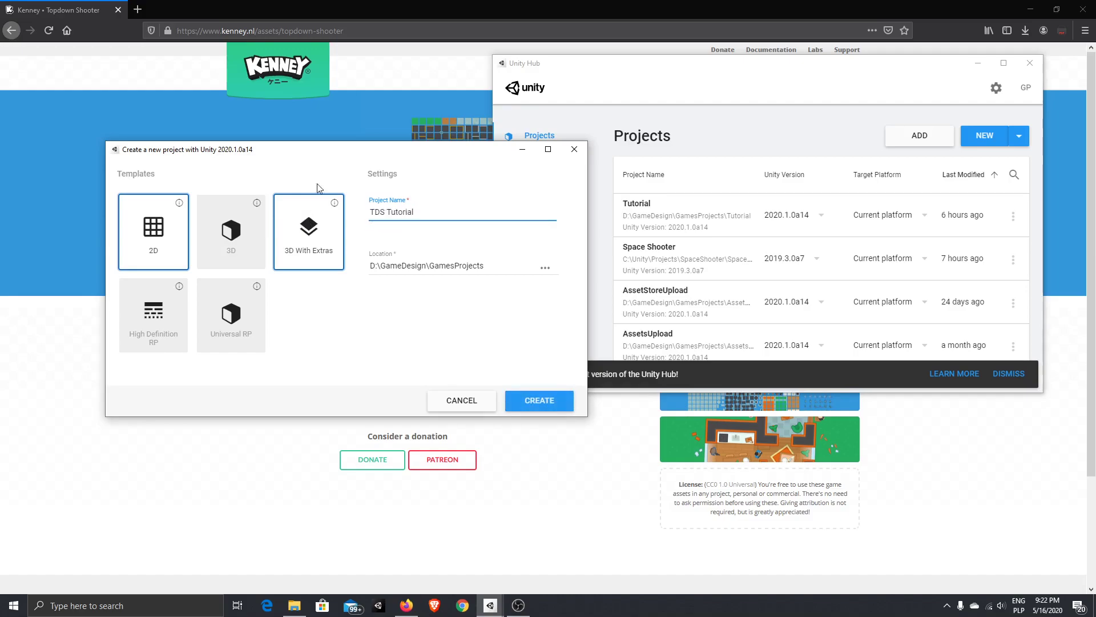
{"action": "left_click", "coordinate": [539, 401]}
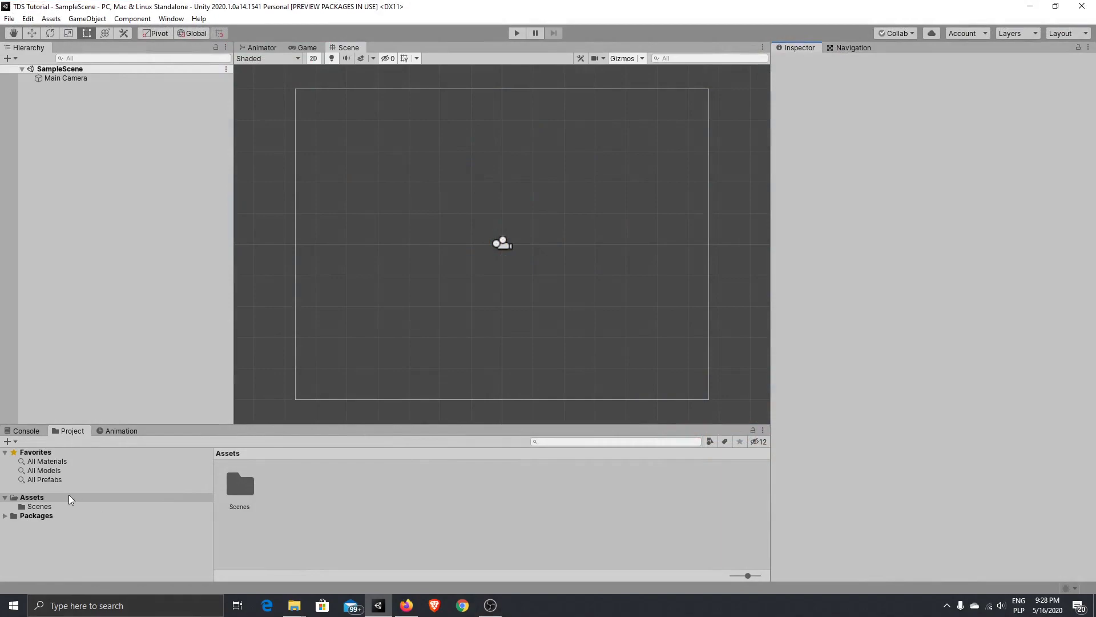
{"action": "mouse_move", "coordinate": [83, 503]}
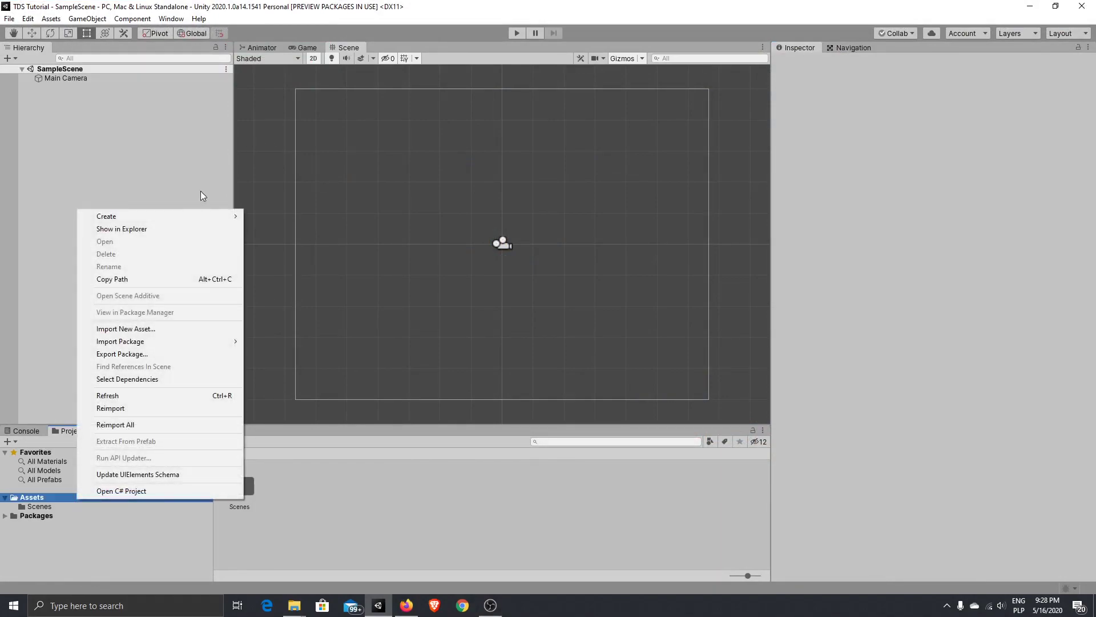
- Create three folders under Assets named _Sctipts, Graphic and Prefabs
{"action": "left_click", "coordinate": [106, 215]}
{"action": "type", "text": "_S"}
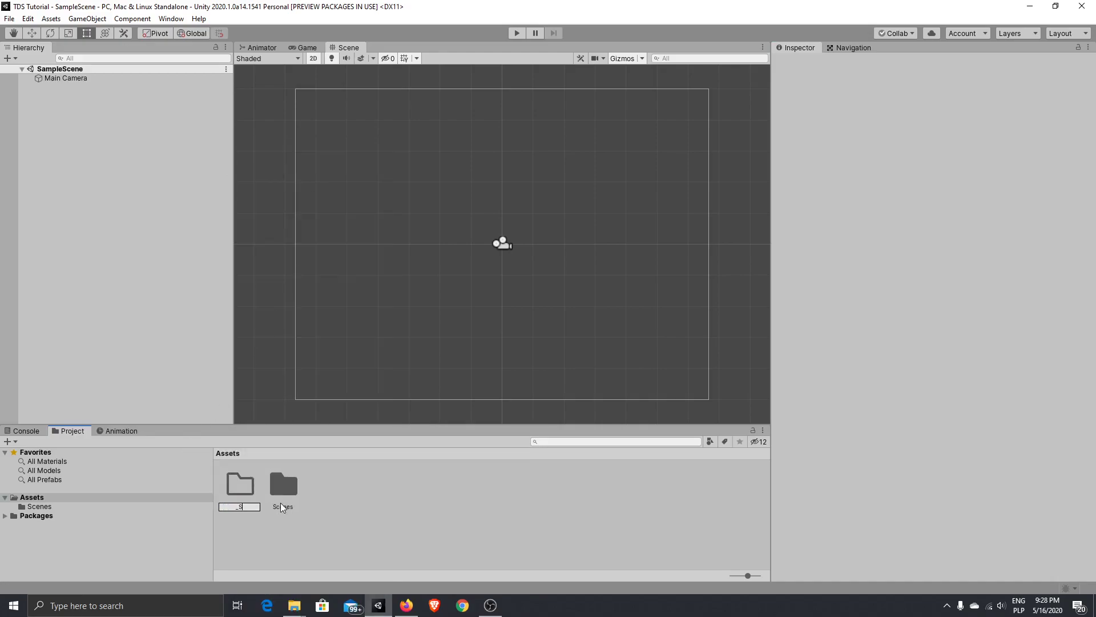
{"action": "type", "text": "ctipts"}
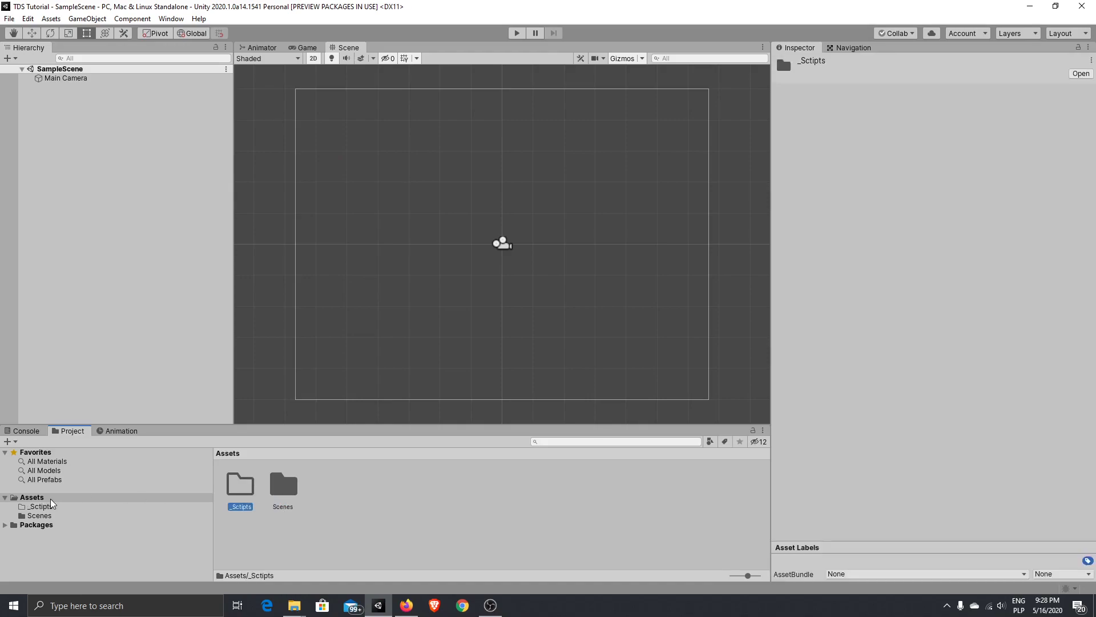
{"action": "right_click", "coordinate": [49, 503]}
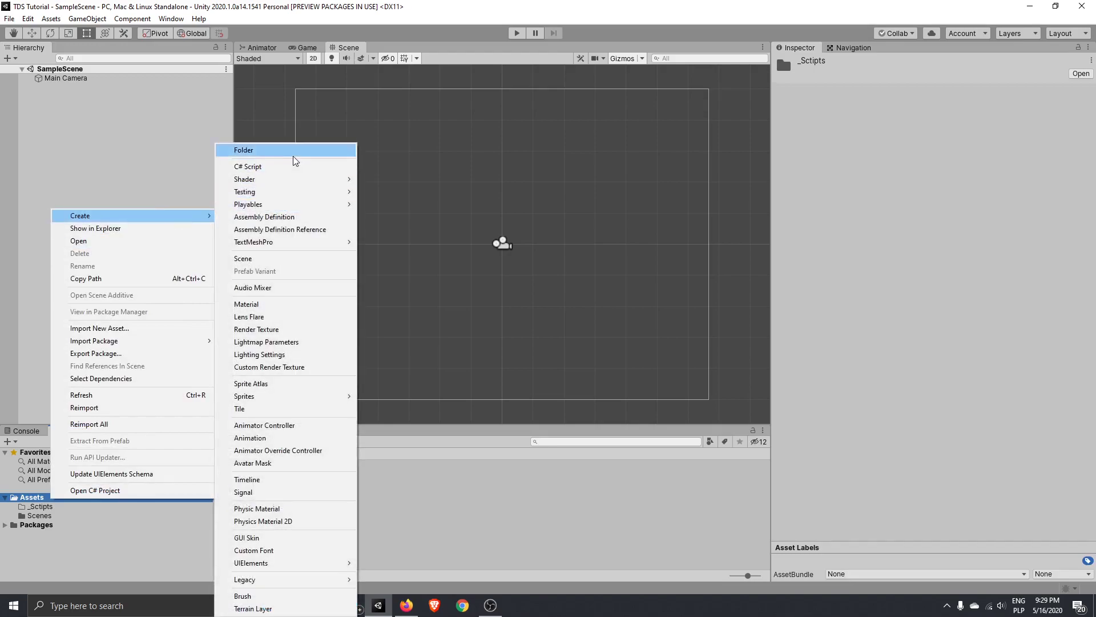
{"action": "left_click", "coordinate": [243, 150]}
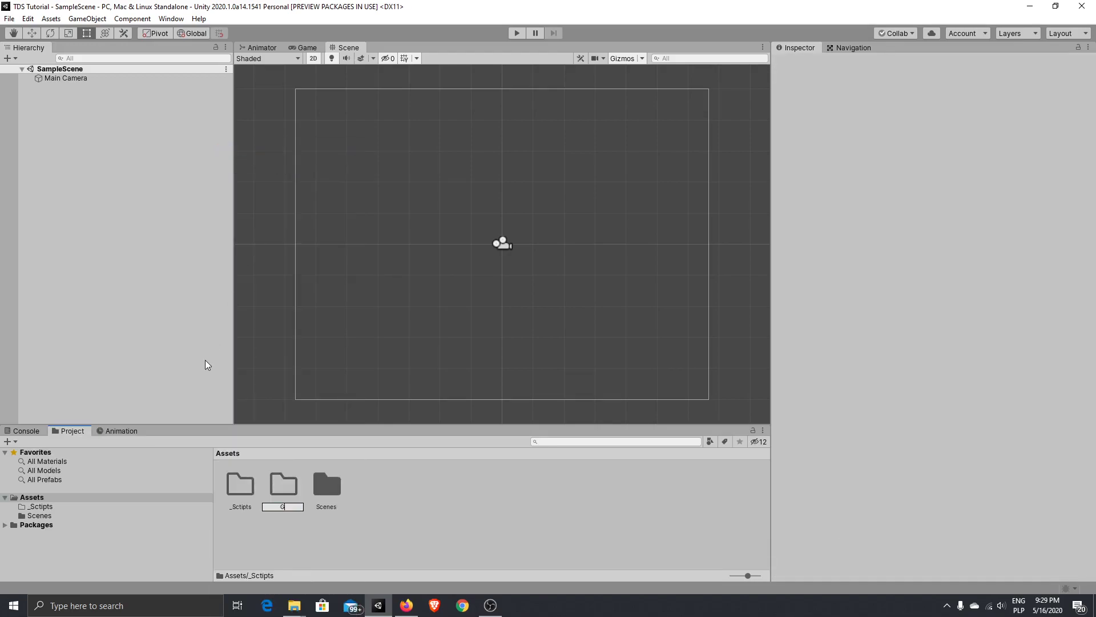
{"action": "type", "text": "Graphic"}
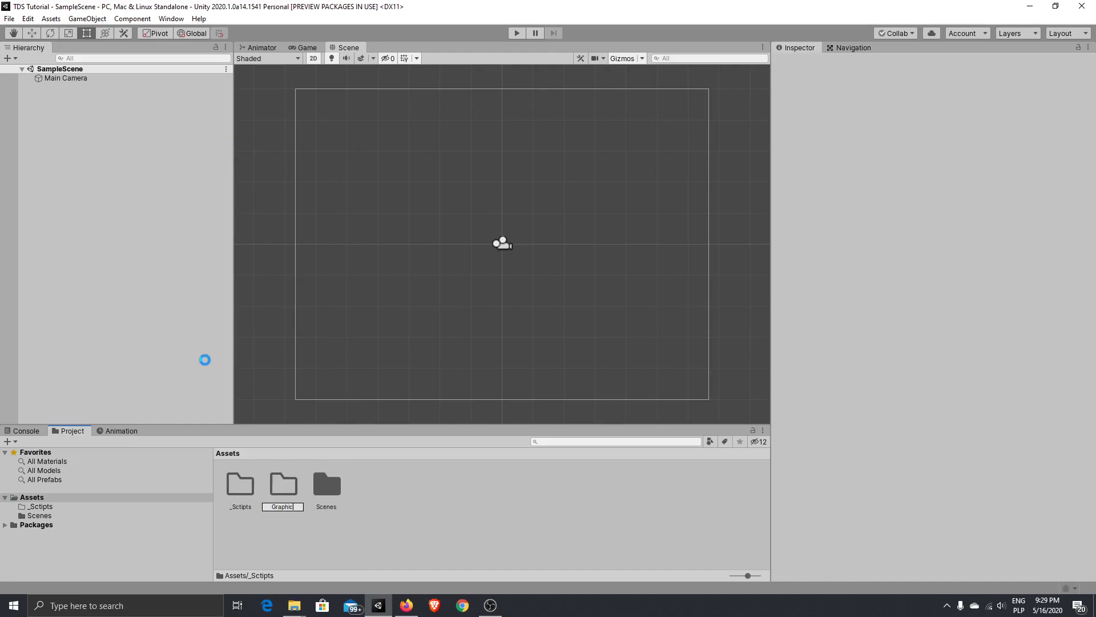
{"action": "right_click", "coordinate": [282, 485]}
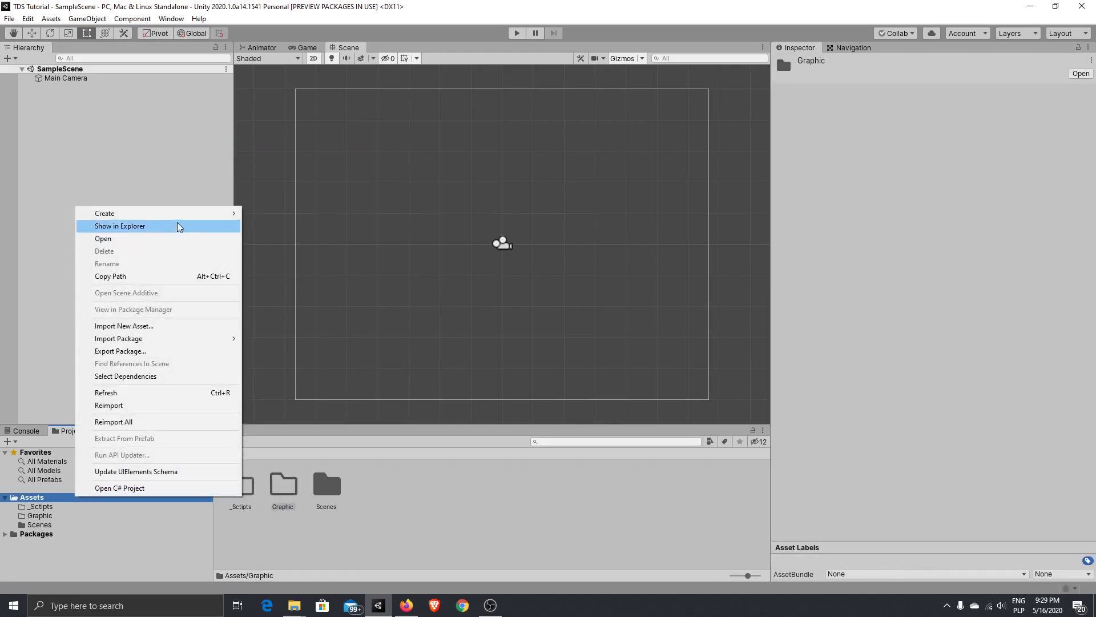
{"action": "left_click", "coordinate": [104, 213]}
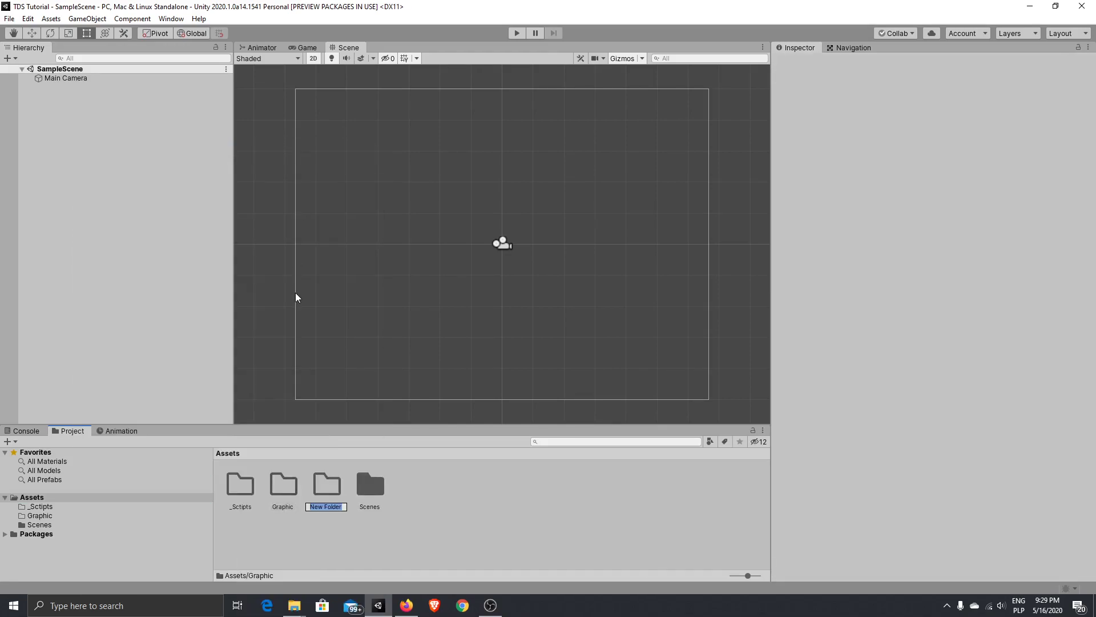
{"action": "type", "text": "Prefabs"}
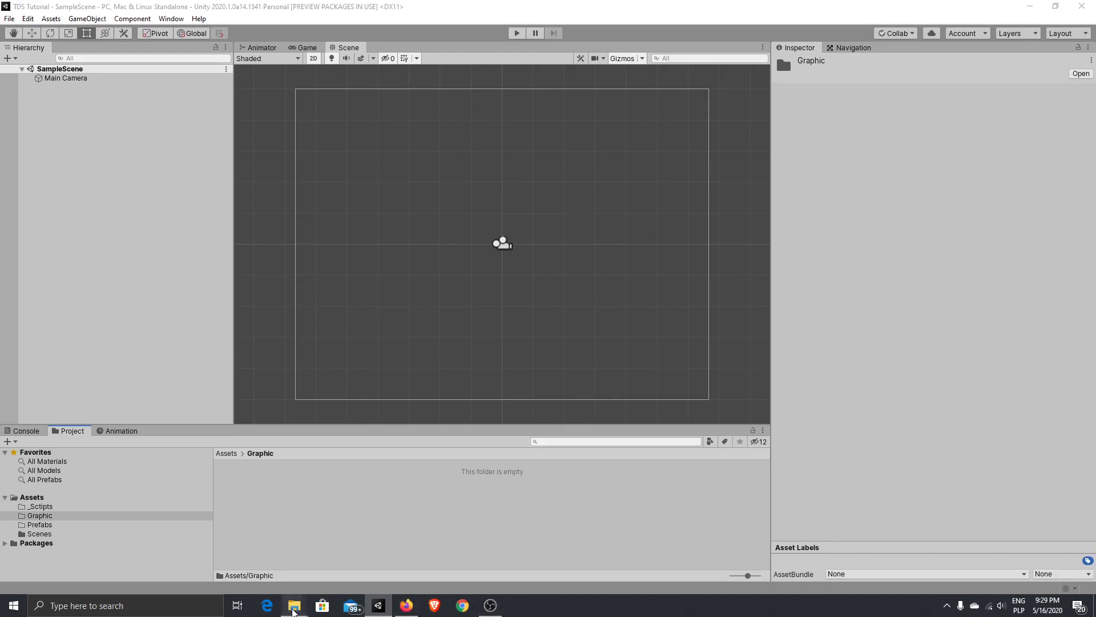
- Open File Explorer from the taskbar to reach the topdown-shooter(1) asset folder
{"action": "left_click", "coordinate": [293, 605]}
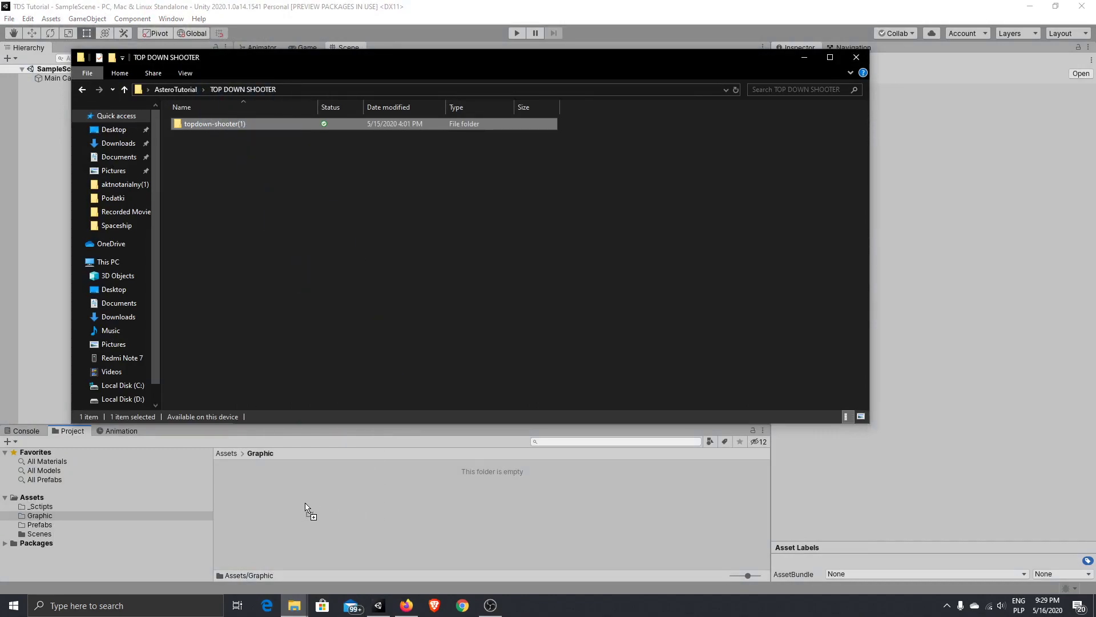
{"action": "mouse_move", "coordinate": [337, 257]}
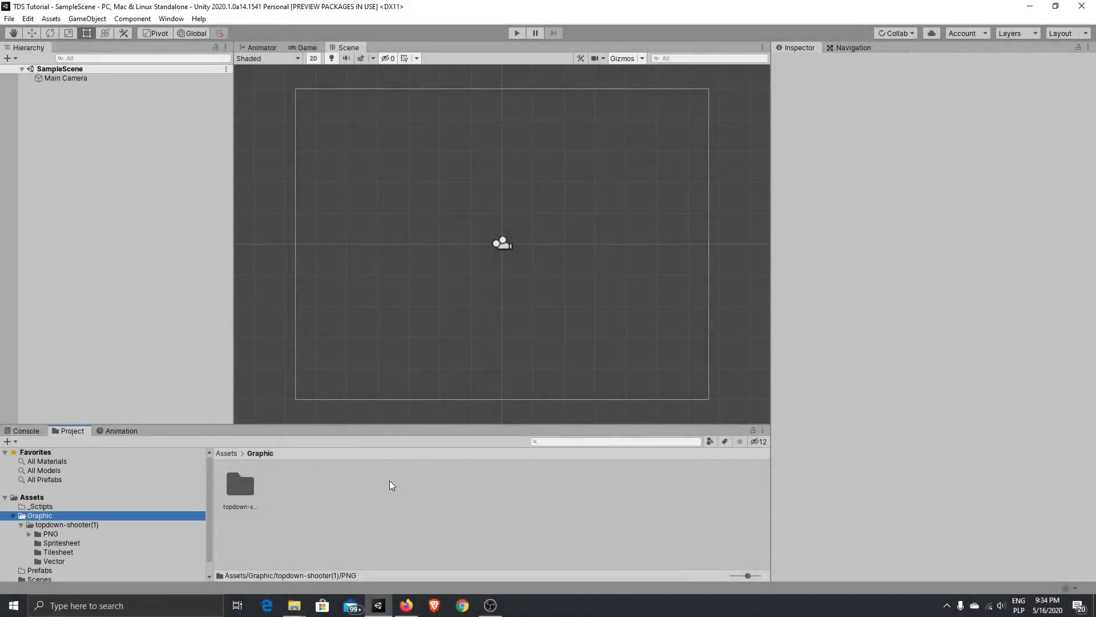
- In topdown-shooter(1)/PNG/Tiles, apply 64 pixels per unit to all 524 tile textures
{"action": "double_click", "coordinate": [239, 485]}
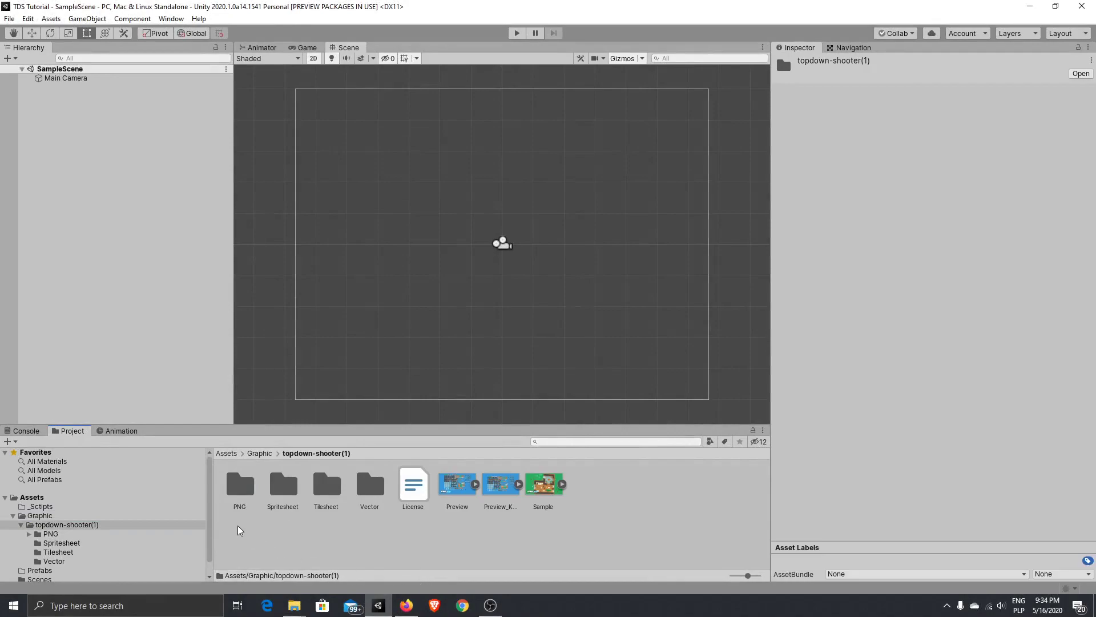
{"action": "double_click", "coordinate": [240, 484]}
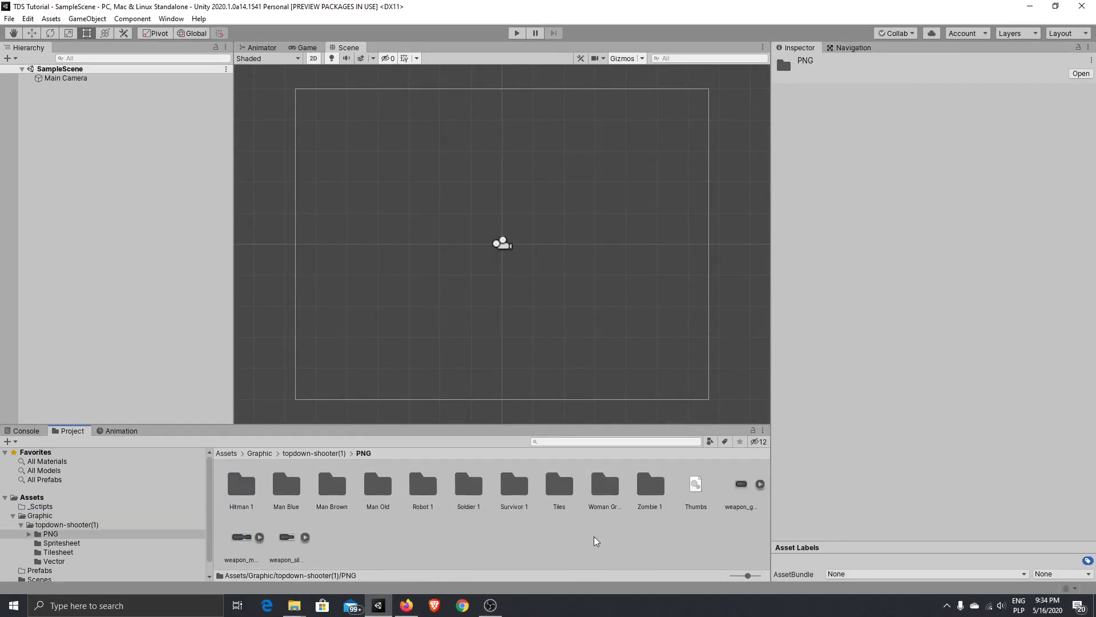
{"action": "double_click", "coordinate": [559, 486]}
{"action": "type", "text": "6"}
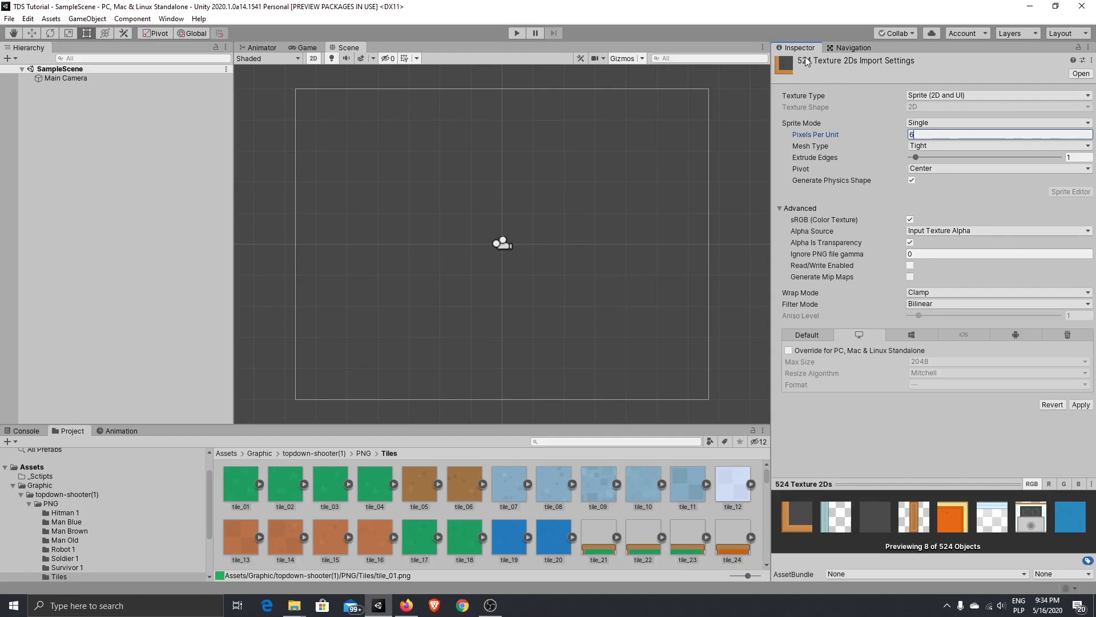
{"action": "type", "text": "4"}
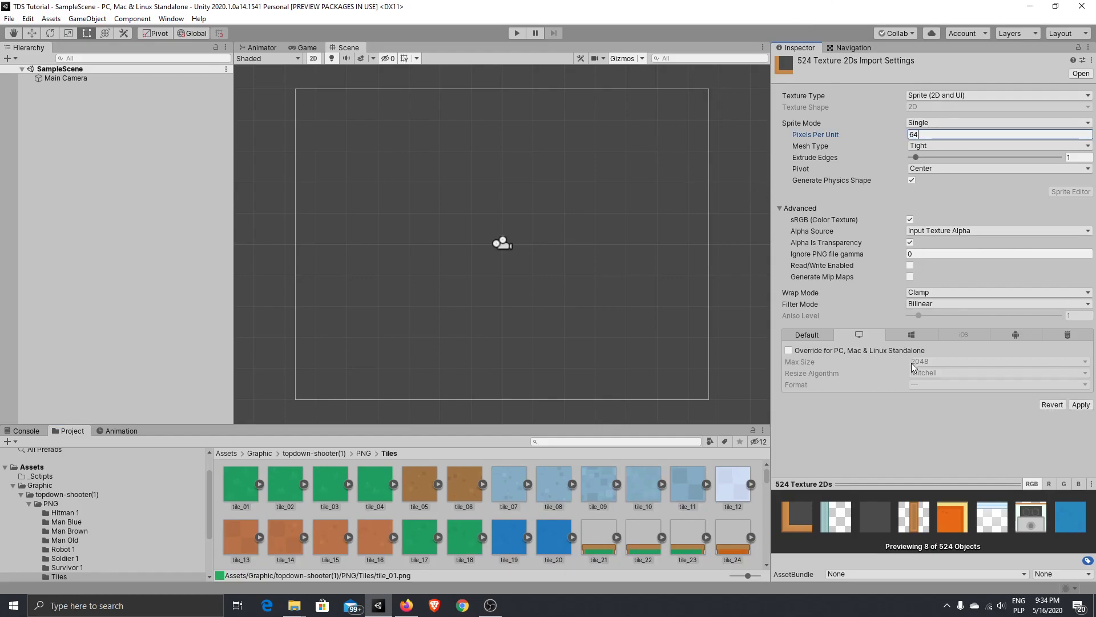
{"action": "mouse_move", "coordinate": [510, 275]}
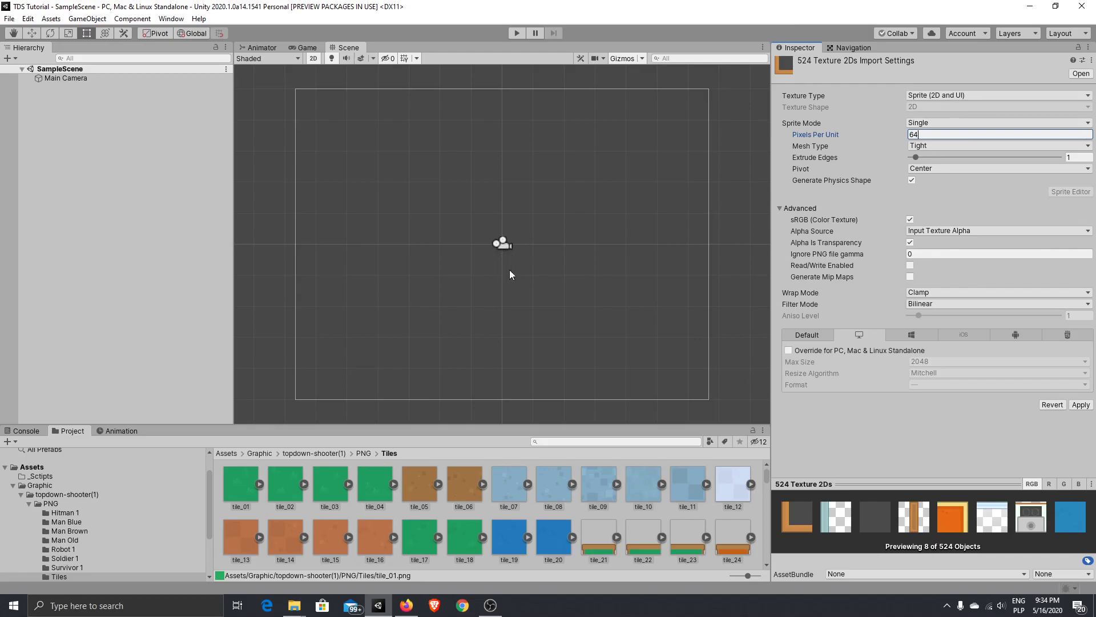
{"action": "mouse_move", "coordinate": [815, 277]}
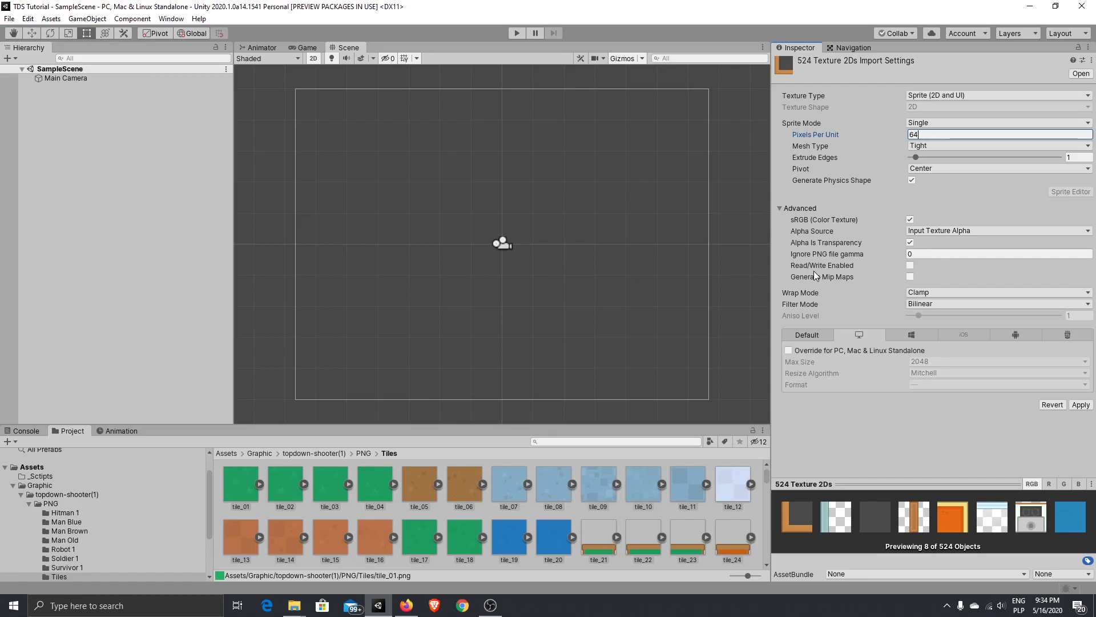
{"action": "mouse_move", "coordinate": [831, 170]}
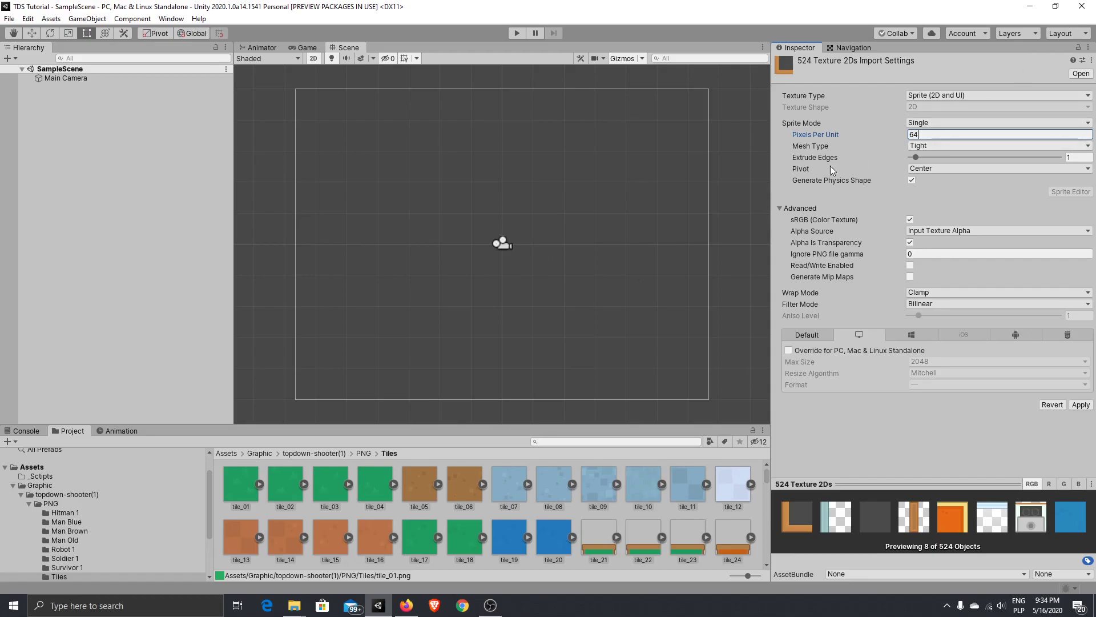
{"action": "mouse_move", "coordinate": [535, 228]}
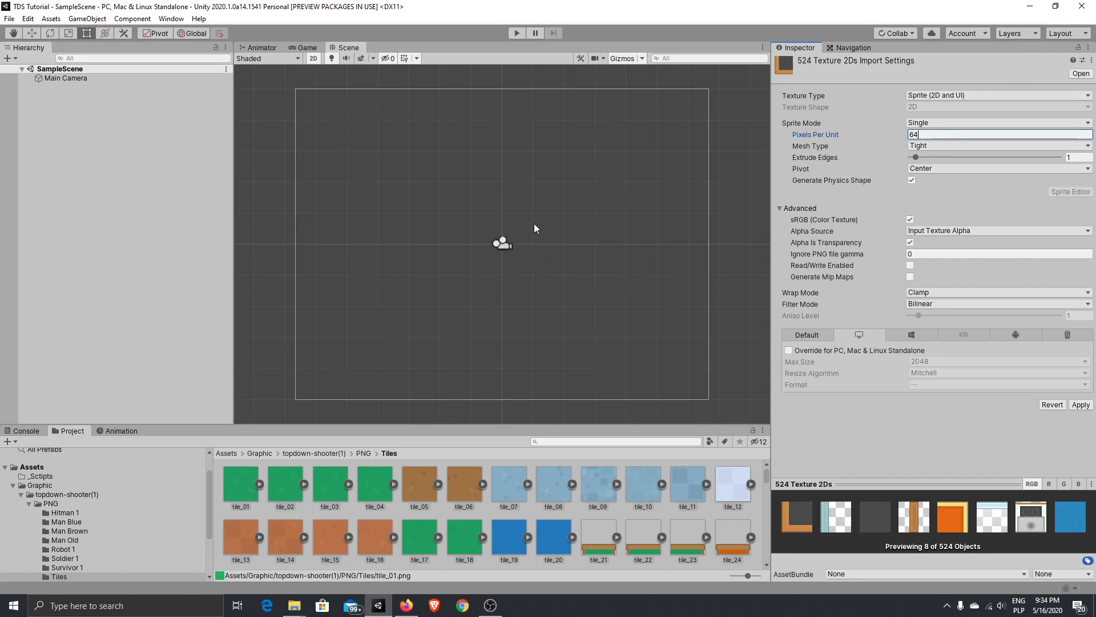
{"action": "mouse_move", "coordinate": [858, 215]}
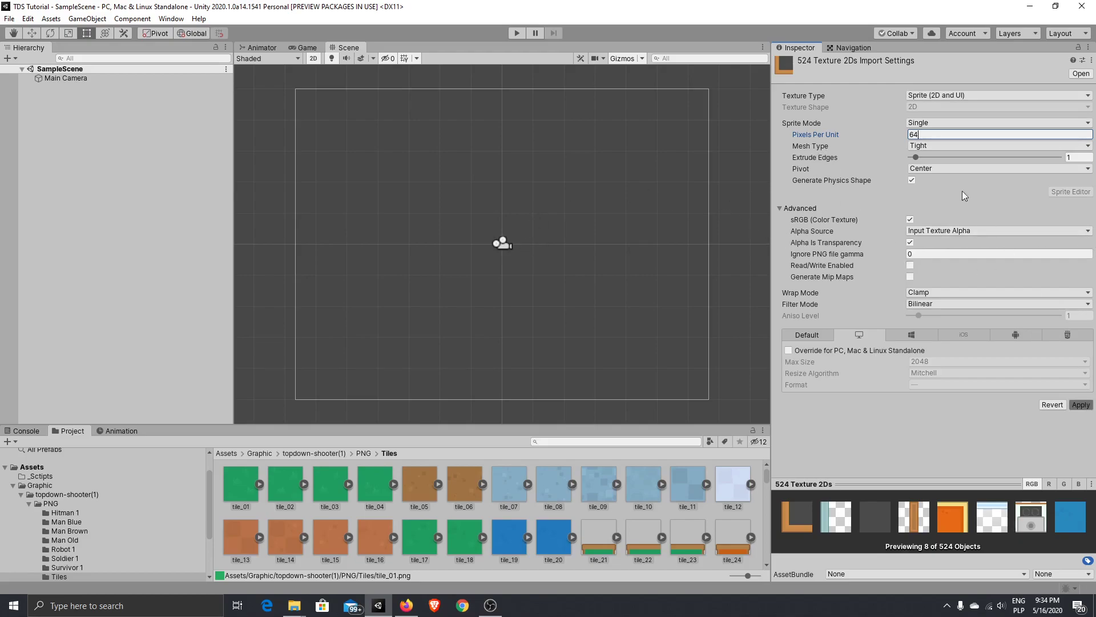
{"action": "mouse_move", "coordinate": [857, 230]}
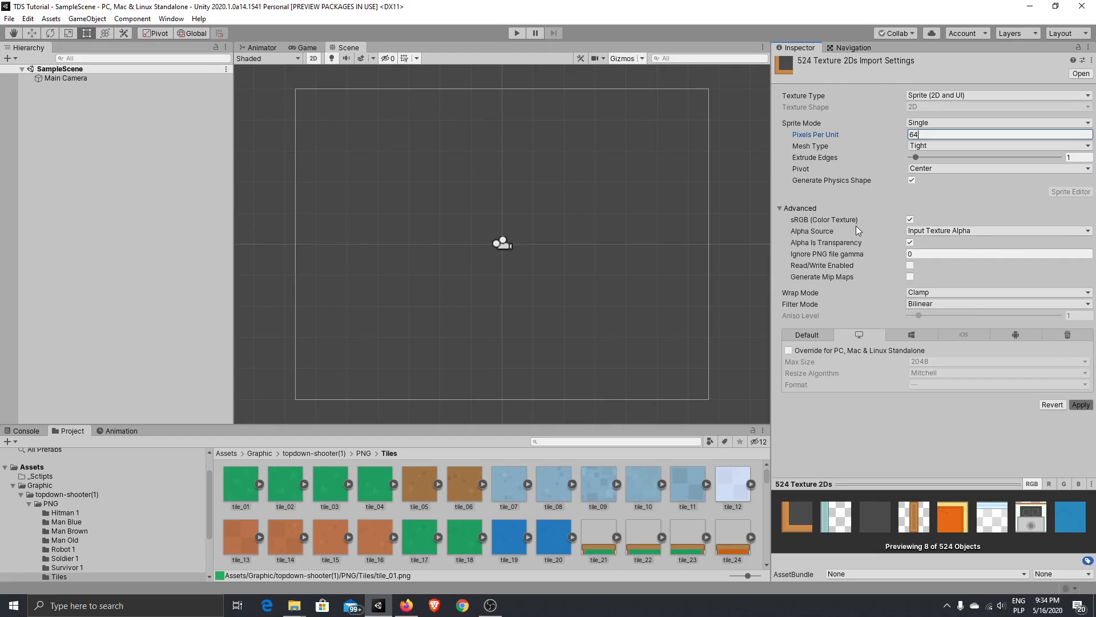
{"action": "left_click", "coordinate": [1081, 404]}
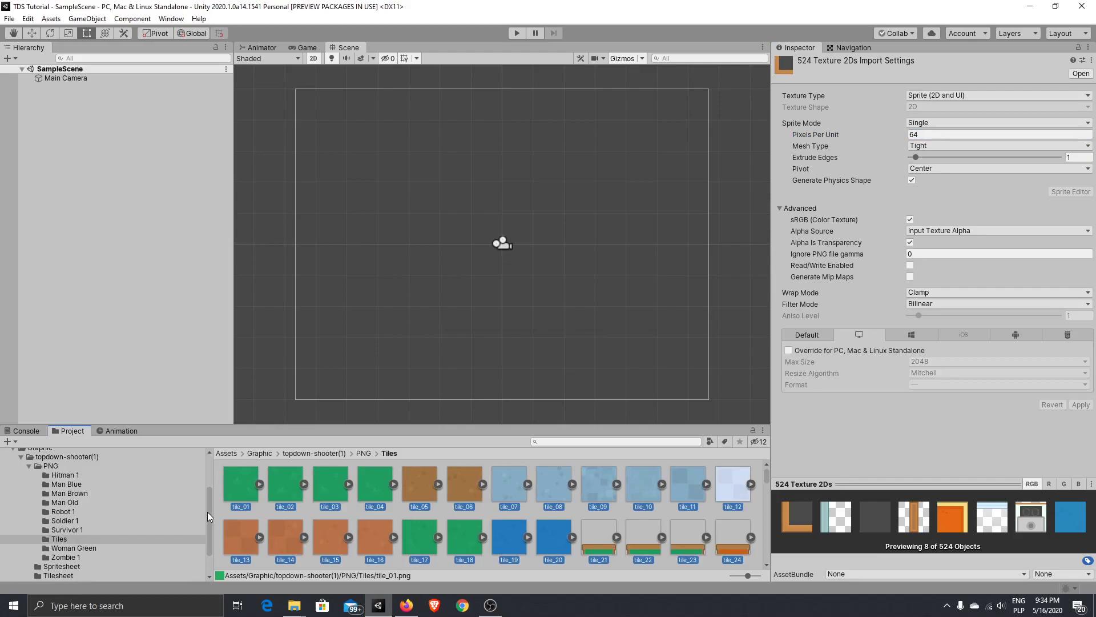
- Apply 64 pixels per unit to the six Robot 1 textures
{"action": "scroll", "scroll_direction": "down", "scroll_amount": 3}
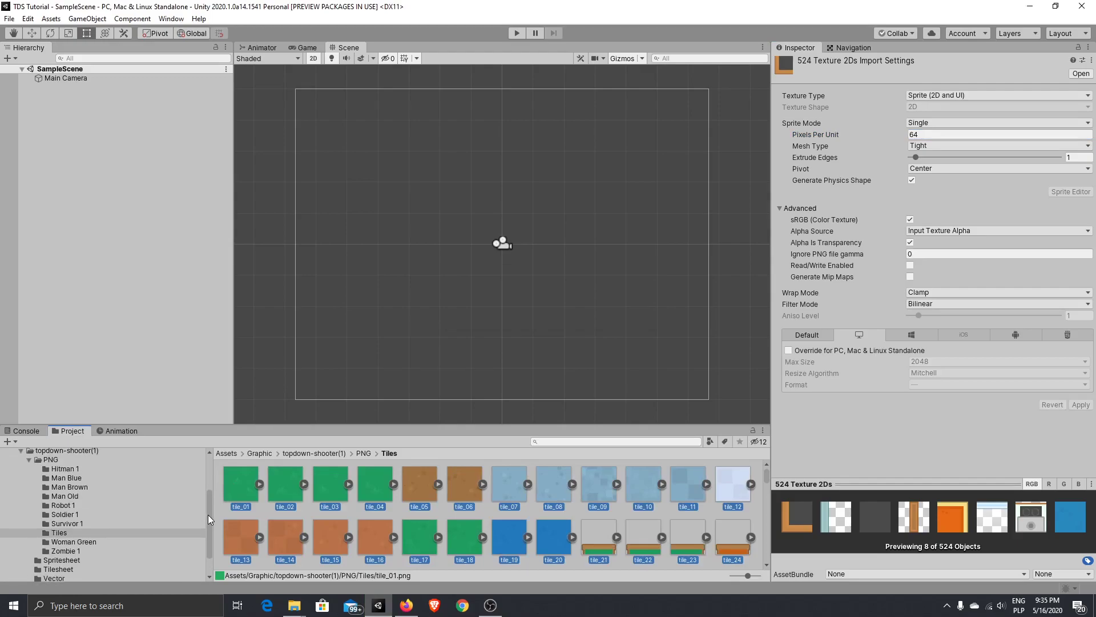
{"action": "mouse_move", "coordinate": [84, 499]}
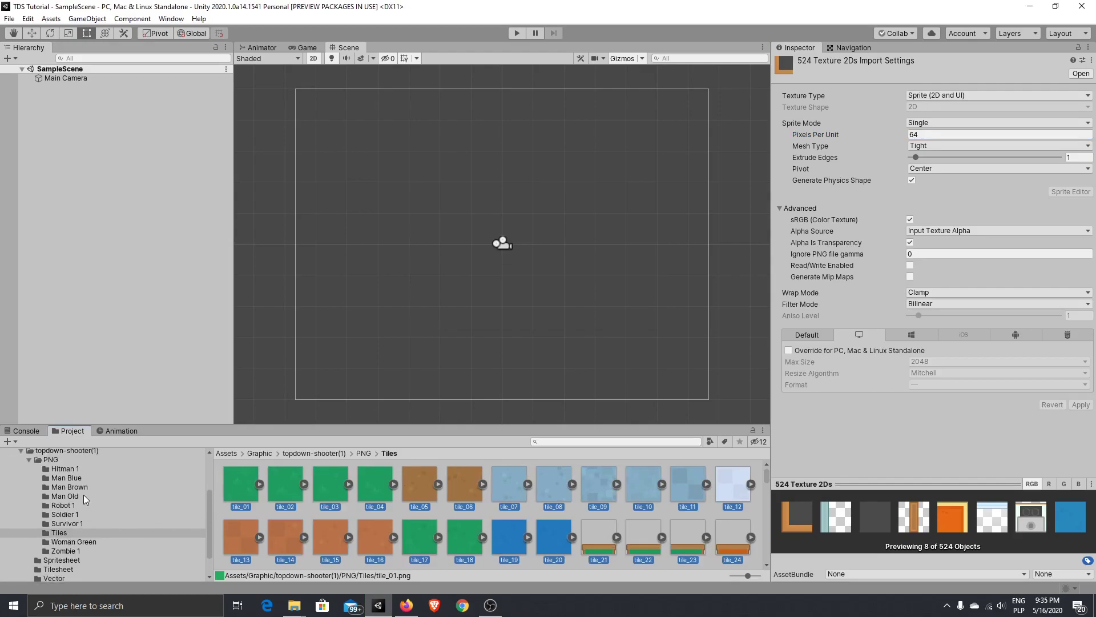
{"action": "left_click", "coordinate": [63, 505]}
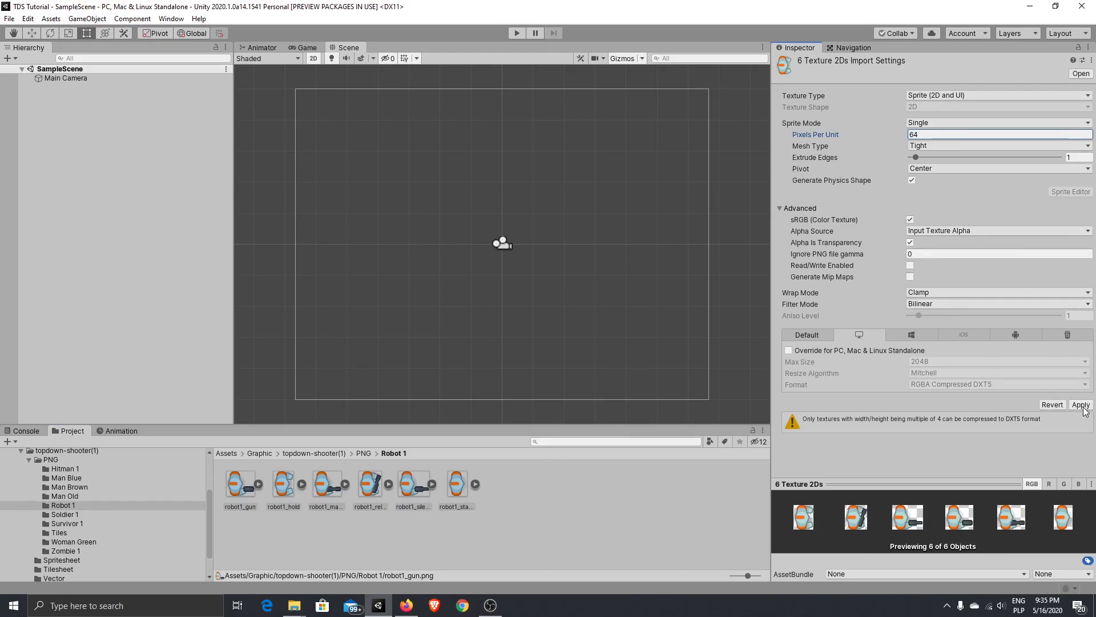
{"action": "left_click", "coordinate": [1081, 404]}
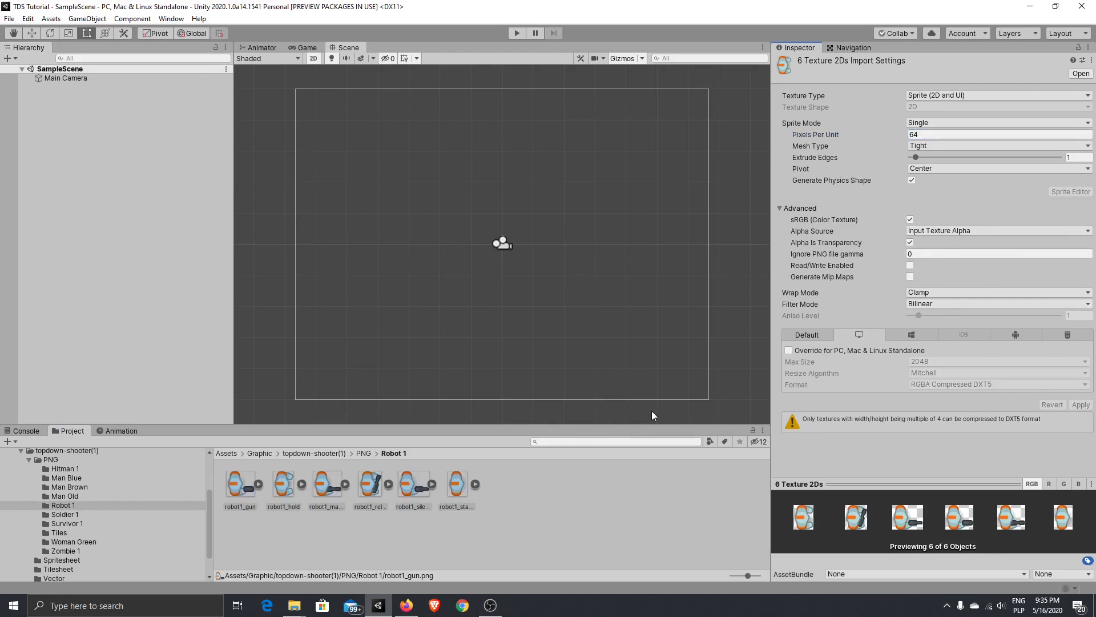
{"action": "mouse_move", "coordinate": [656, 412]}
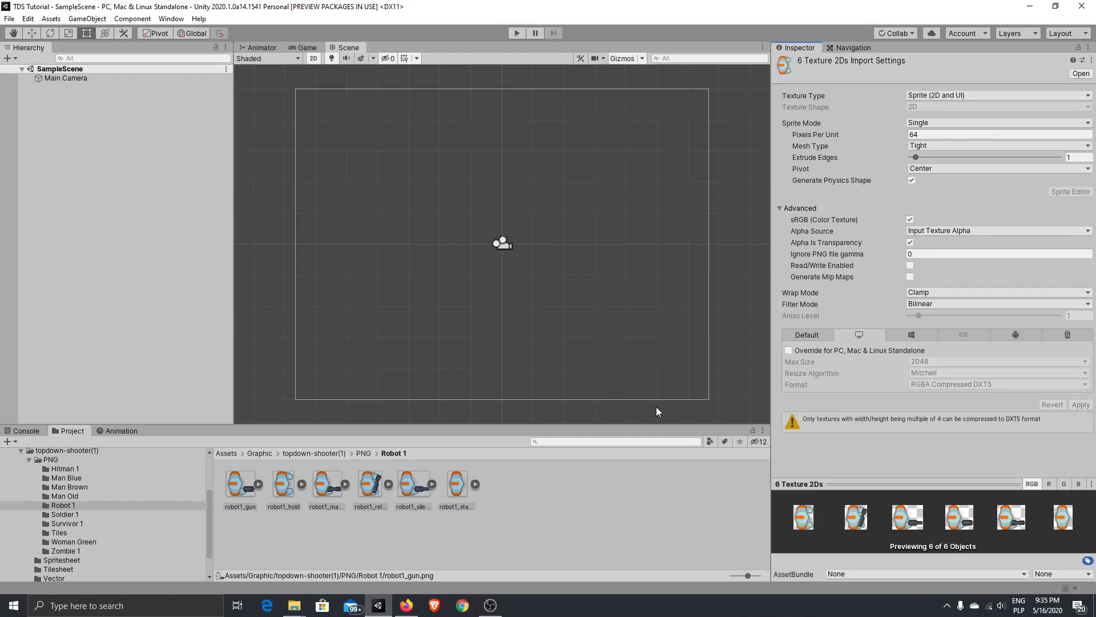
{"action": "mouse_move", "coordinate": [152, 208]}
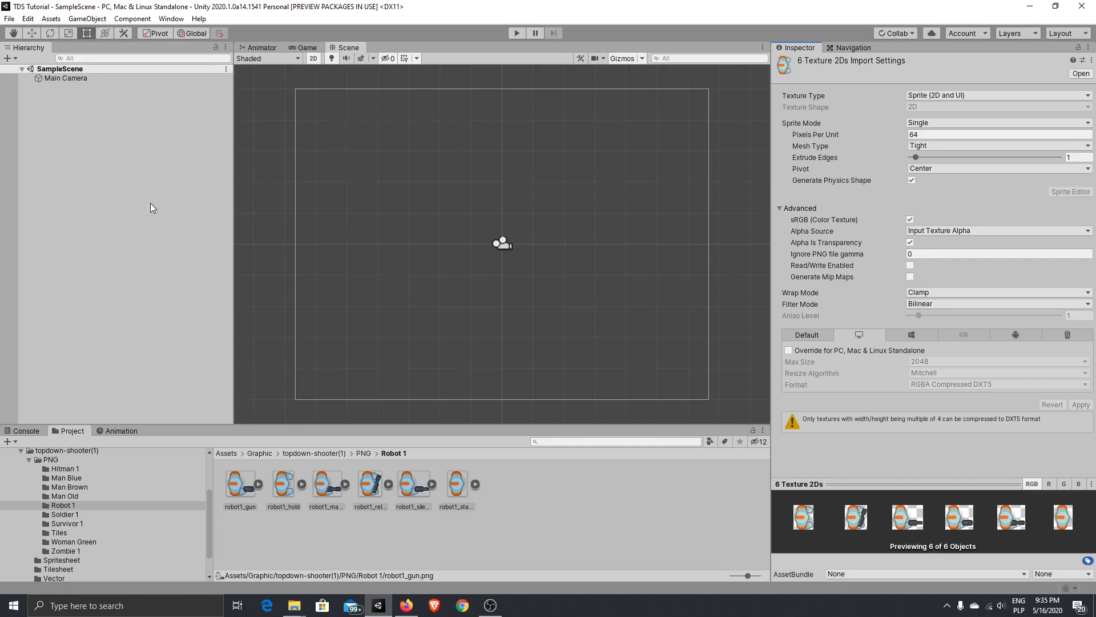
- Create an empty GameObject in the Hierarchy and rename it 'Bacground'
{"action": "right_click", "coordinate": [150, 208]}
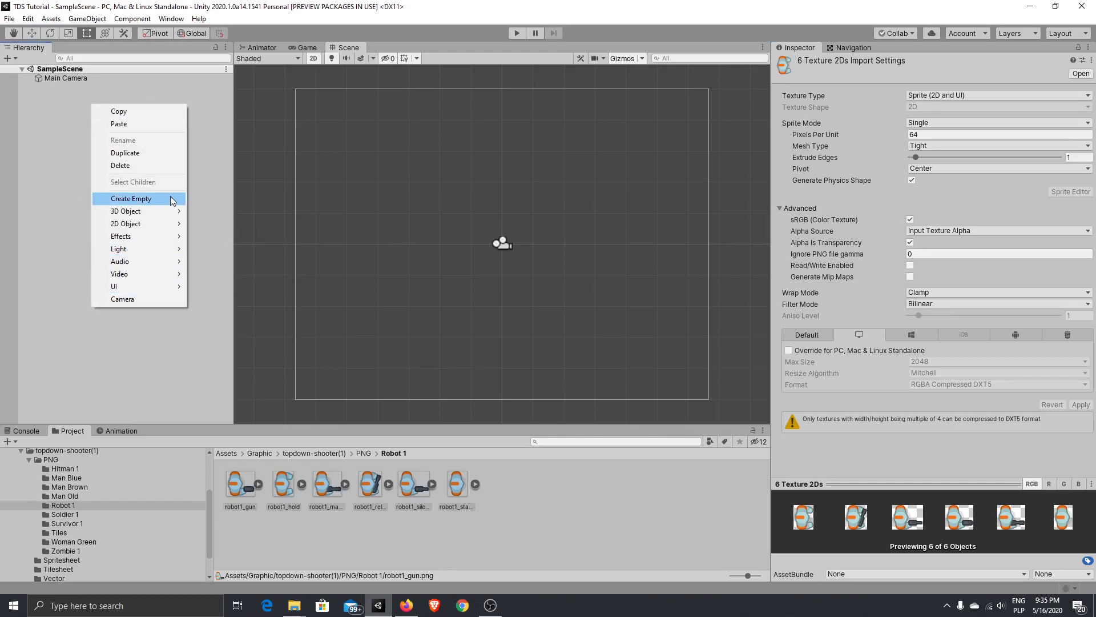
{"action": "left_click", "coordinate": [131, 198]}
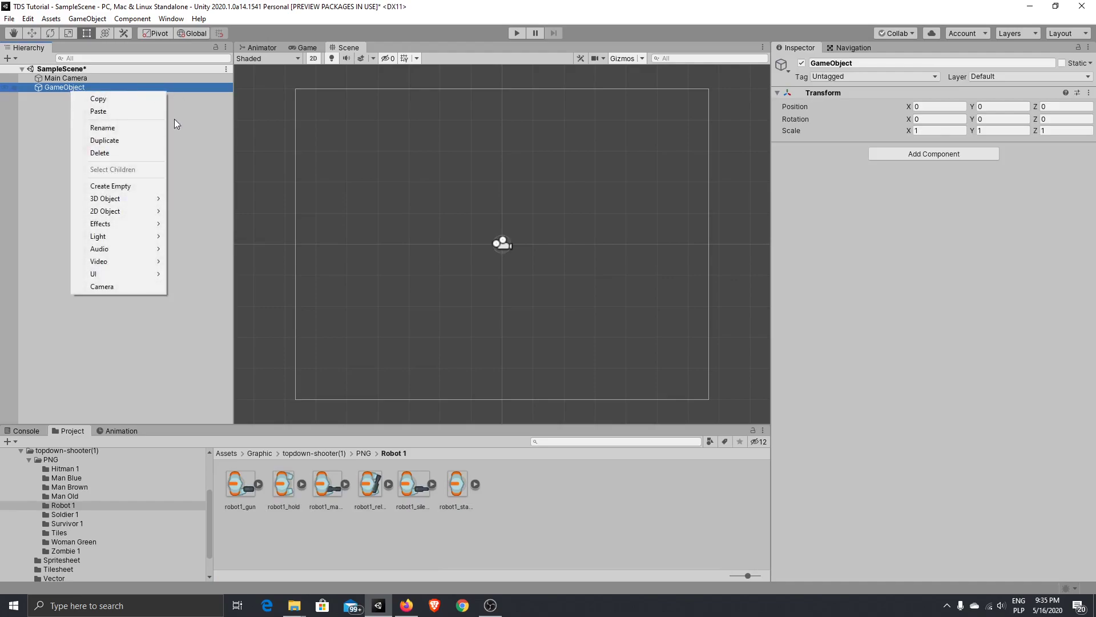
{"action": "left_click", "coordinate": [102, 127]}
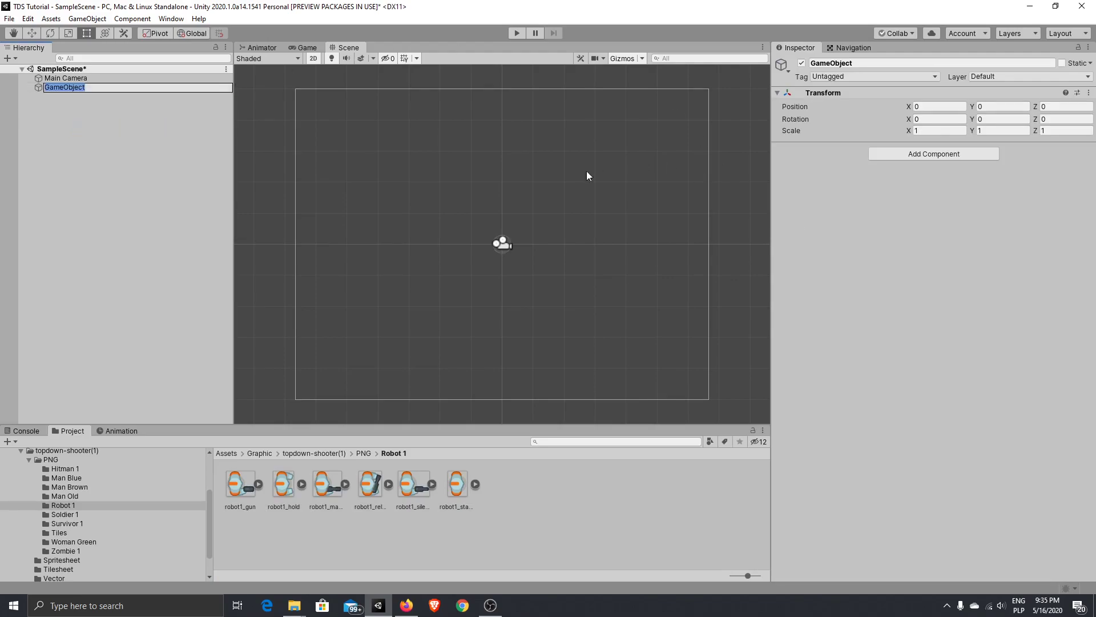
{"action": "type", "text": "Bacgrou"}
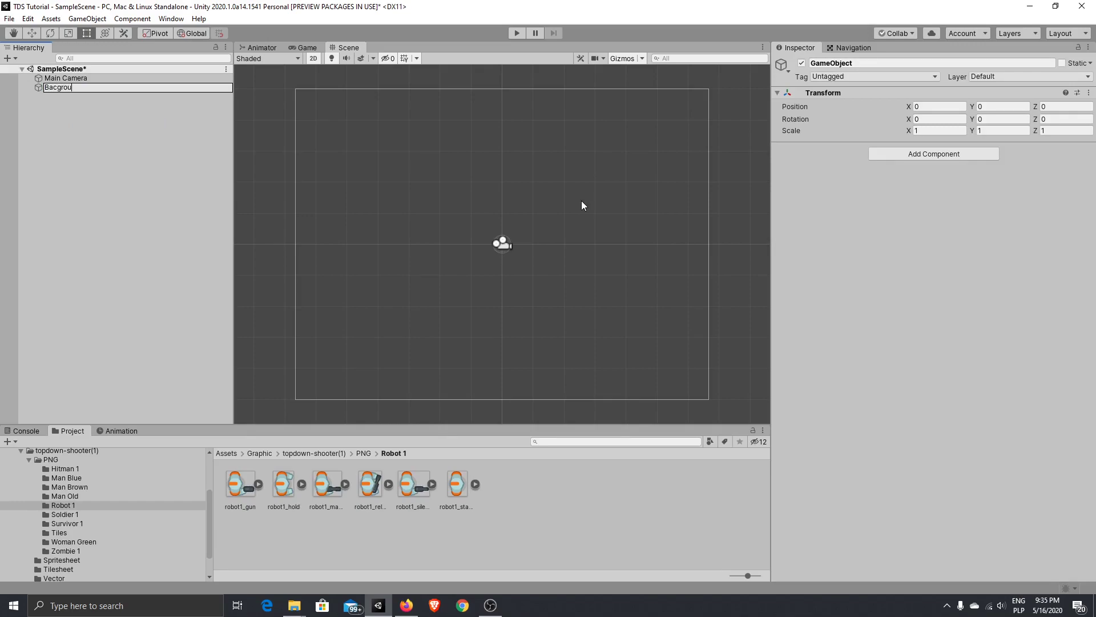
{"action": "key", "text": "Return"}
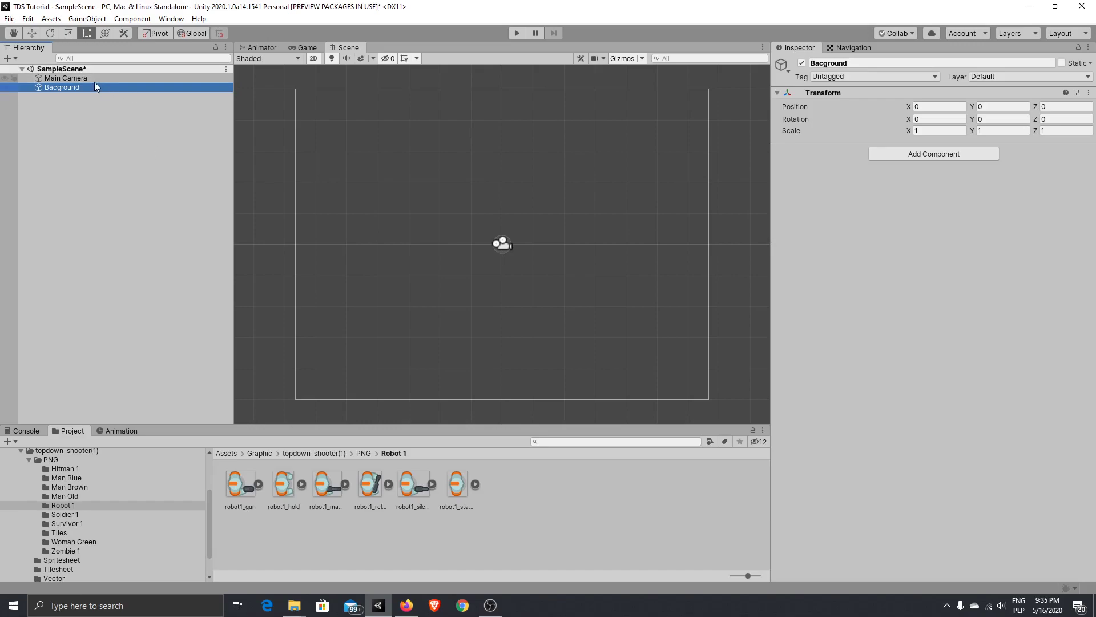
{"action": "mouse_move", "coordinate": [140, 147]}
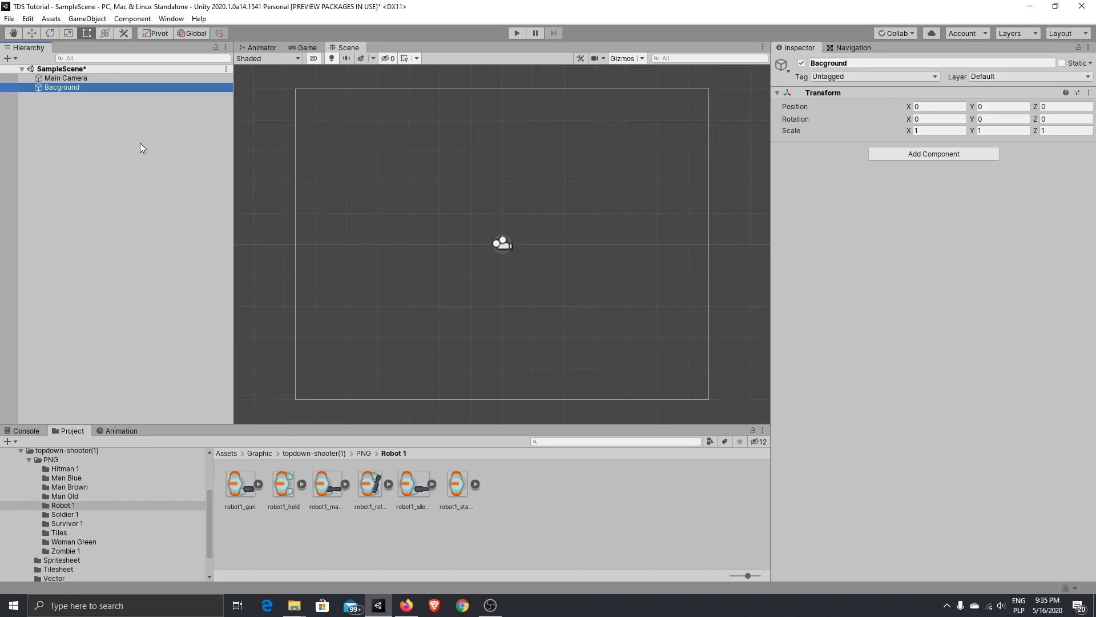
{"action": "mouse_move", "coordinate": [175, 289]}
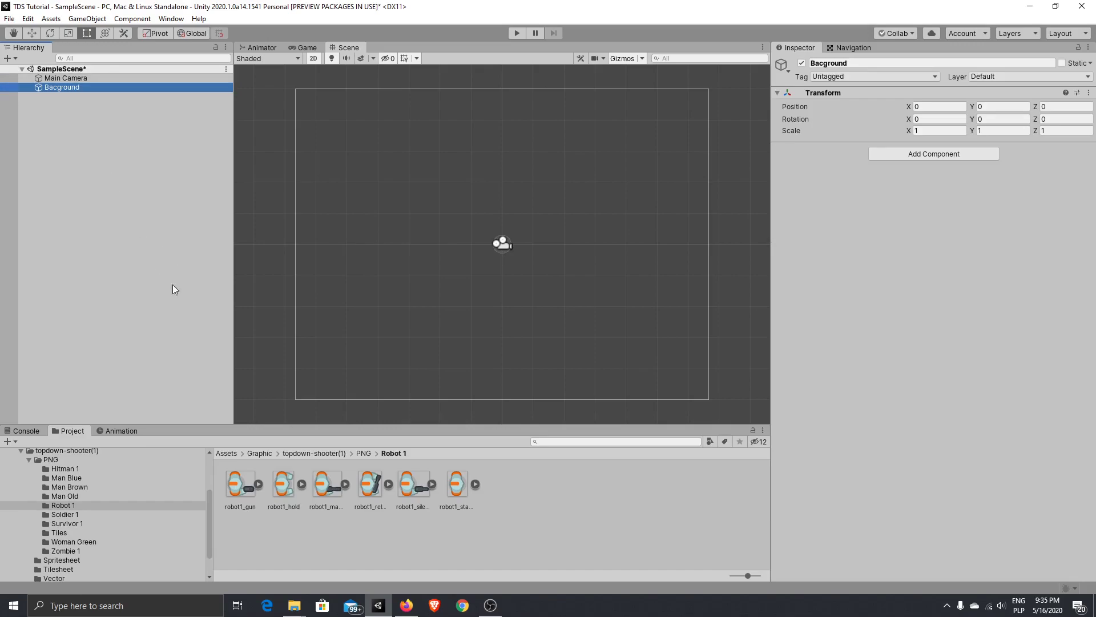
{"action": "mouse_move", "coordinate": [83, 537]}
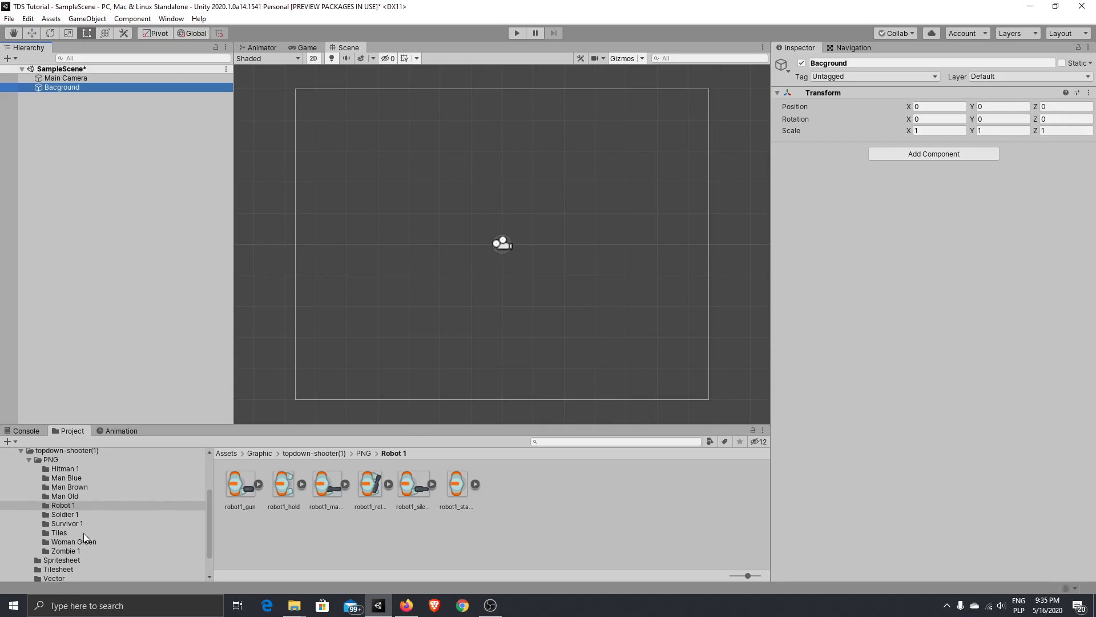
- Show the Tiles sprites in the Project window and select Bacground
{"action": "left_click", "coordinate": [59, 533]}
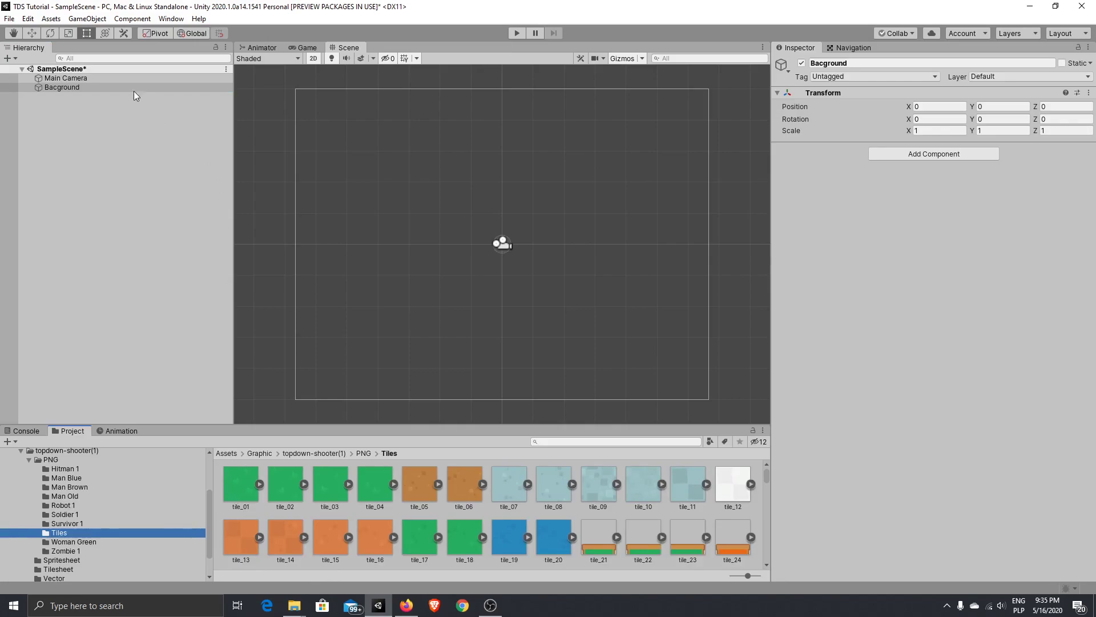
{"action": "left_click", "coordinate": [63, 87]}
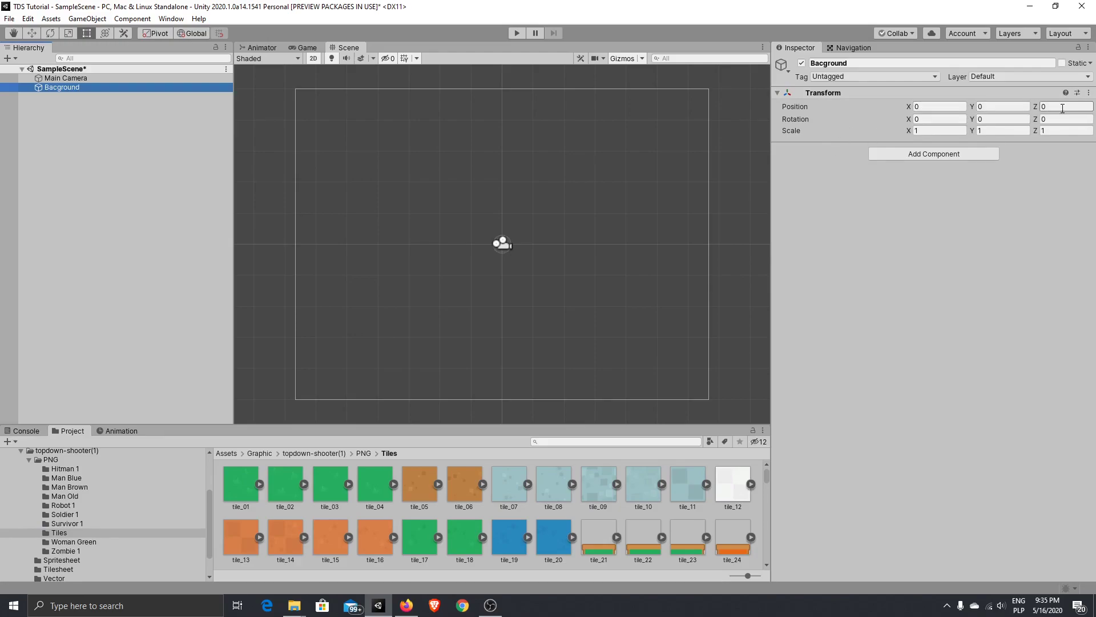
{"action": "mouse_move", "coordinate": [869, 179]}
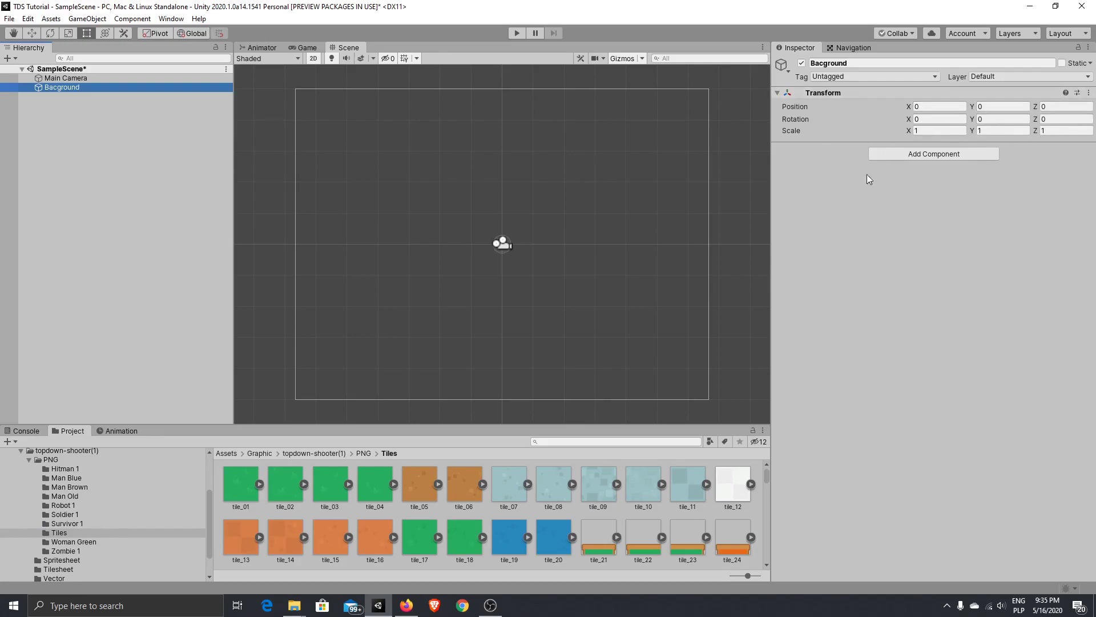
{"action": "mouse_move", "coordinate": [1000, 106]}
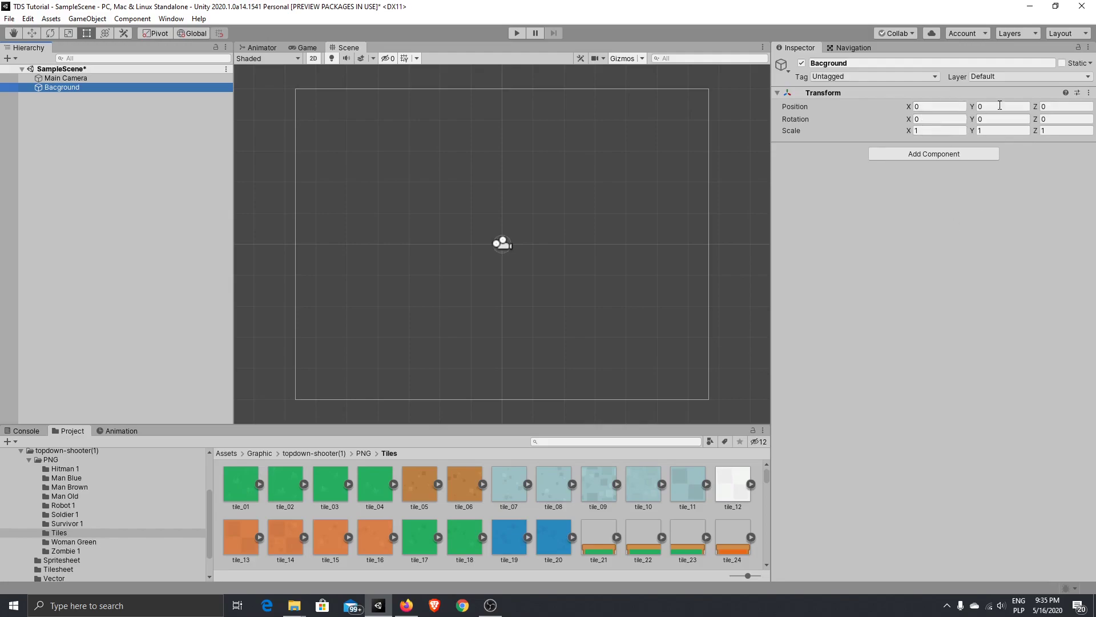
- Reset Bacground's transform and position its child tile_01 at 0.5, 0.5
{"action": "left_click", "coordinate": [1078, 92]}
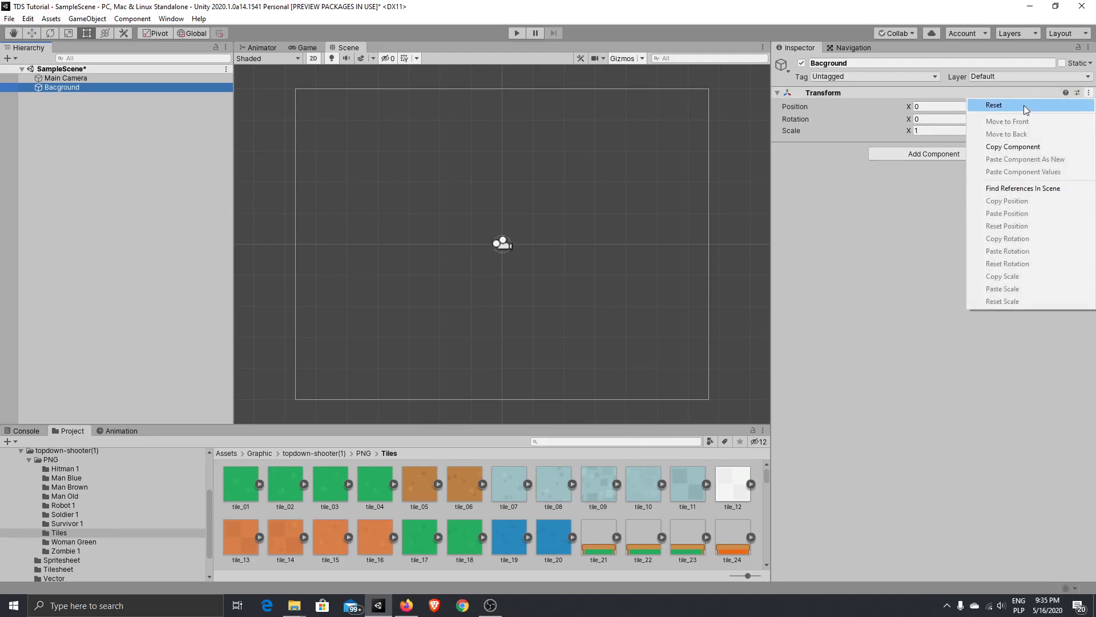
{"action": "left_click", "coordinate": [994, 105]}
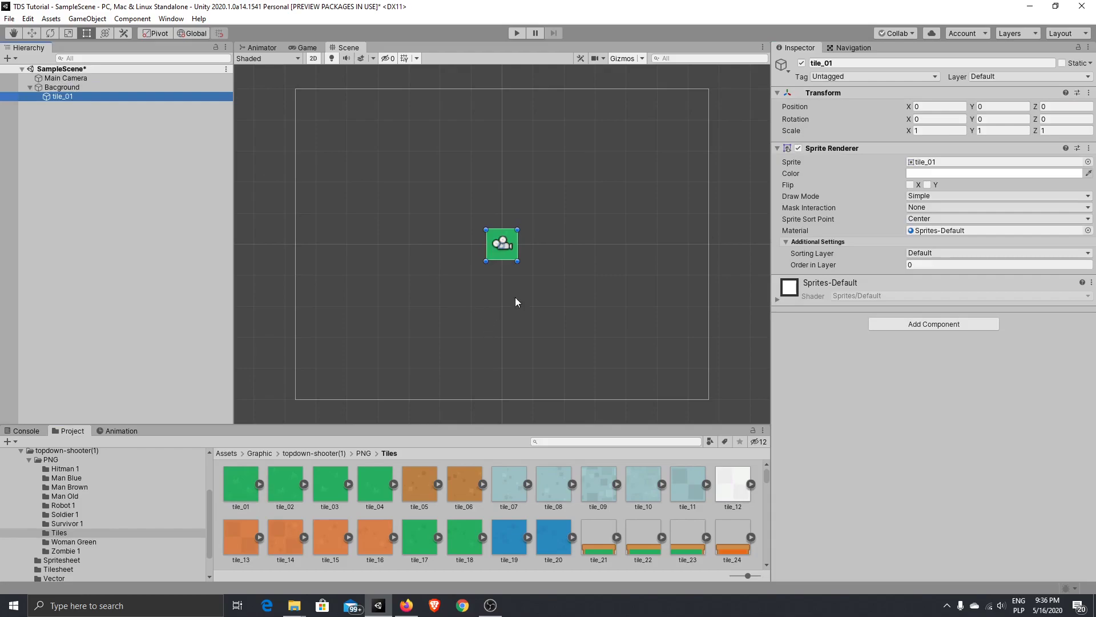
{"action": "mouse_move", "coordinate": [941, 142]}
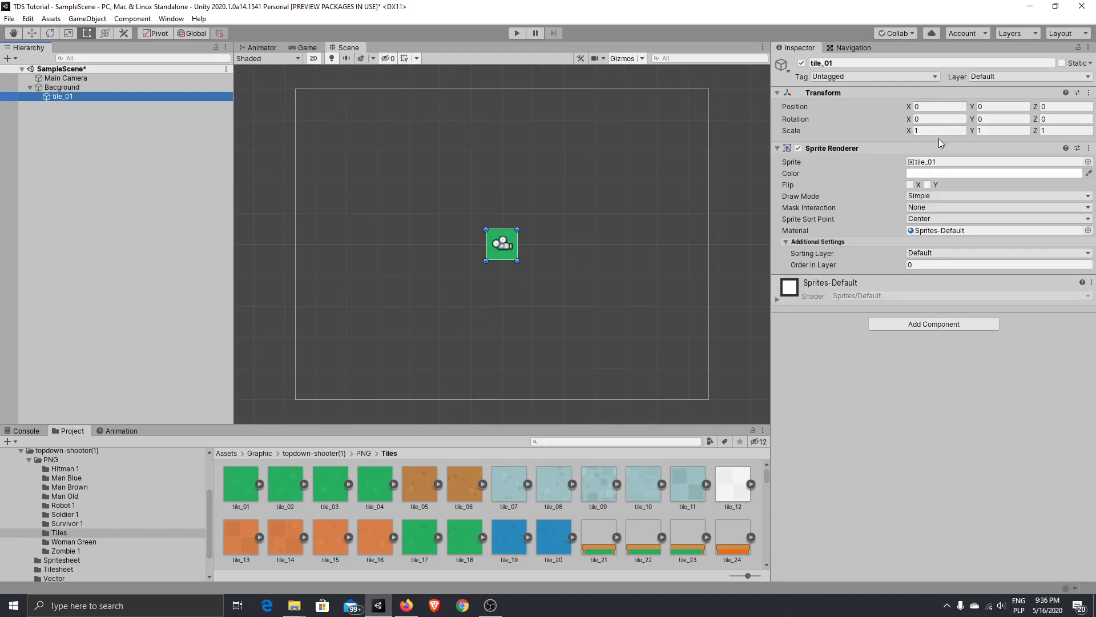
{"action": "left_click", "coordinate": [938, 106]}
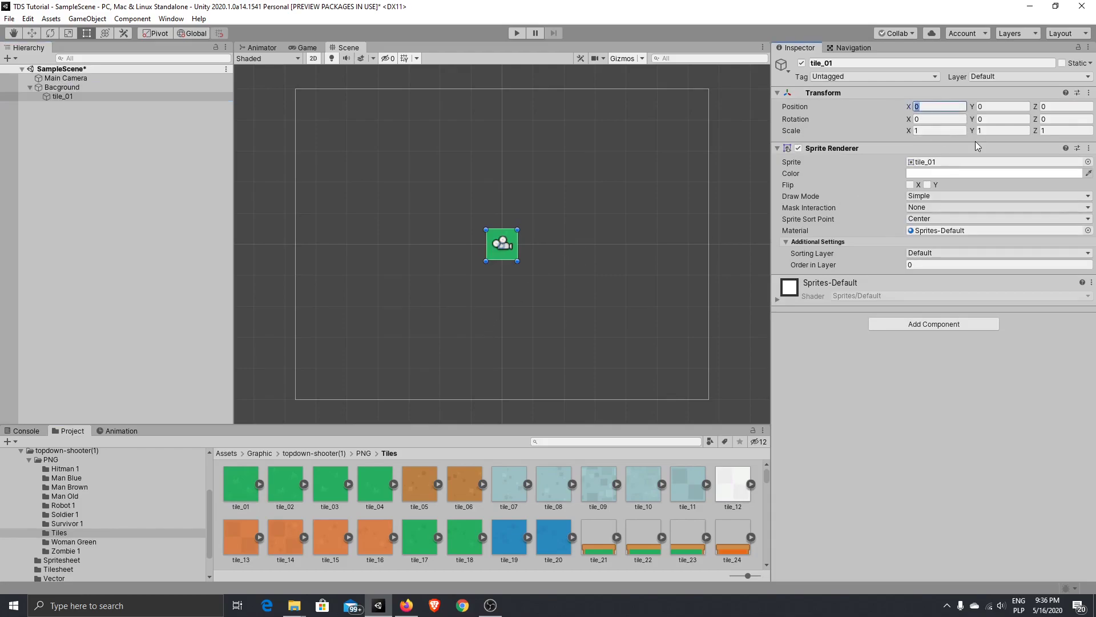
{"action": "mouse_move", "coordinate": [964, 156]}
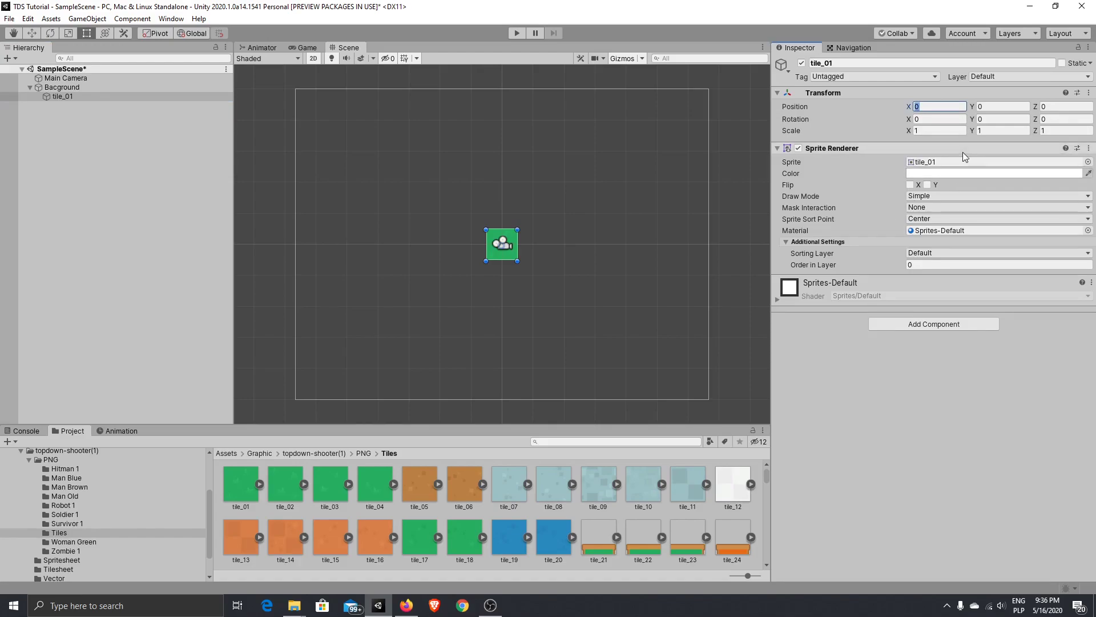
{"action": "type", "text": "0.5"}
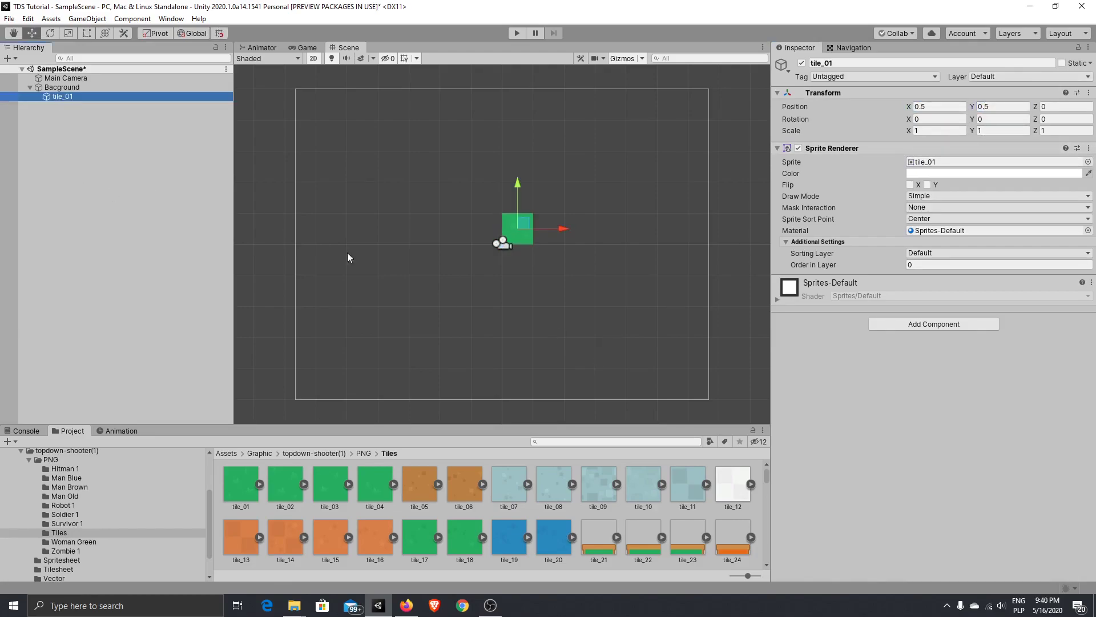
{"action": "mouse_move", "coordinate": [407, 273]}
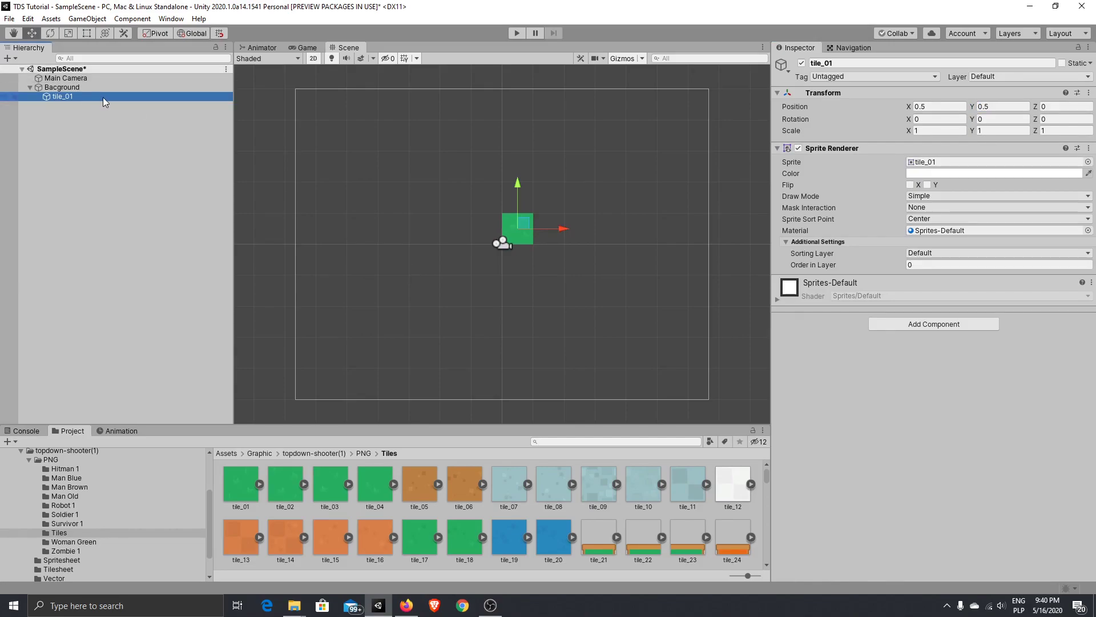
{"action": "mouse_move", "coordinate": [79, 114]}
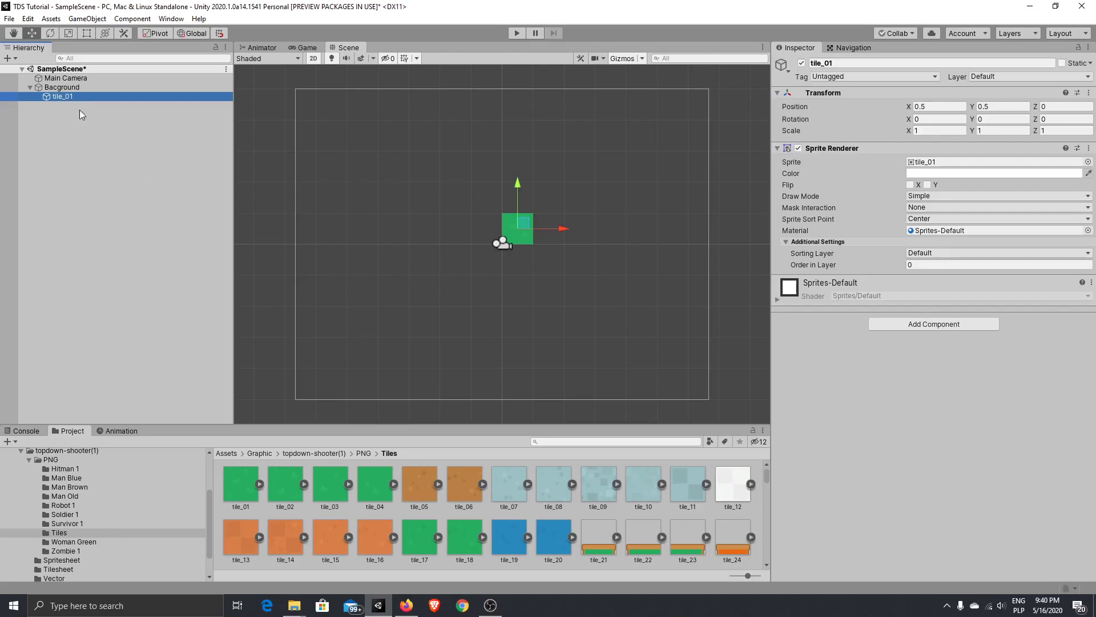
{"action": "mouse_move", "coordinate": [50, 103]}
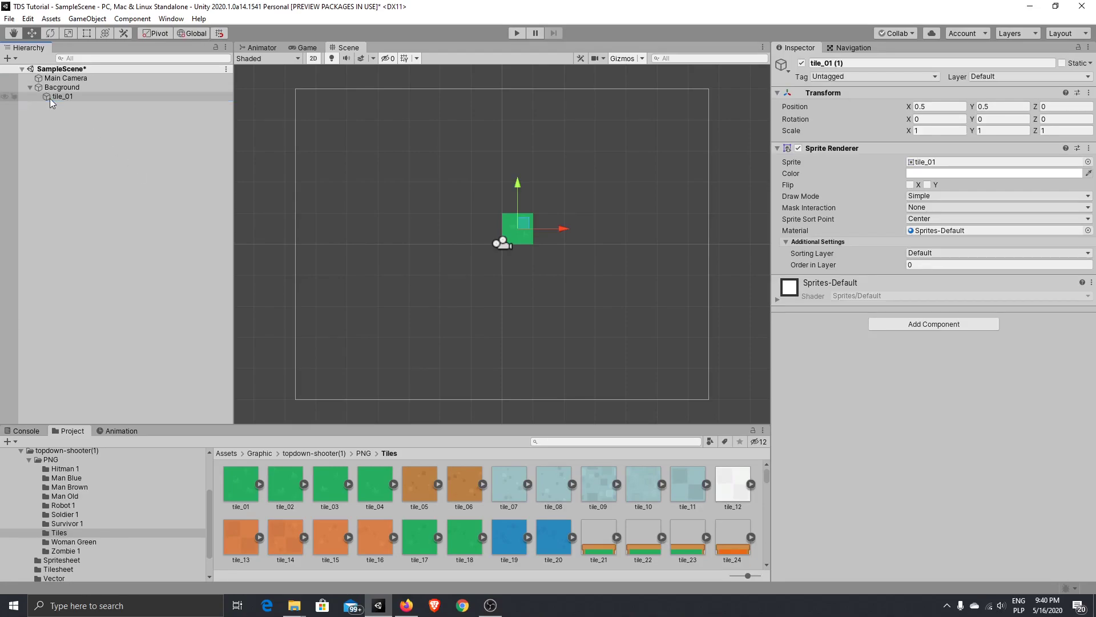
- Duplicate tile_01 and move the copy, tile_01 (1), to X 1.5
{"action": "left_click", "coordinate": [66, 105]}
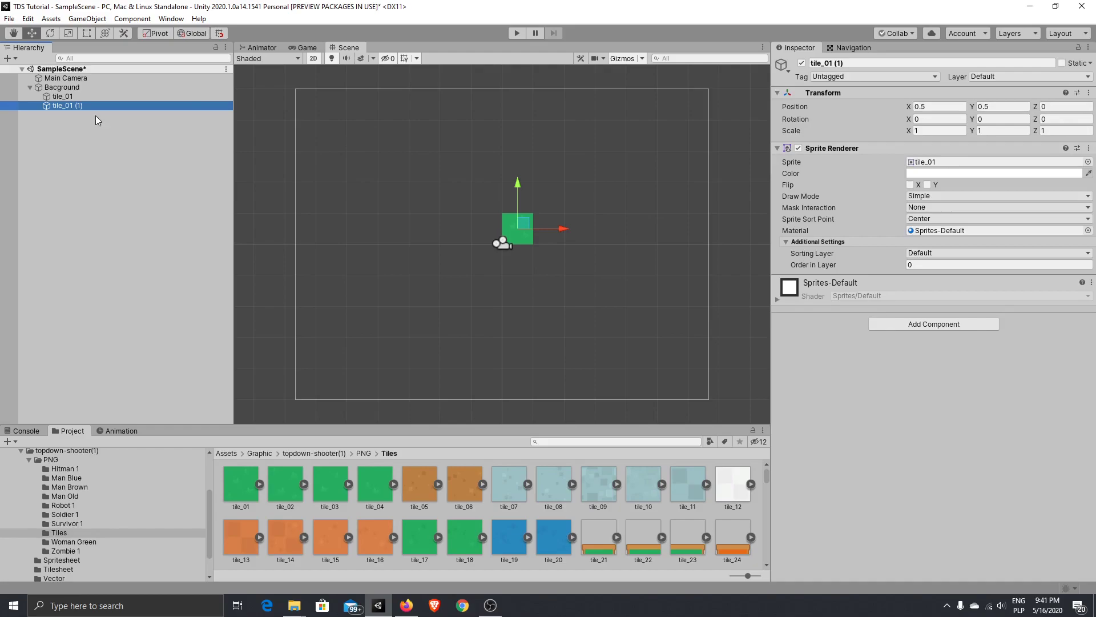
{"action": "mouse_move", "coordinate": [503, 280]}
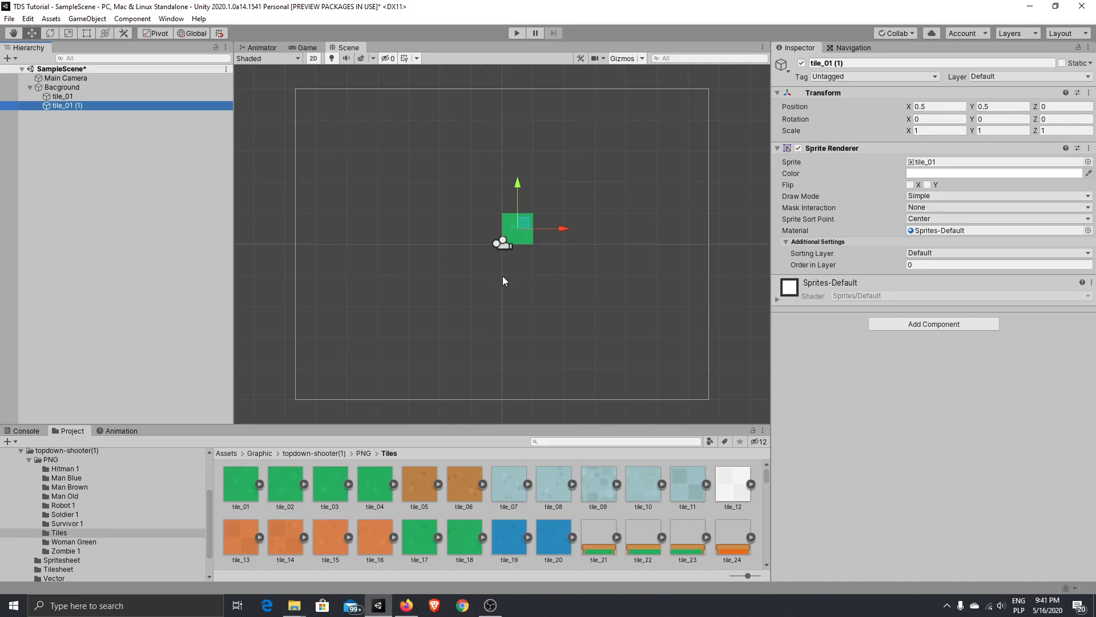
{"action": "mouse_move", "coordinate": [492, 252]}
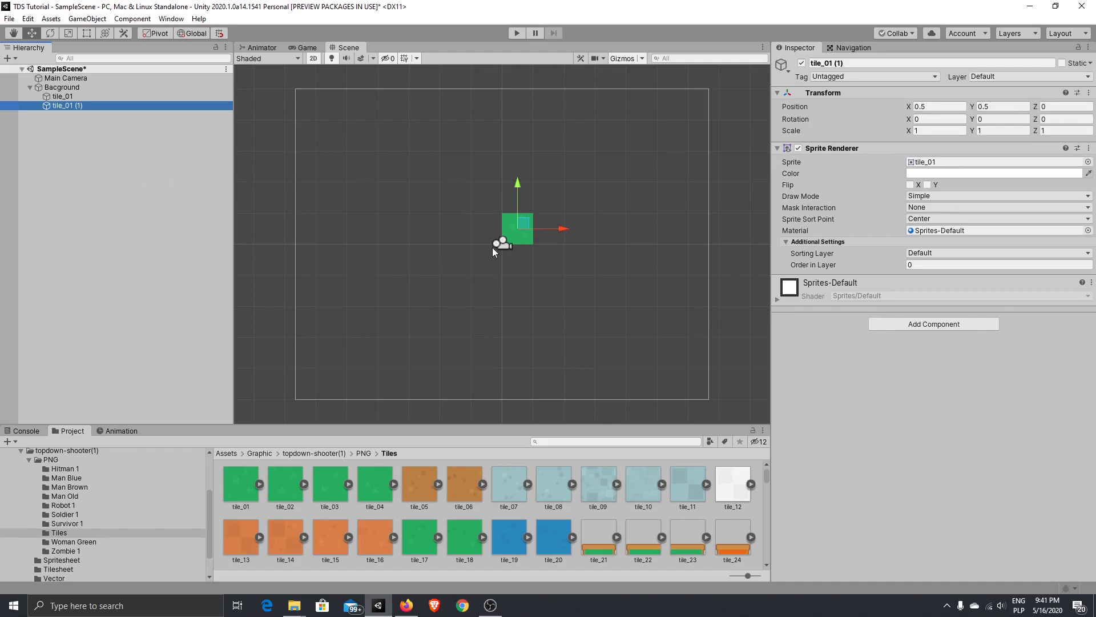
{"action": "mouse_move", "coordinate": [32, 33]}
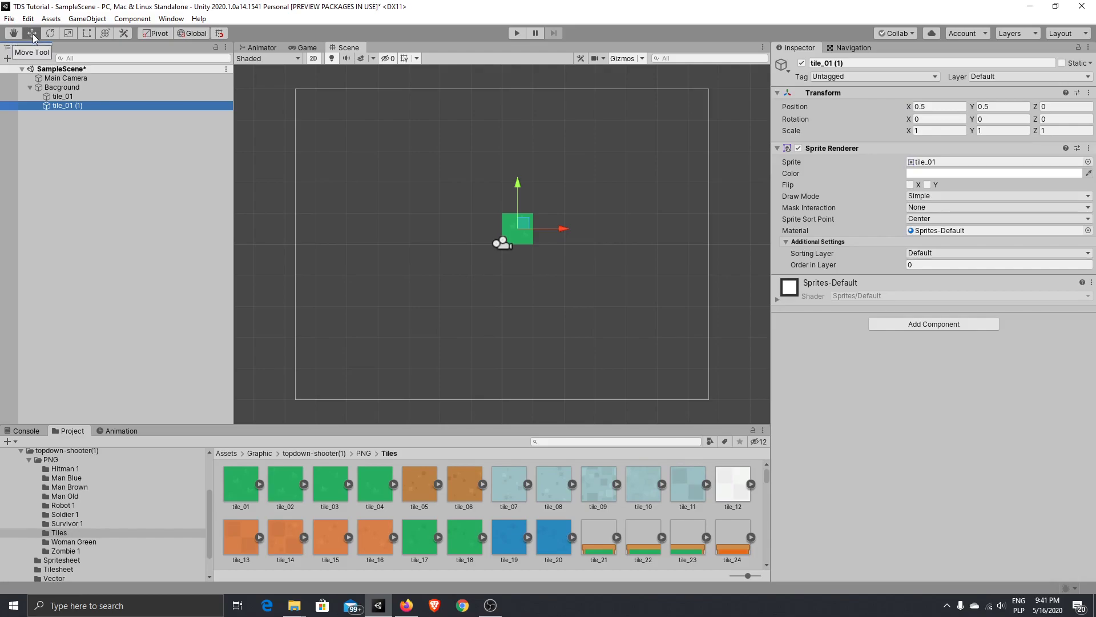
{"action": "mouse_move", "coordinate": [56, 73]}
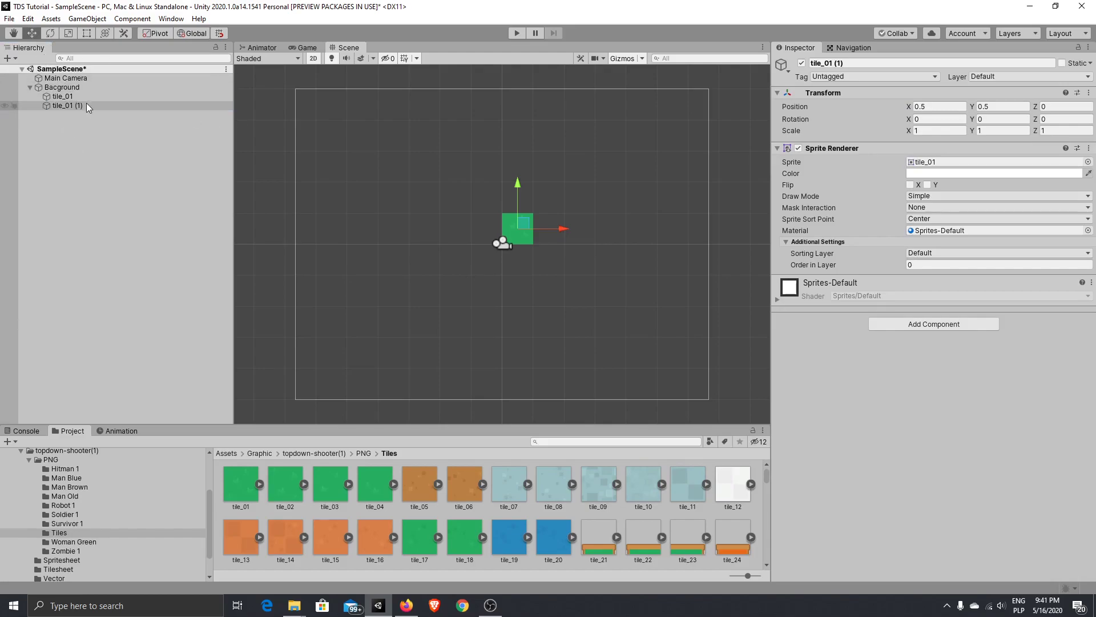
{"action": "left_click", "coordinate": [66, 105]}
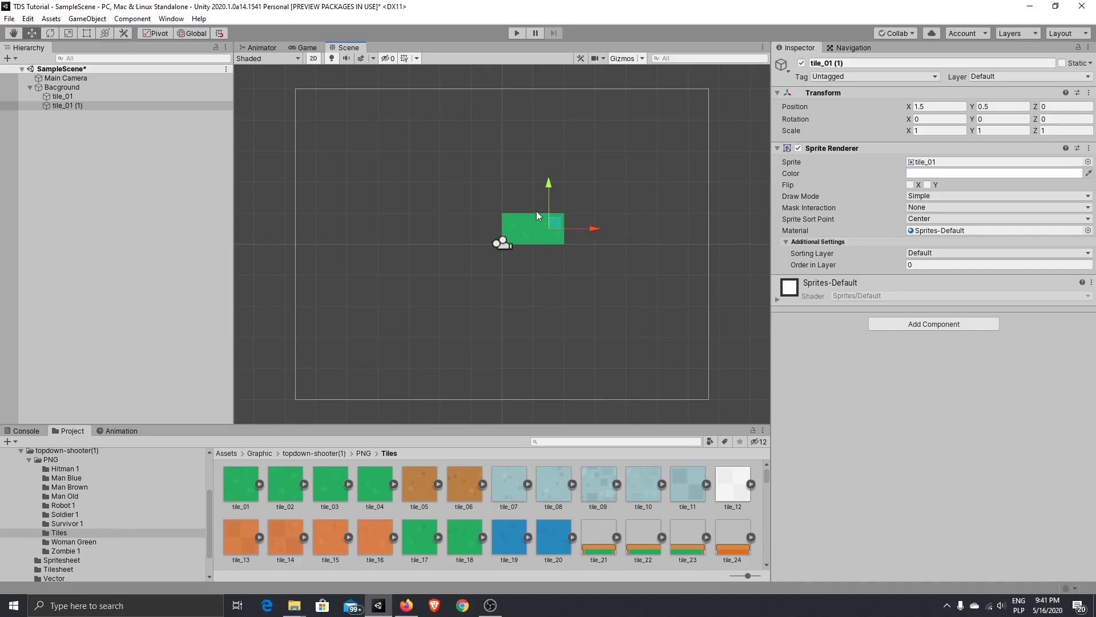
{"action": "mouse_move", "coordinate": [432, 292]}
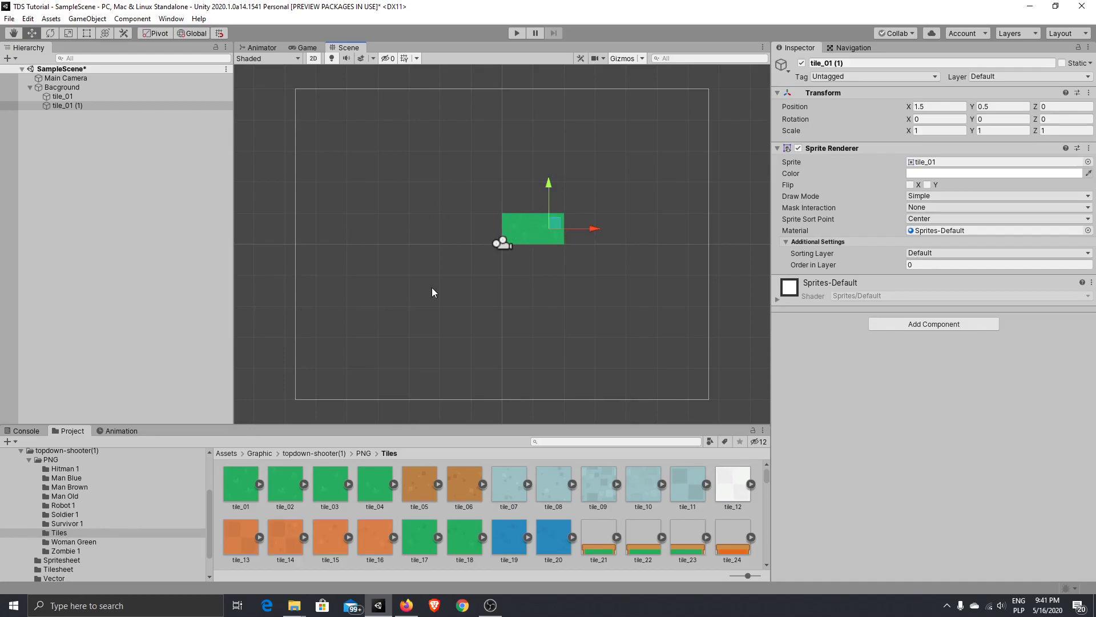
{"action": "mouse_move", "coordinate": [319, 262]}
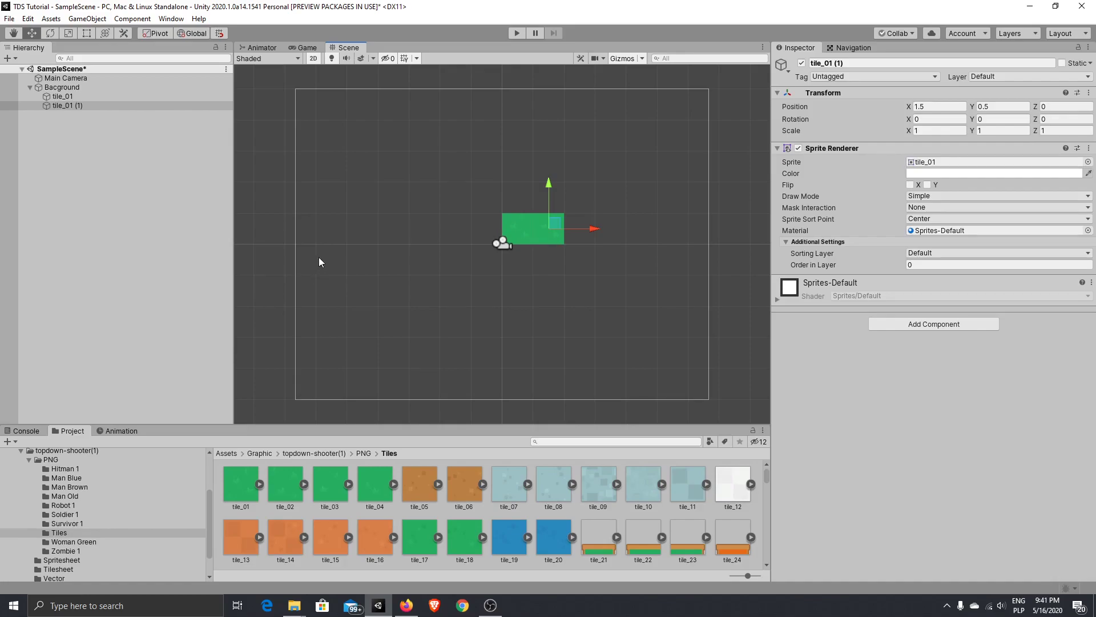
{"action": "left_click", "coordinate": [62, 96]}
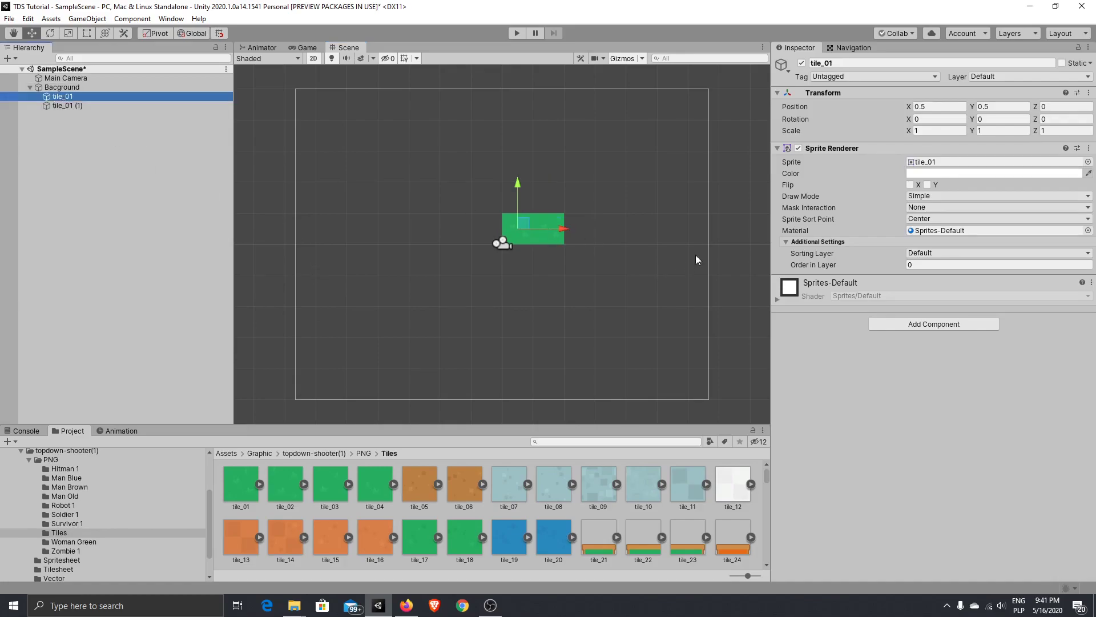
{"action": "mouse_move", "coordinate": [297, 133]}
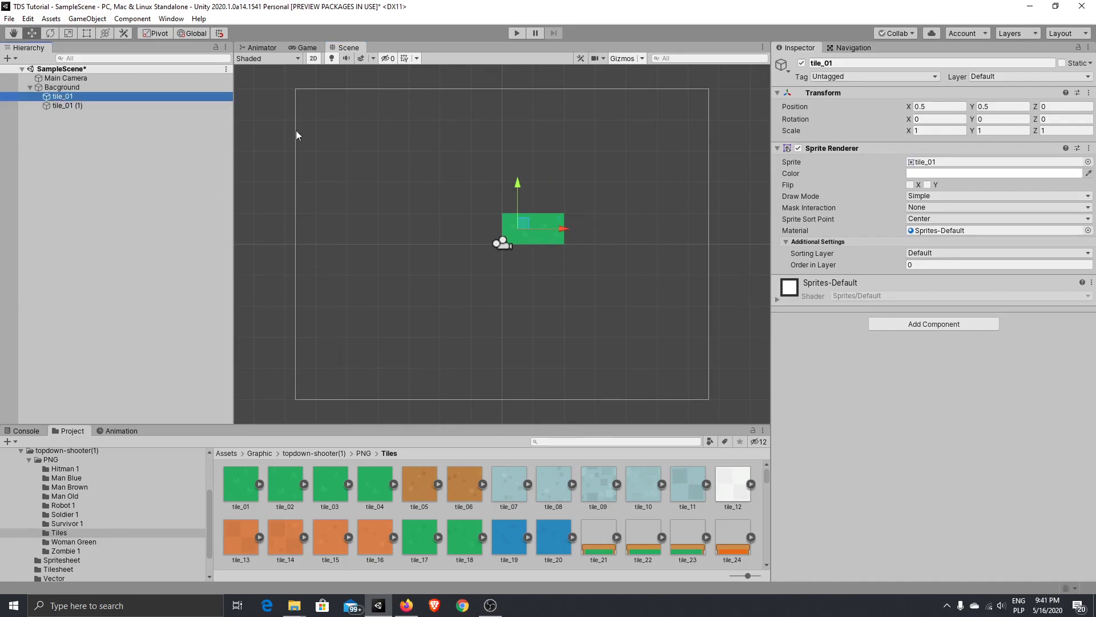
{"action": "mouse_move", "coordinate": [329, 407]}
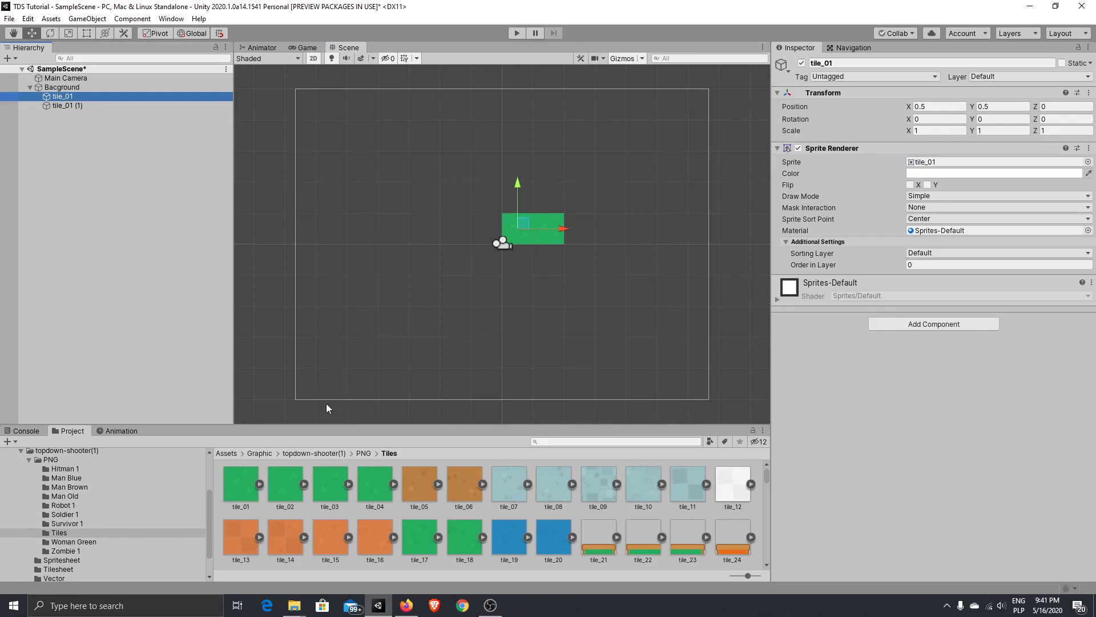
{"action": "mouse_move", "coordinate": [306, 86]}
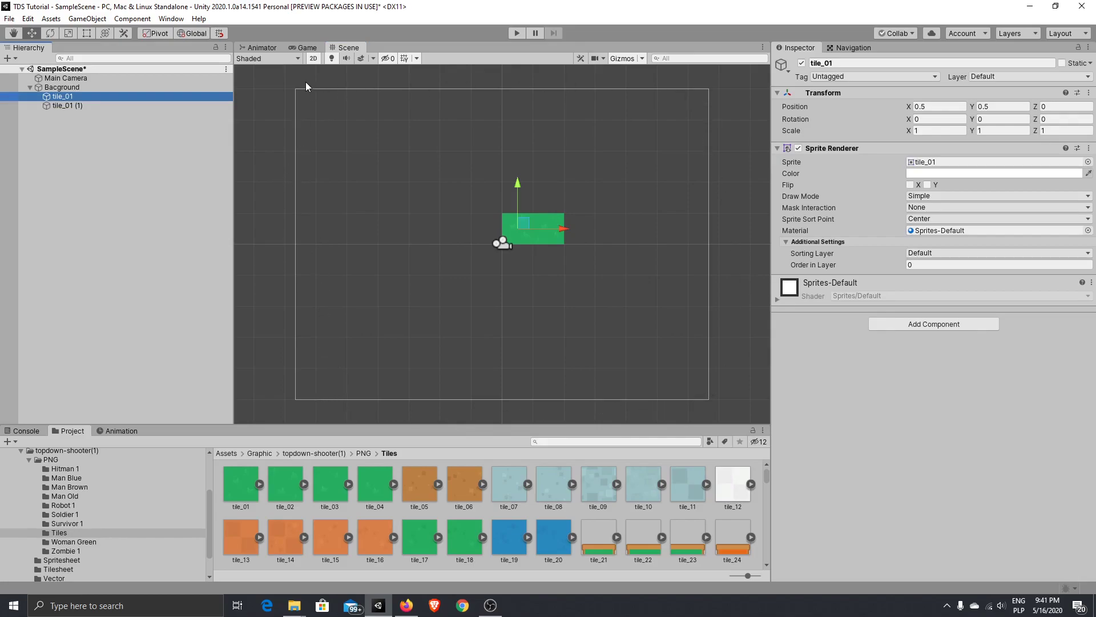
{"action": "mouse_move", "coordinate": [298, 95]}
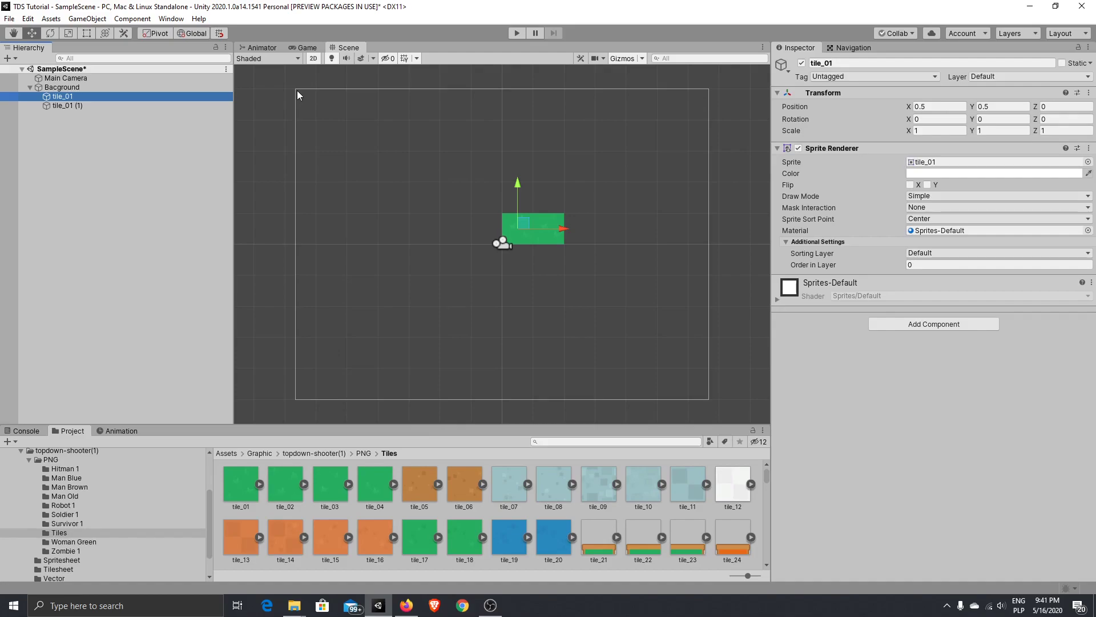
{"action": "mouse_move", "coordinate": [271, 96]}
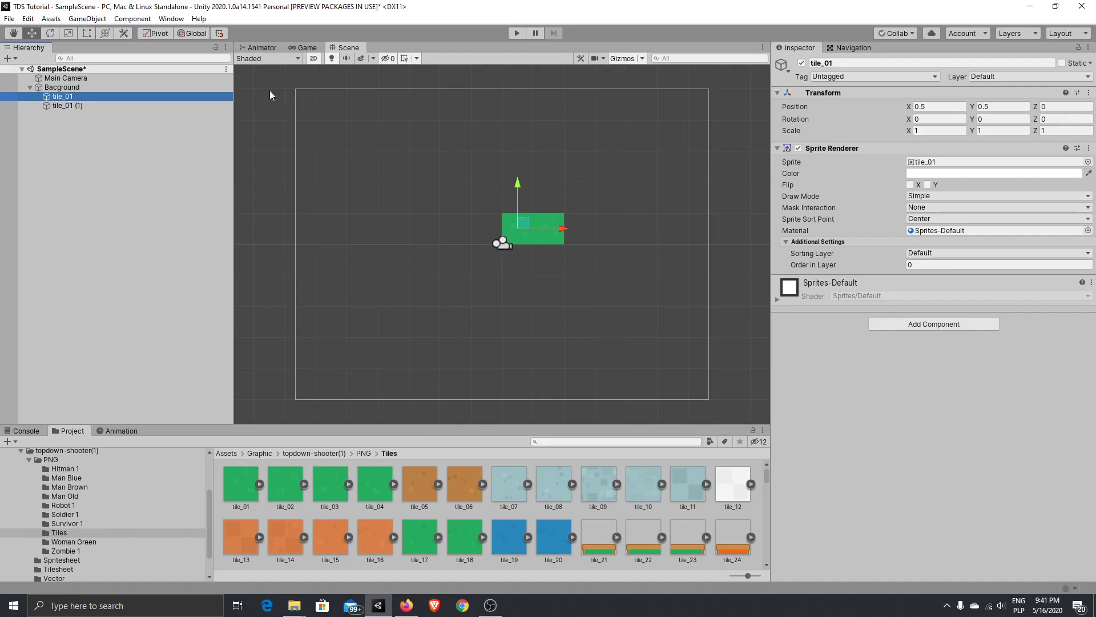
{"action": "left_click", "coordinate": [65, 77]}
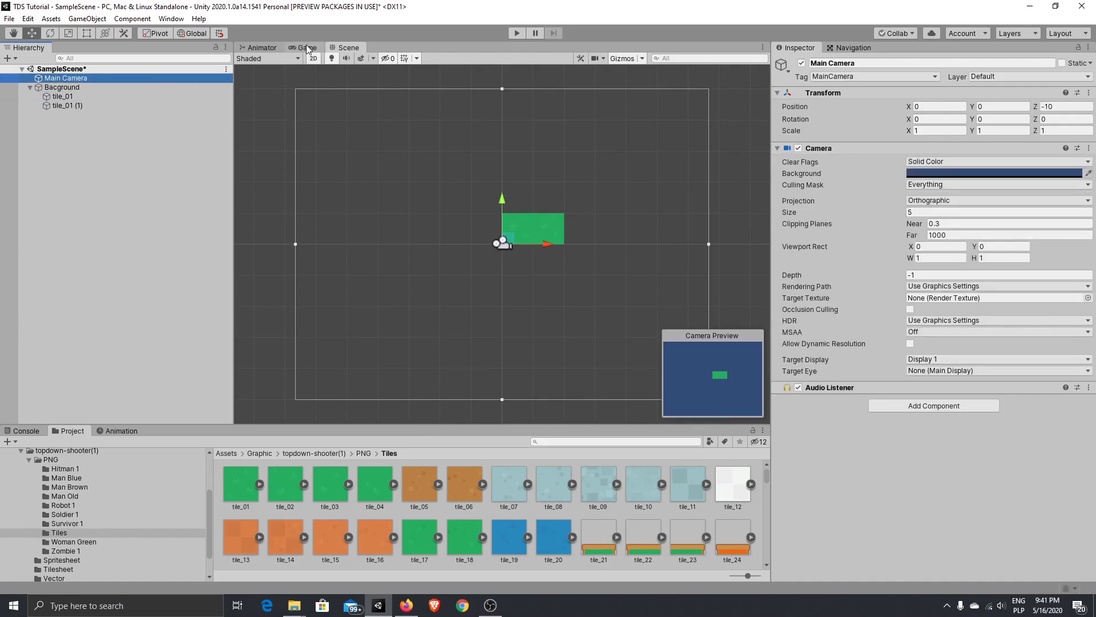
{"action": "left_click", "coordinate": [306, 47]}
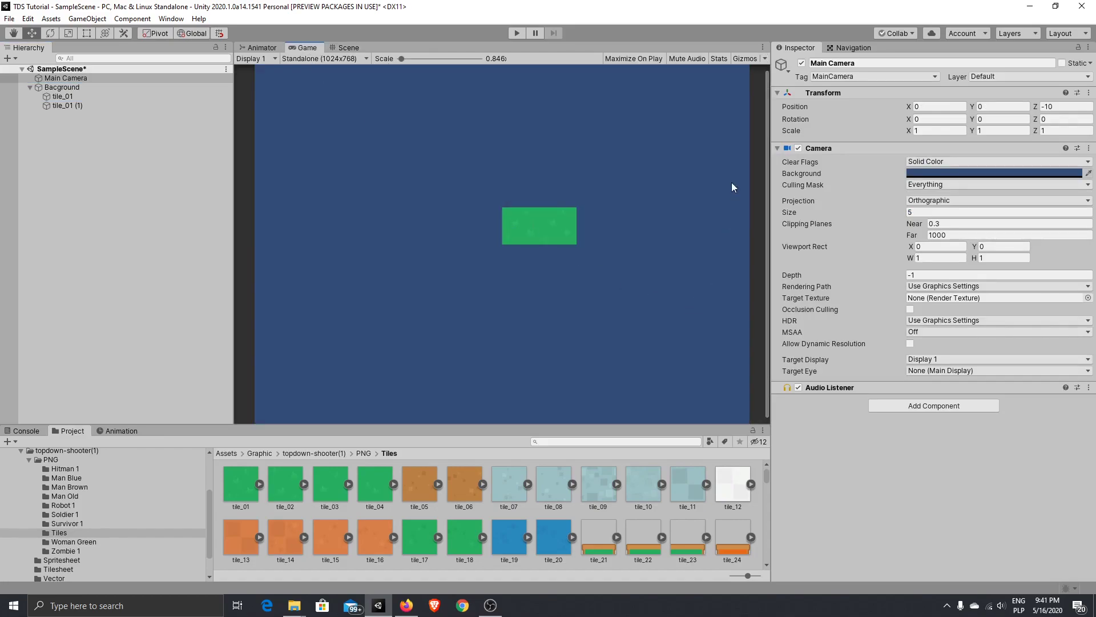
{"action": "mouse_move", "coordinate": [779, 180]}
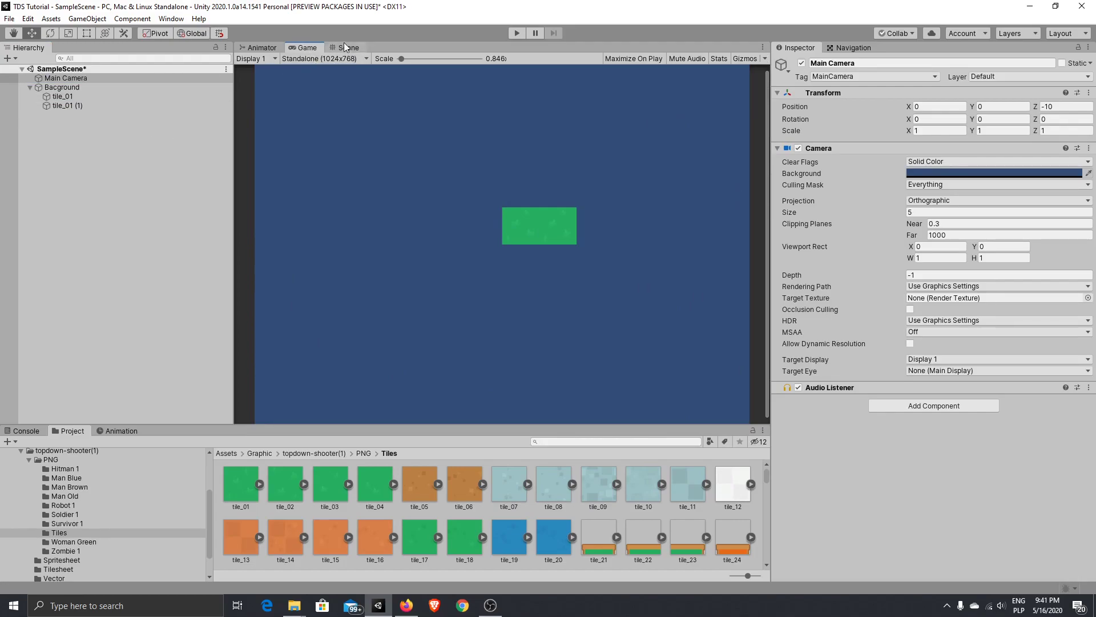
{"action": "left_click", "coordinate": [348, 48]}
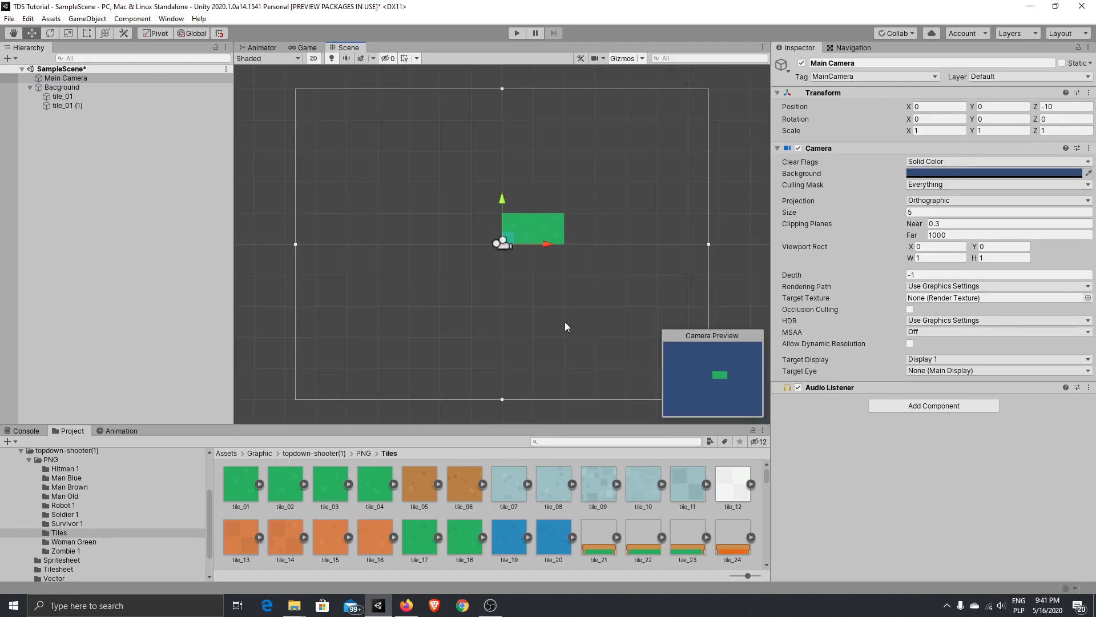
- Fill the camera frame with tile_01 copies, collapse Bacground, and preview the Game view
{"action": "left_click", "coordinate": [68, 105]}
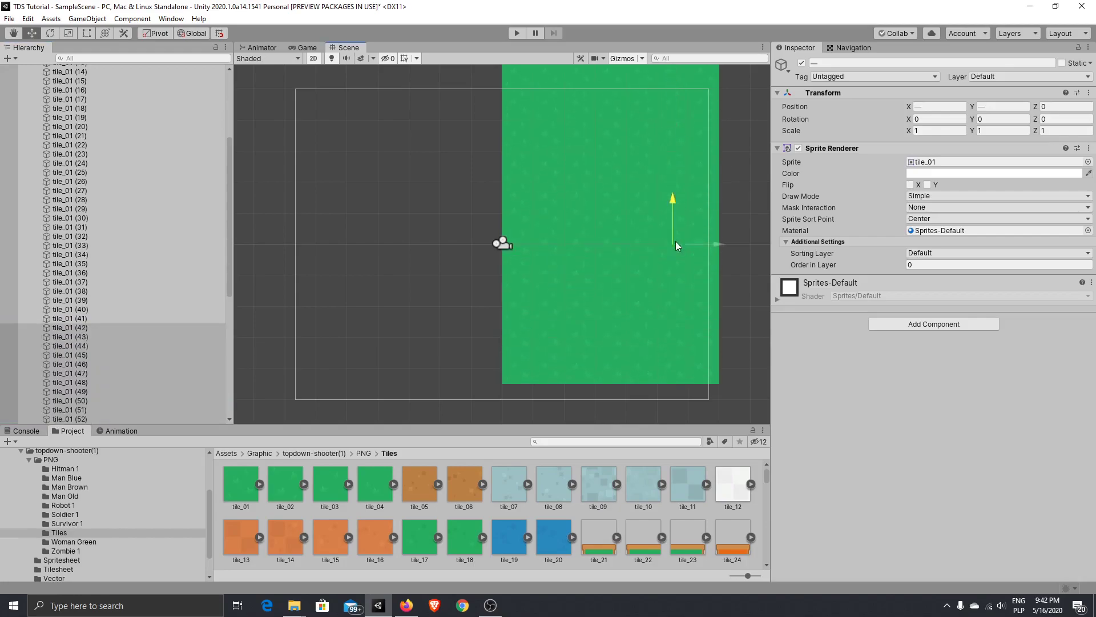
{"action": "scroll", "scroll_direction": "up", "scroll_amount": 3}
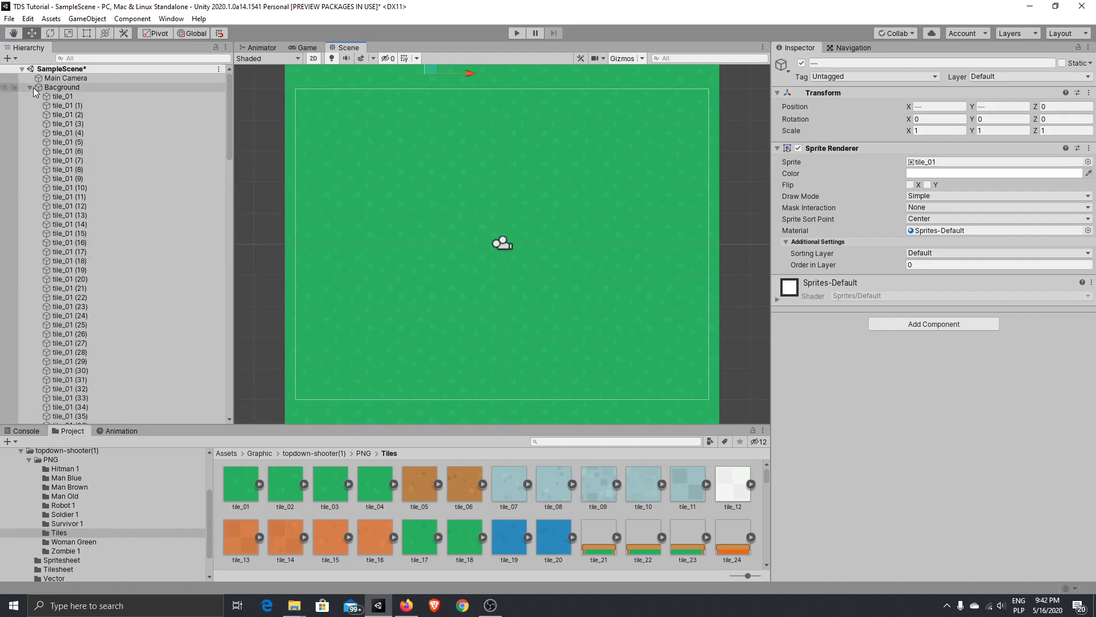
{"action": "left_click", "coordinate": [31, 87]}
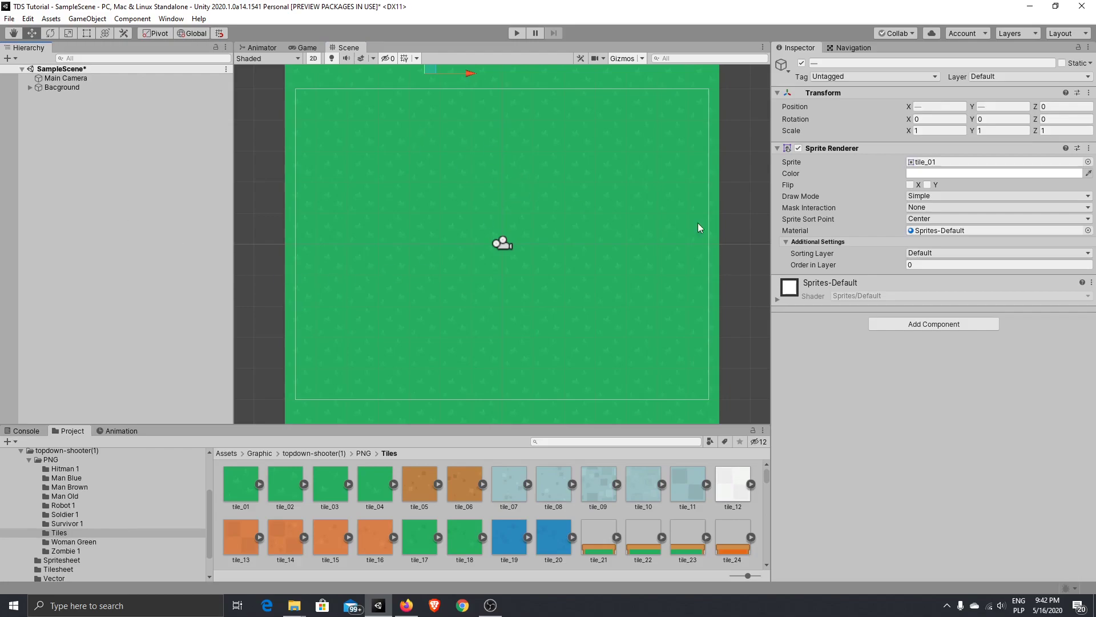
{"action": "left_click", "coordinate": [303, 47]}
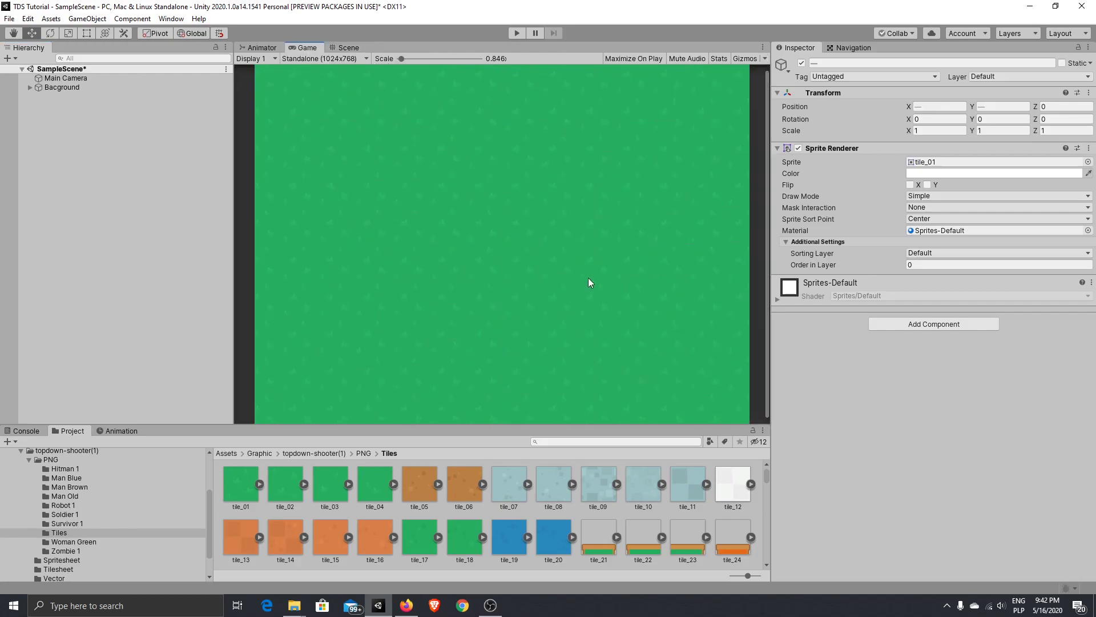
{"action": "mouse_move", "coordinate": [546, 289]}
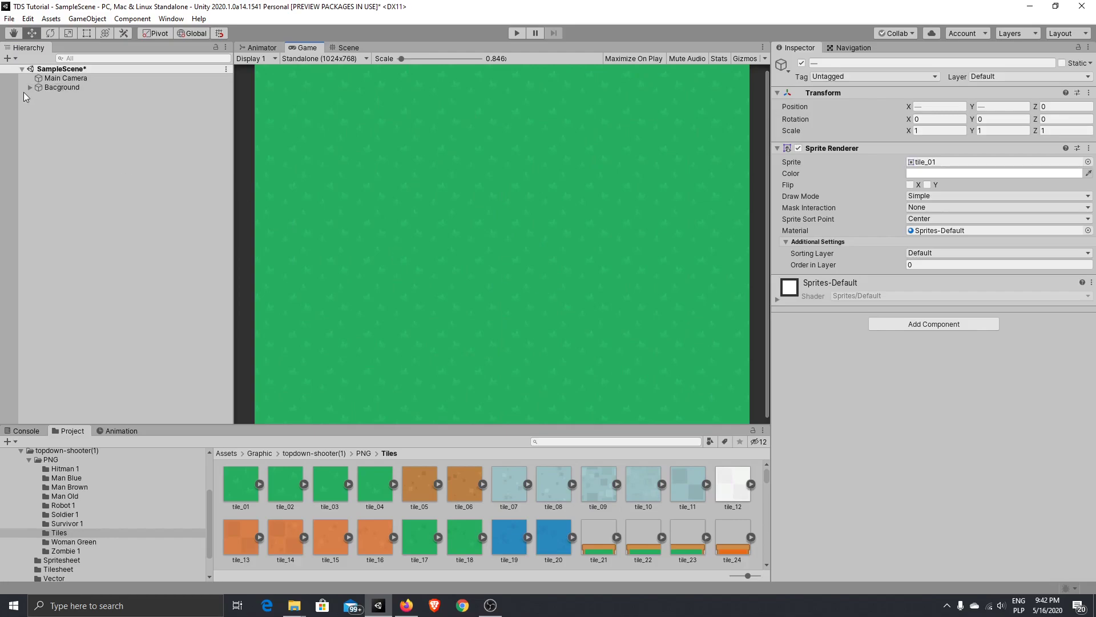
{"action": "mouse_move", "coordinate": [94, 128]}
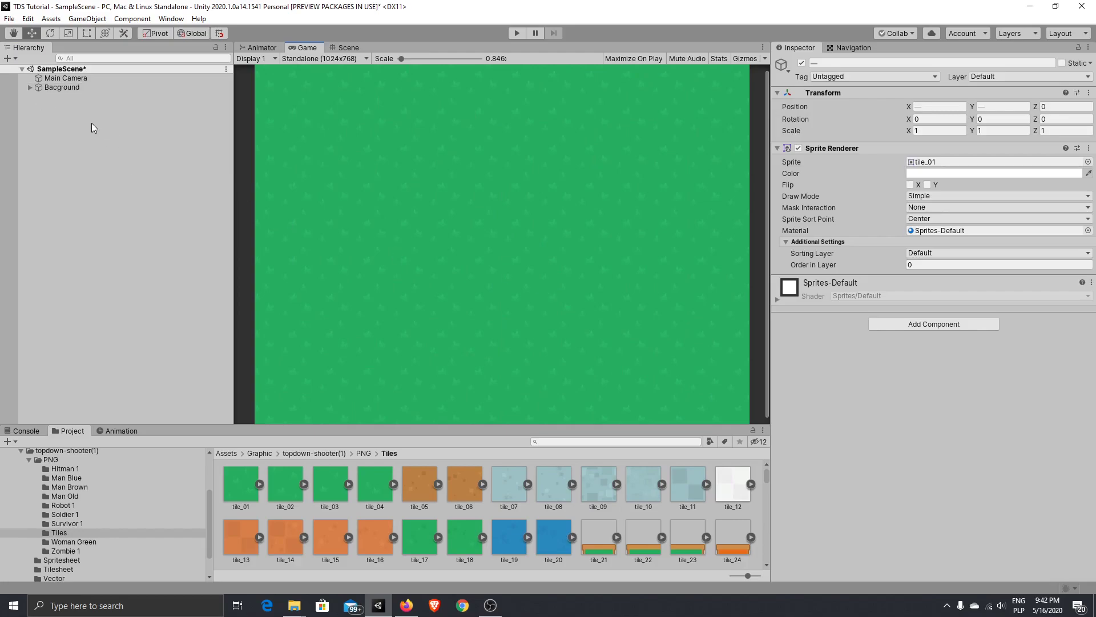
- Create an empty GameObject in the Hierarchy and name it Player
{"action": "right_click", "coordinate": [94, 127]}
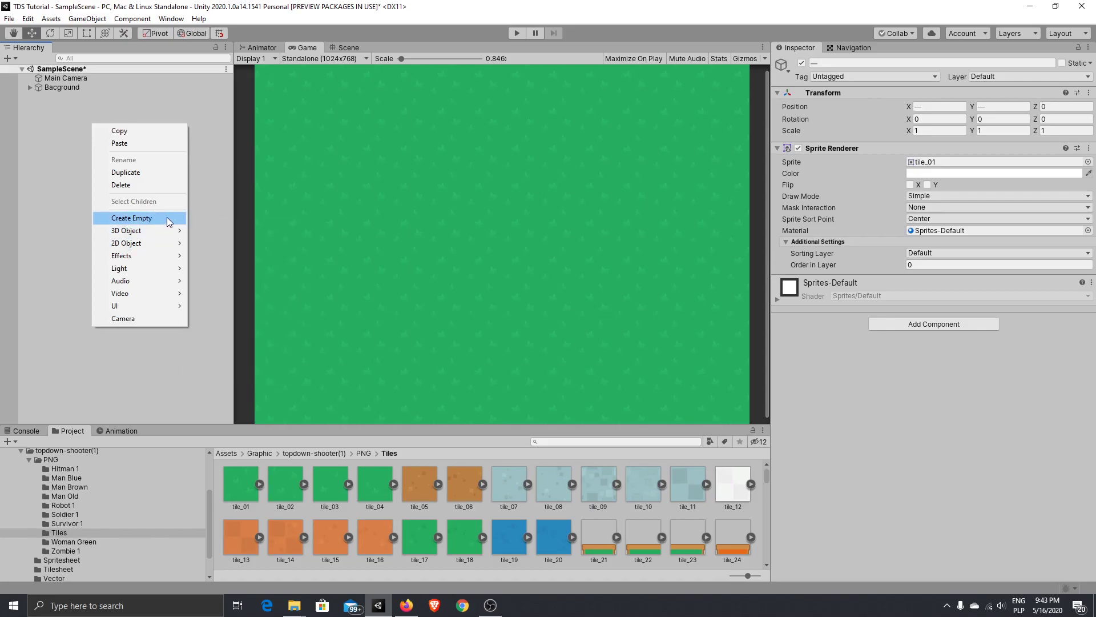
{"action": "left_click", "coordinate": [131, 217]}
{"action": "type", "text": "P"}
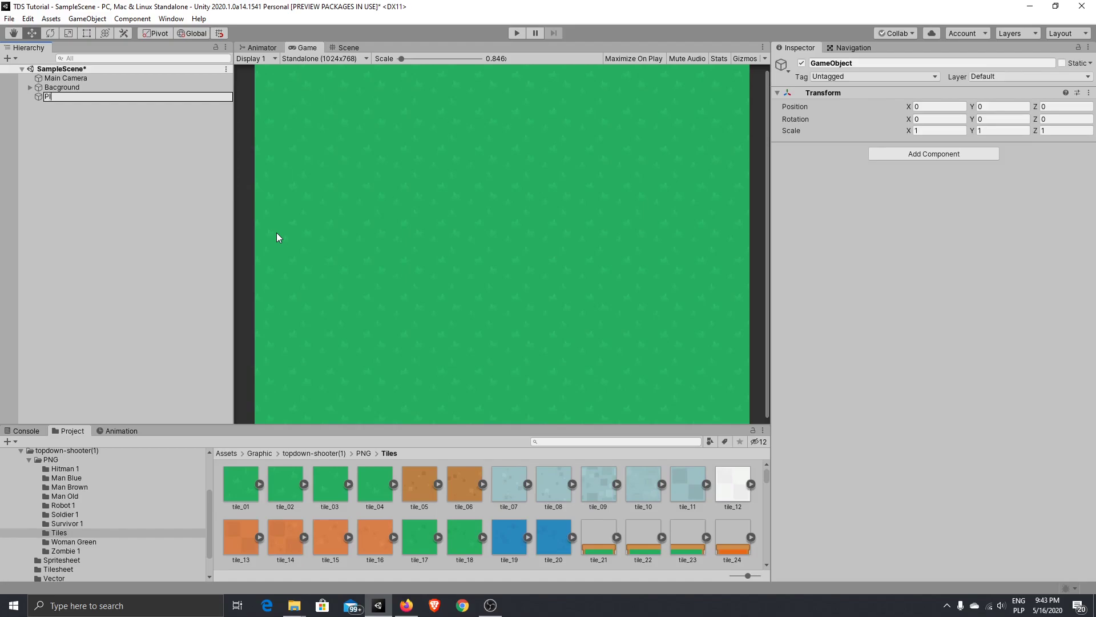
{"action": "key", "text": "Return"}
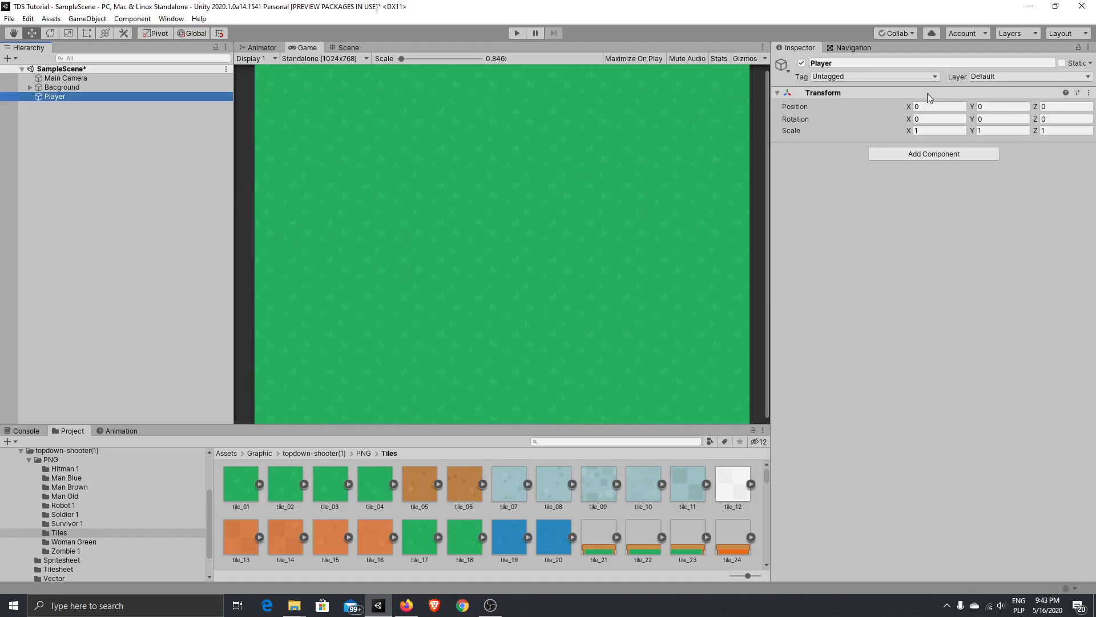
{"action": "mouse_move", "coordinate": [373, 290]}
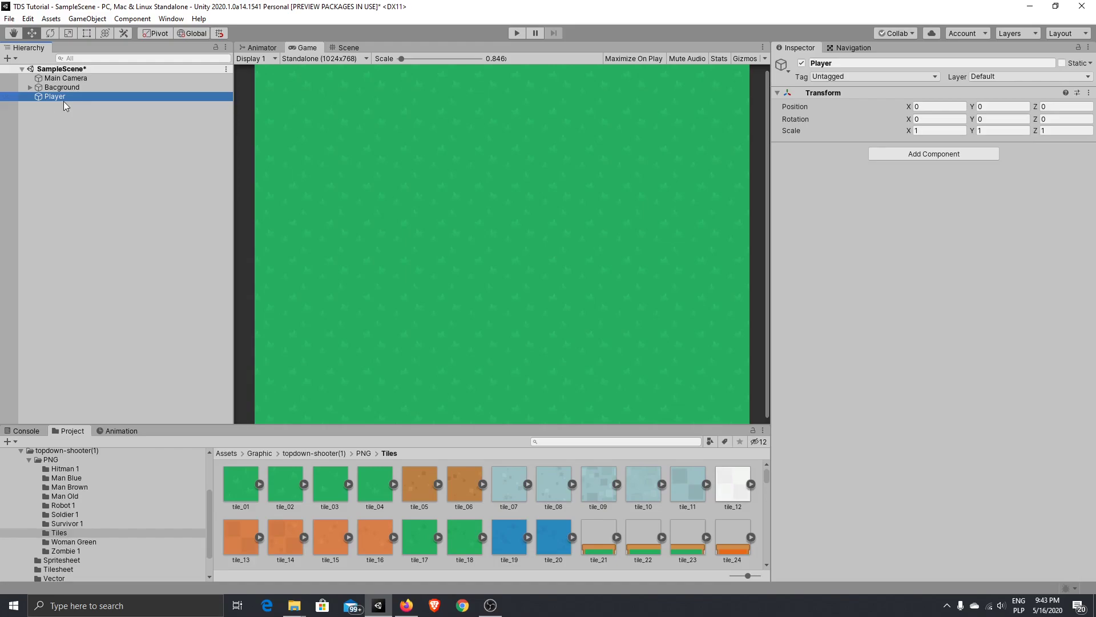
{"action": "mouse_move", "coordinate": [17, 462]}
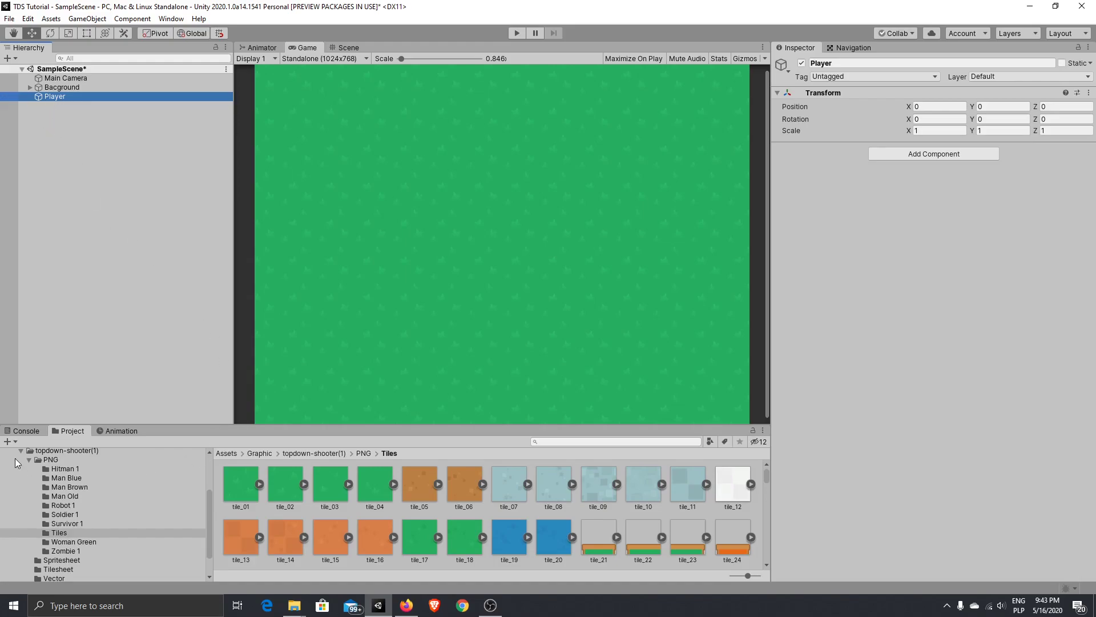
- Place the robot1_machine sprite from PNG > Robot 1 under Player at position 0, 0, 0
{"action": "left_click", "coordinate": [65, 514]}
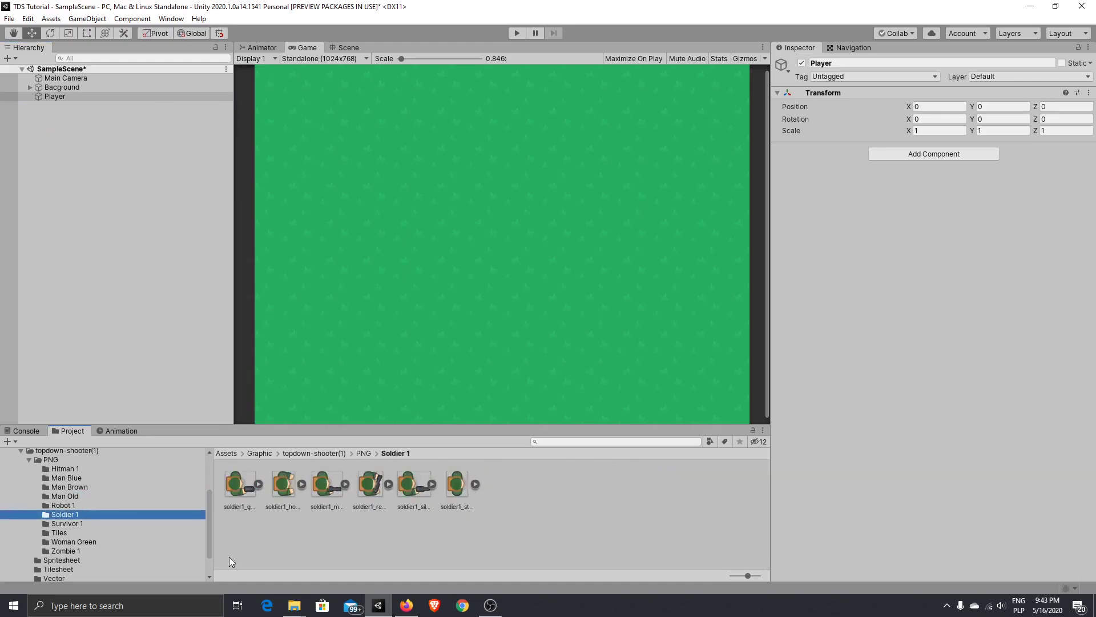
{"action": "left_click", "coordinate": [63, 505]}
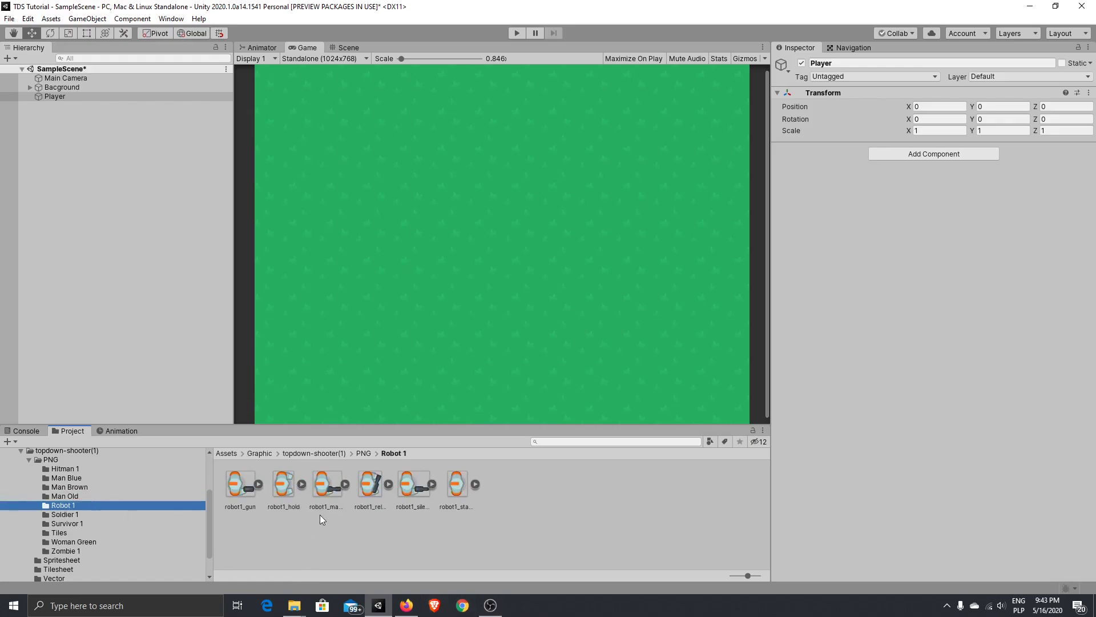
{"action": "left_click", "coordinate": [53, 96]}
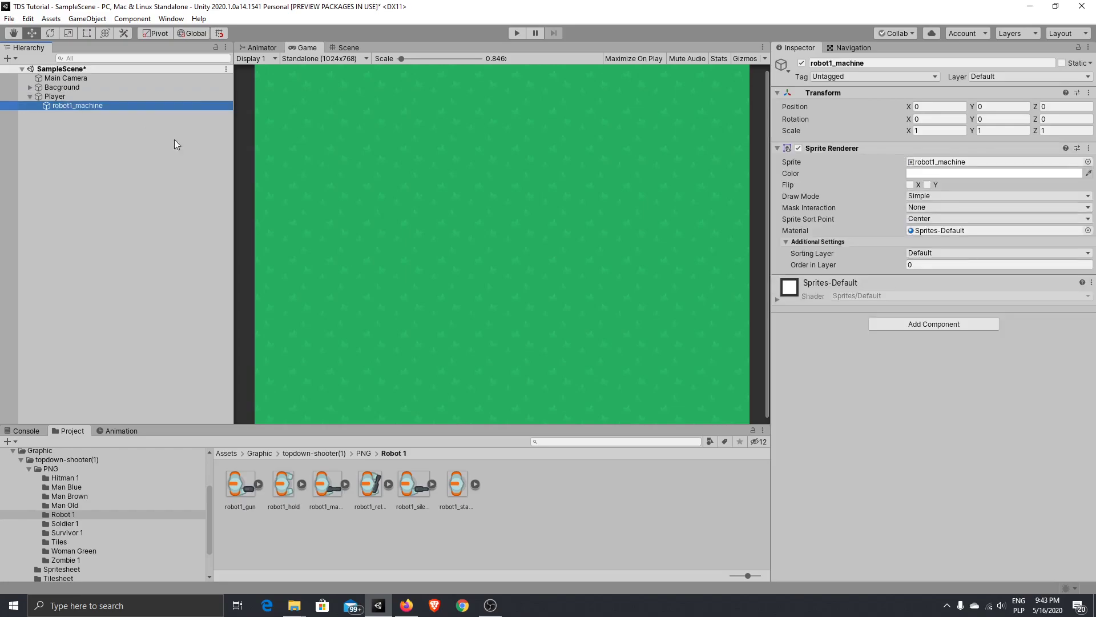
{"action": "mouse_move", "coordinate": [108, 131]}
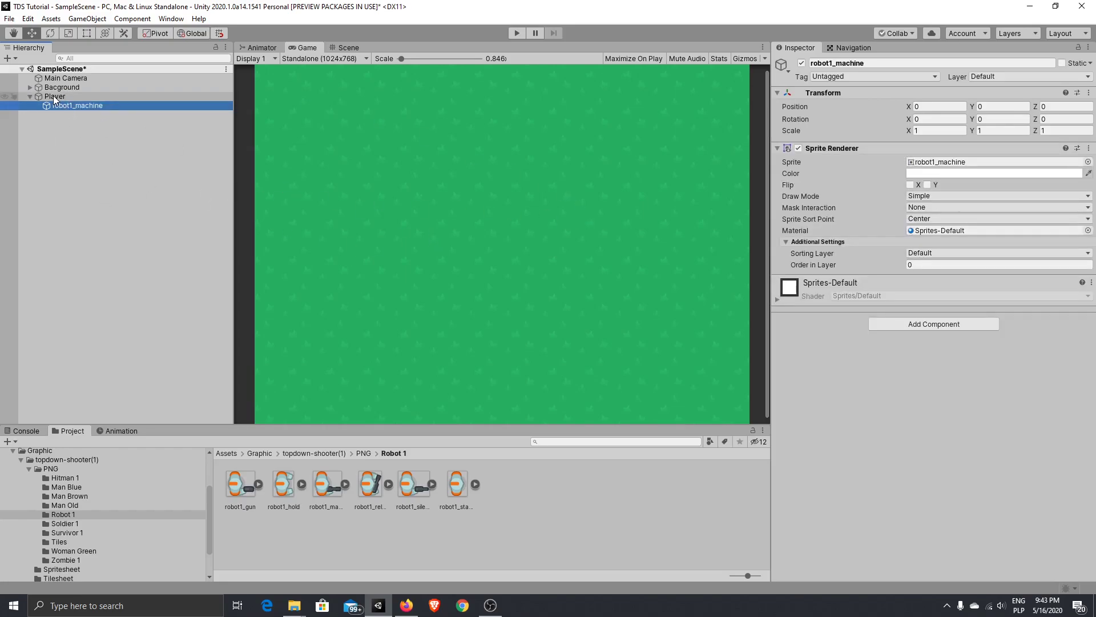
{"action": "left_click", "coordinate": [62, 87]}
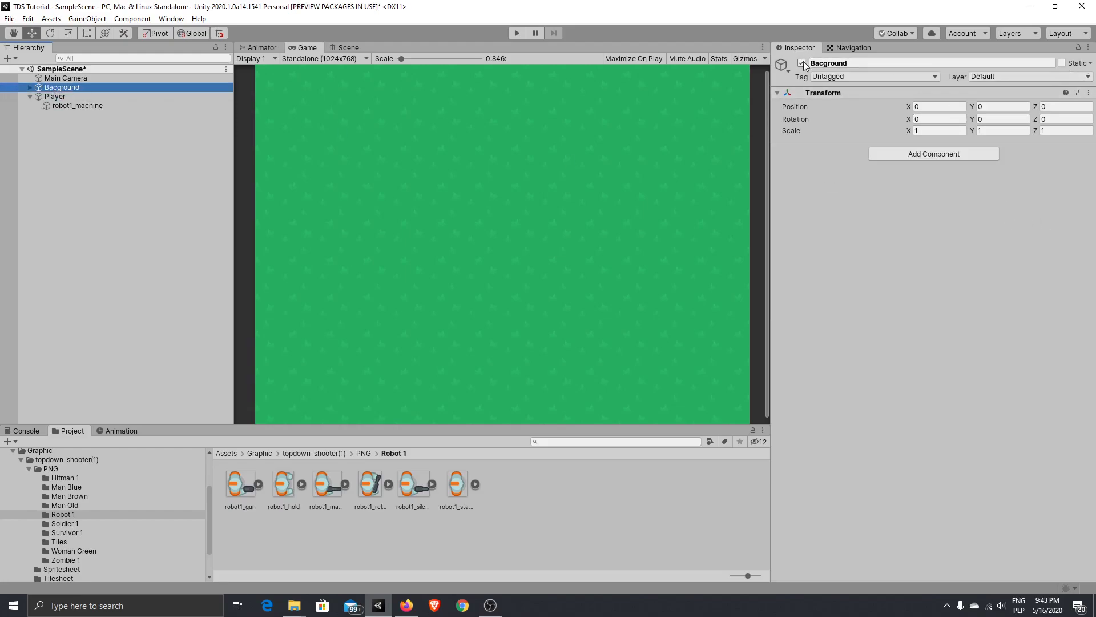
- Deactivate the Bacground object and switch to the Scene view
{"action": "left_click", "coordinate": [802, 63]}
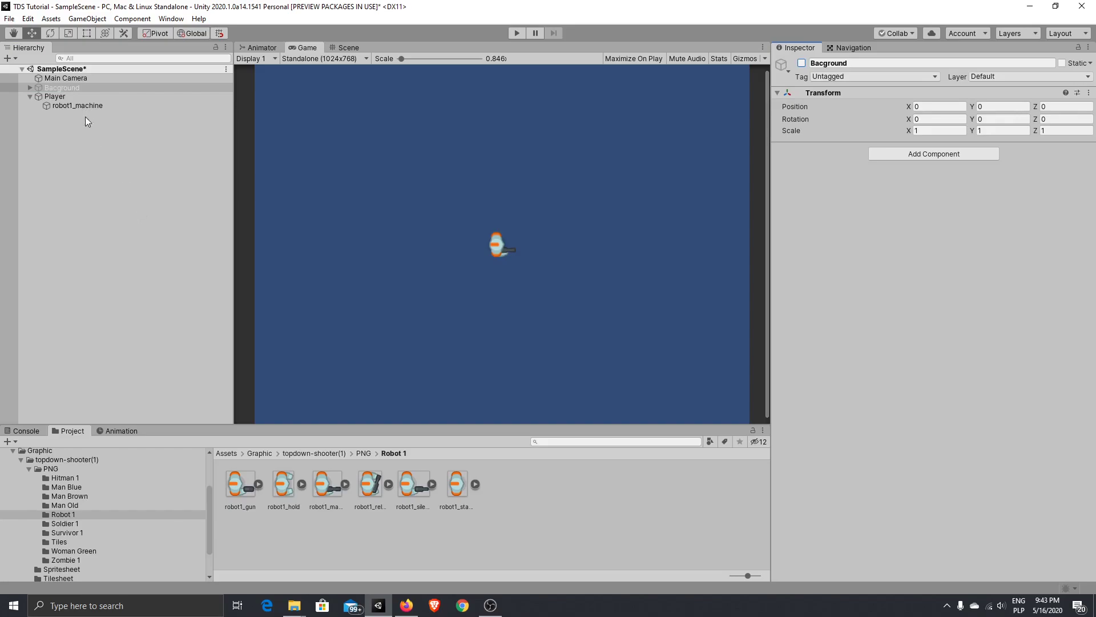
{"action": "left_click", "coordinate": [55, 96]}
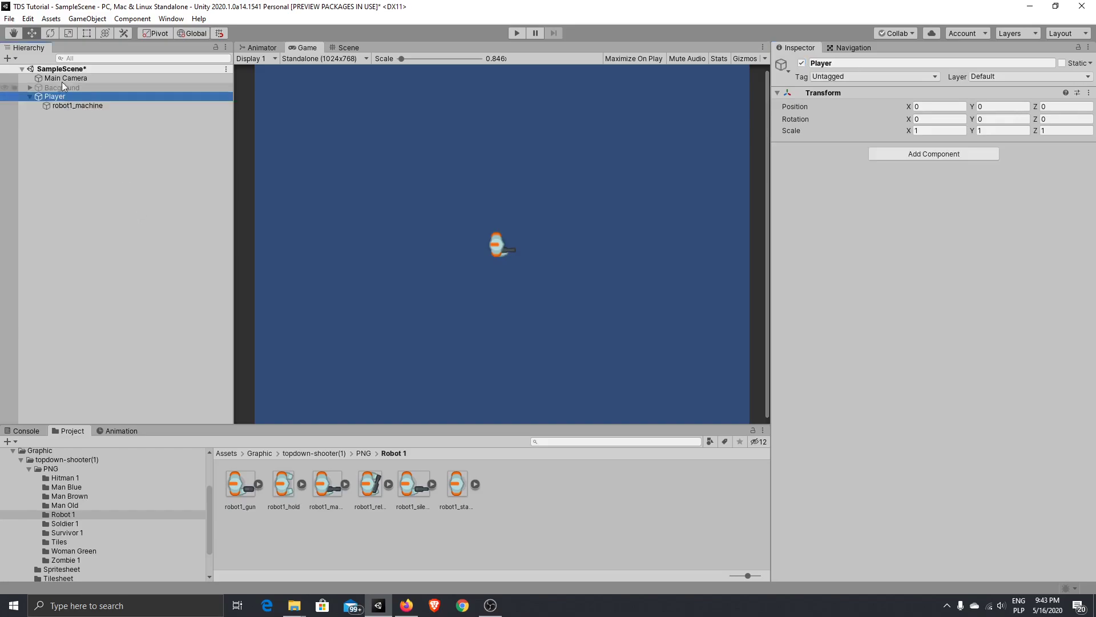
{"action": "left_click", "coordinate": [348, 47]}
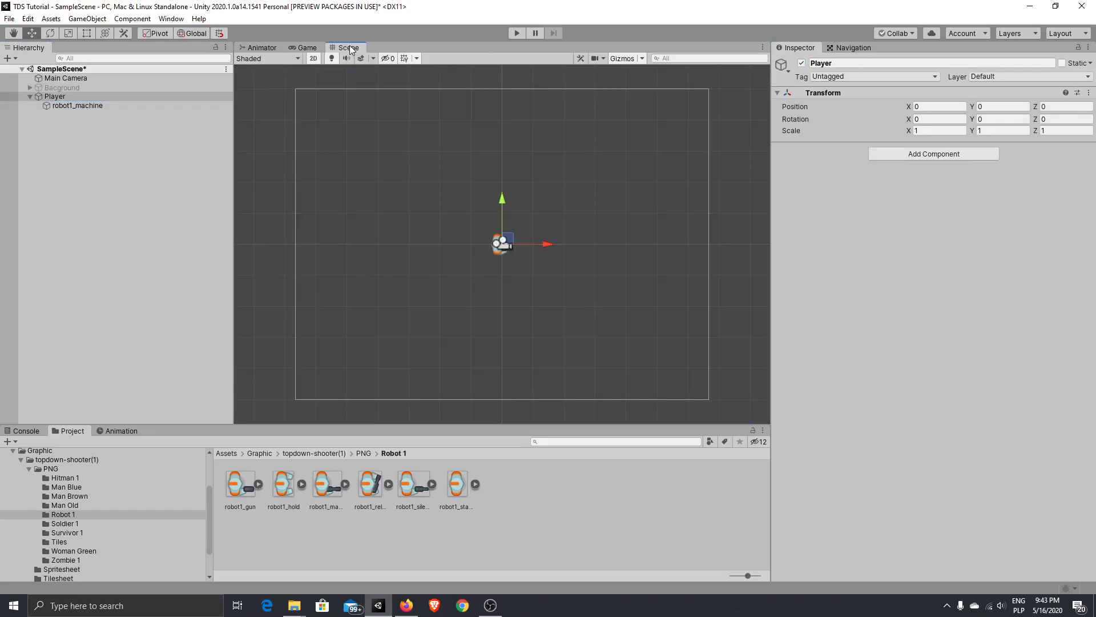
{"action": "mouse_move", "coordinate": [502, 200]}
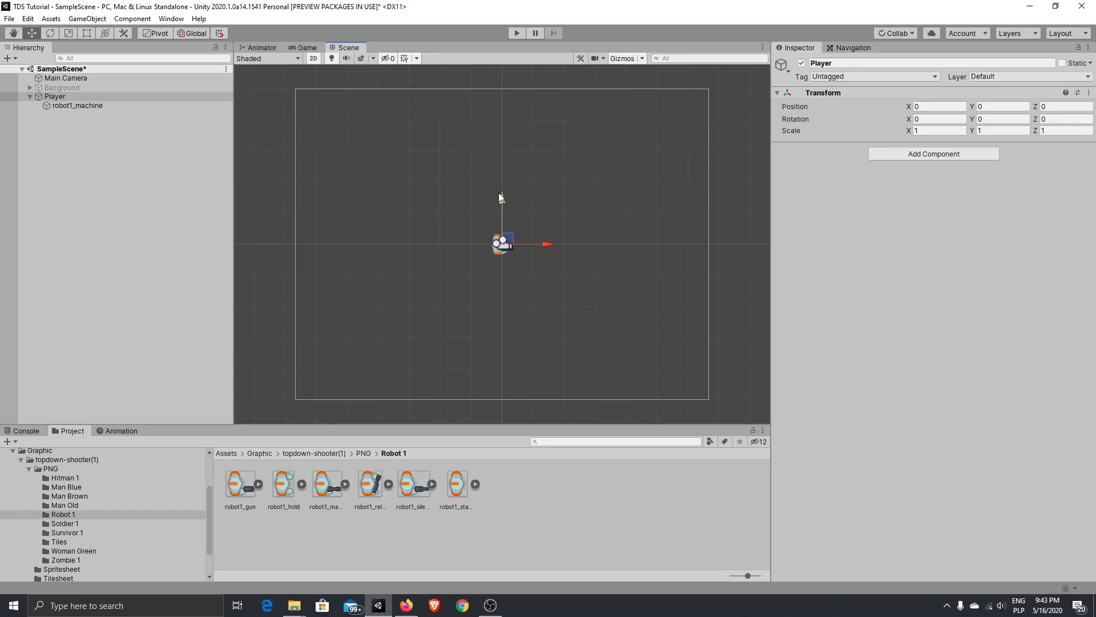
{"action": "mouse_move", "coordinate": [501, 237]}
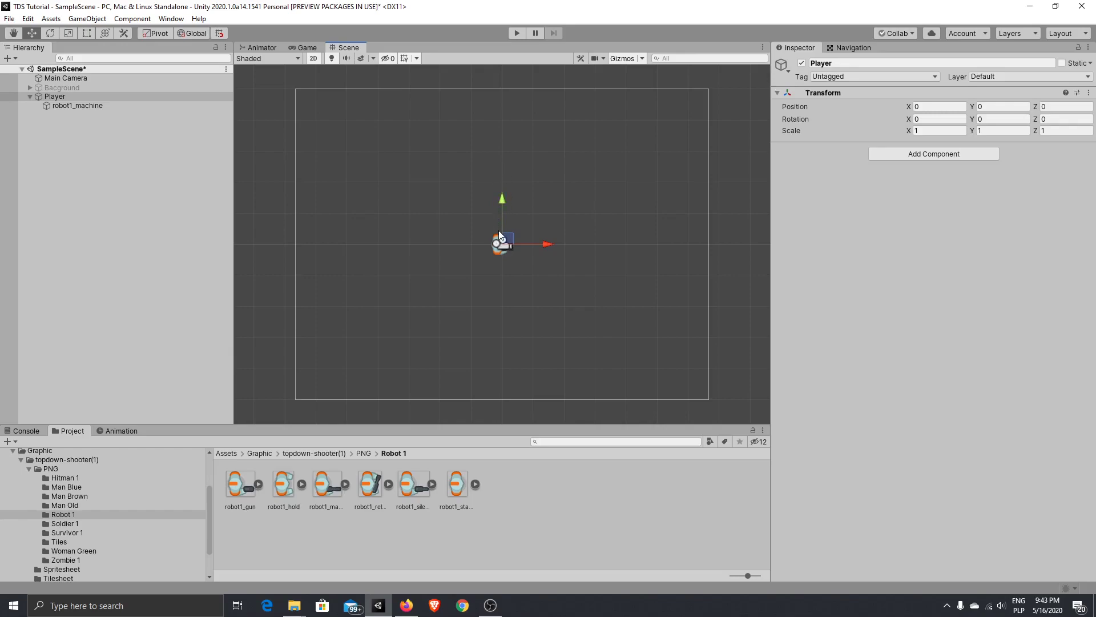
{"action": "mouse_move", "coordinate": [501, 187]}
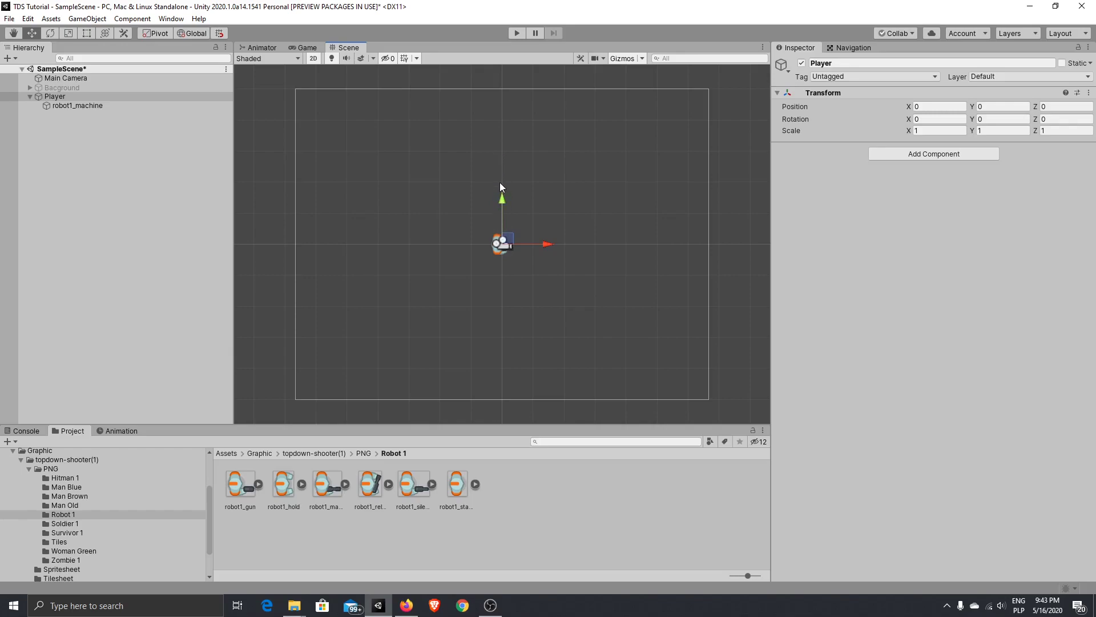
- Deactivate Main Camera so only the robot1_machine sprite stays active
{"action": "left_click", "coordinate": [77, 106]}
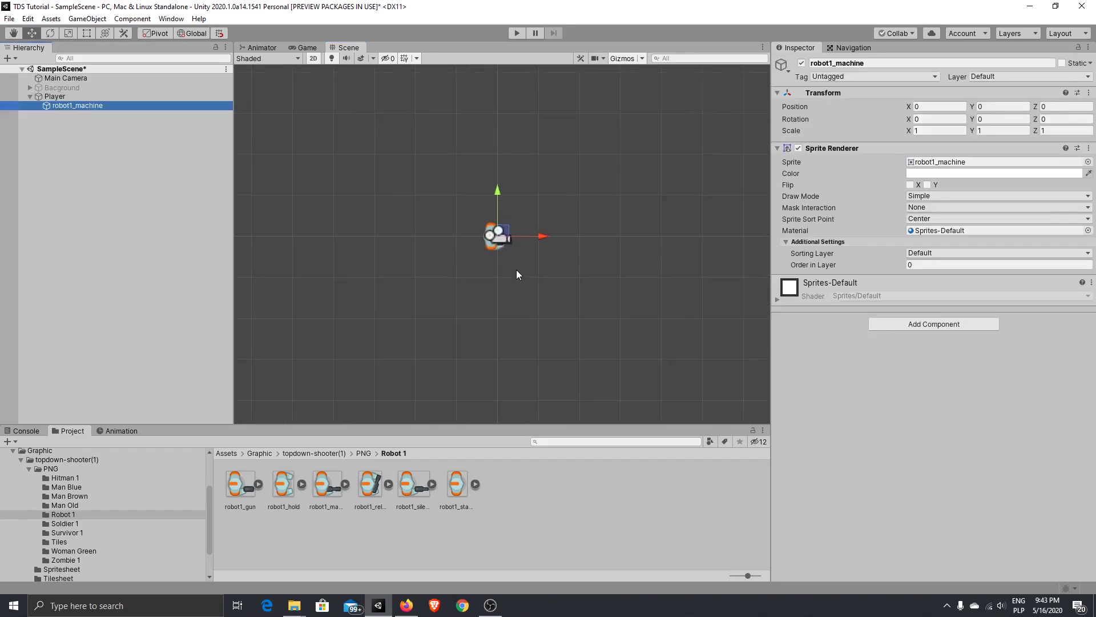
{"action": "left_click", "coordinate": [65, 78]}
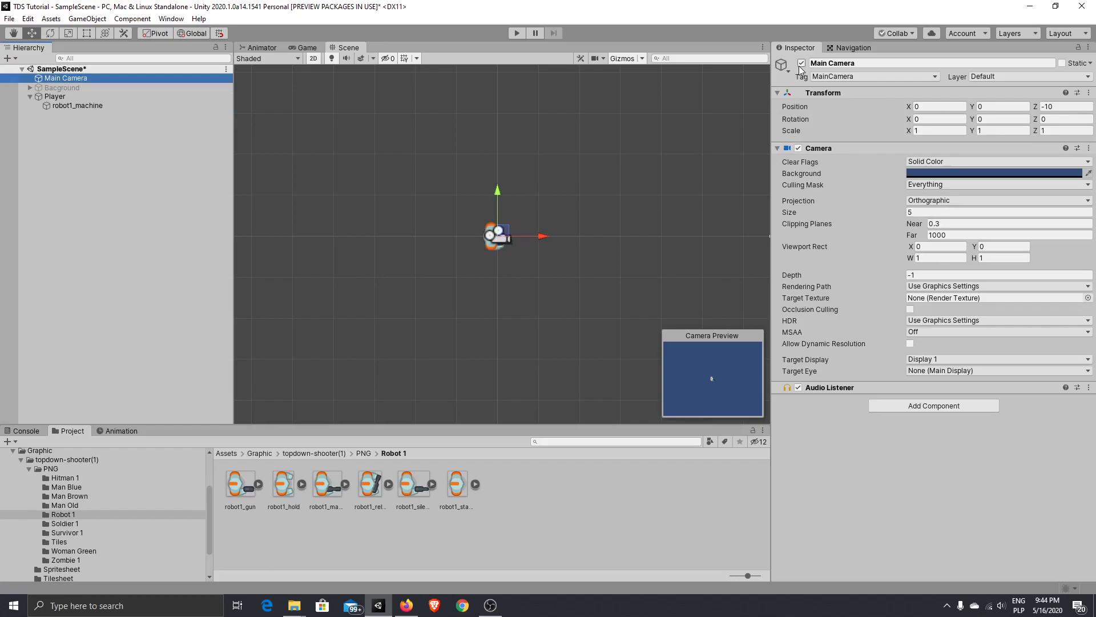
{"action": "left_click", "coordinate": [801, 63]}
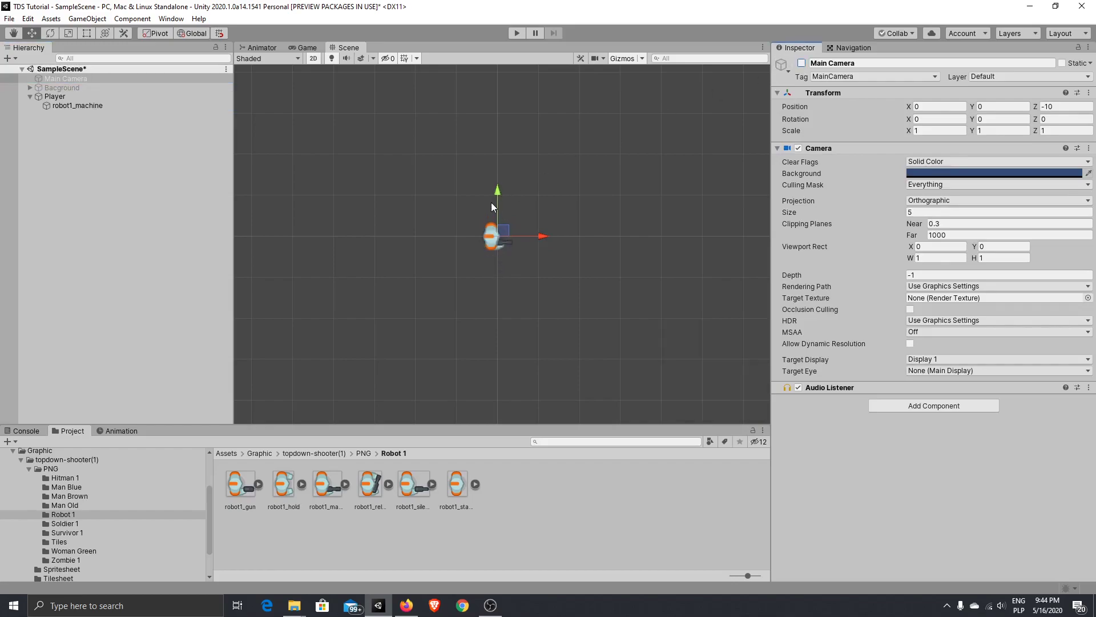
{"action": "mouse_move", "coordinate": [580, 248]}
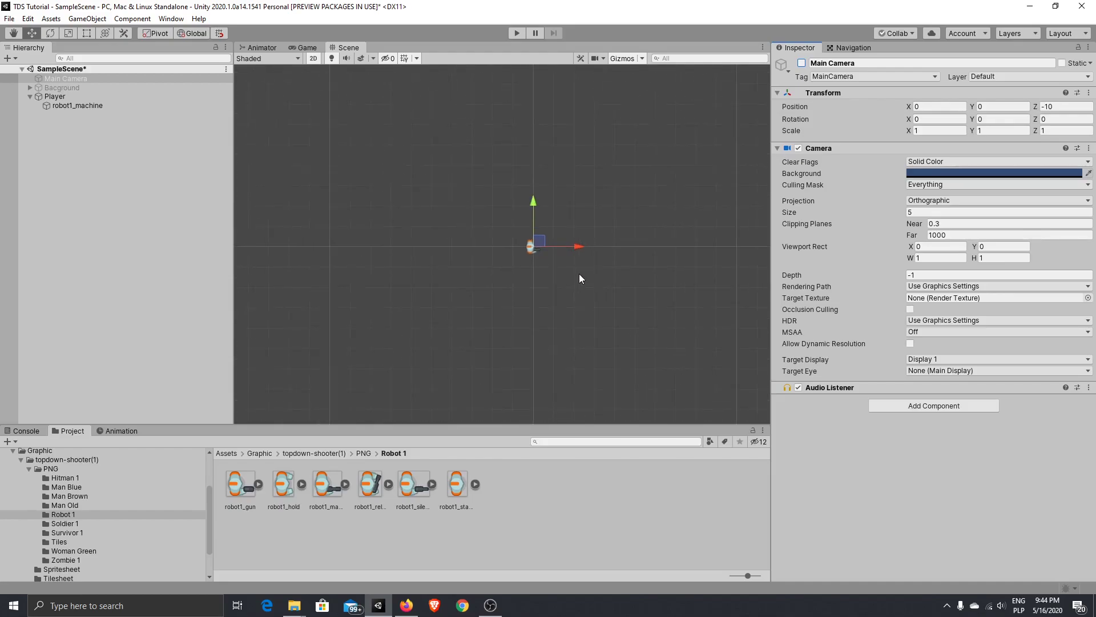
{"action": "left_click", "coordinate": [78, 105]}
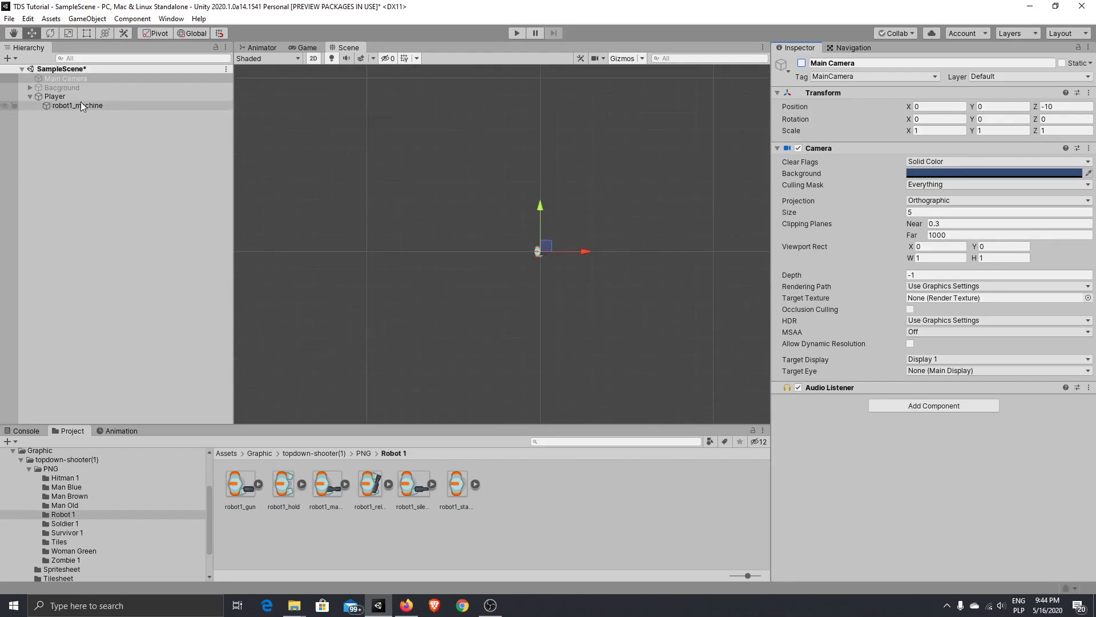
- Set robot1_machine's Transform rotation to Z 90, with Y reset to 0
{"action": "left_click", "coordinate": [77, 105]}
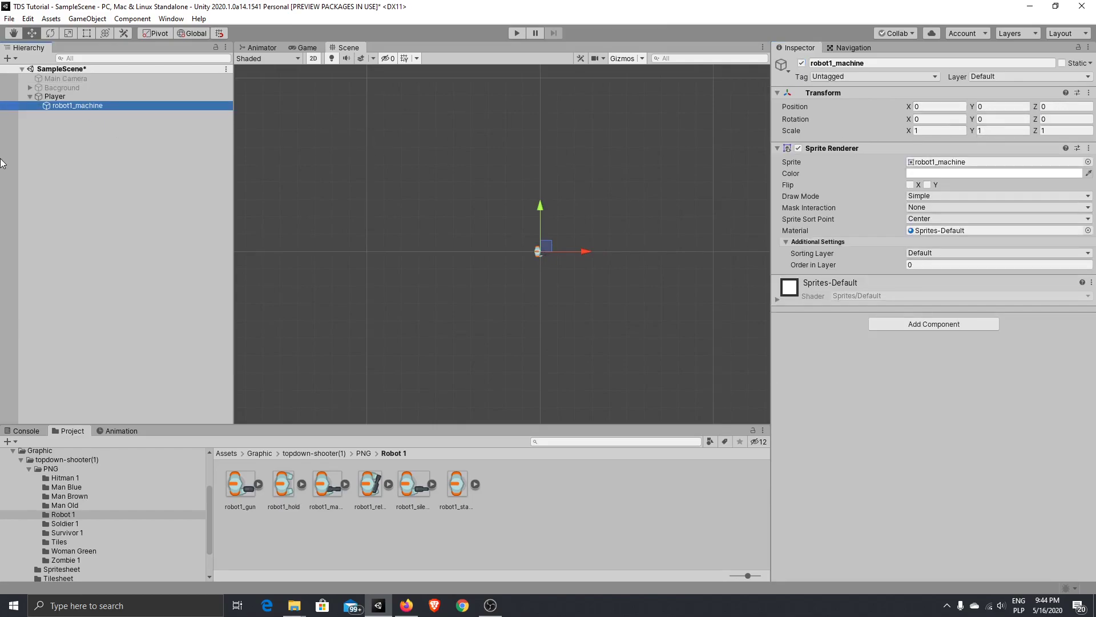
{"action": "left_click", "coordinate": [54, 96]}
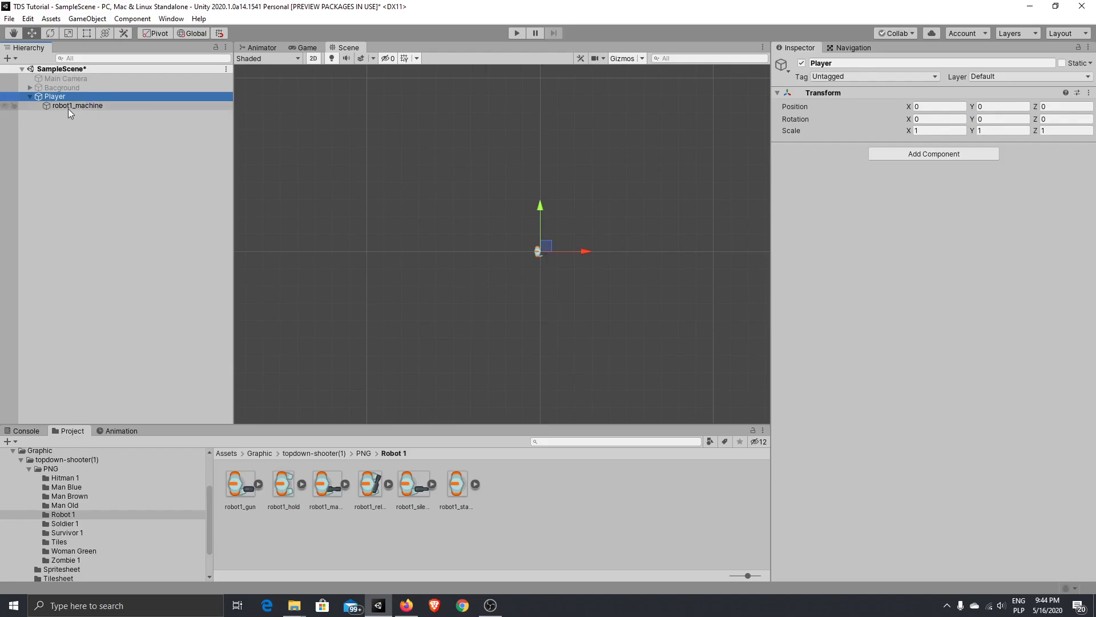
{"action": "left_click", "coordinate": [77, 105]}
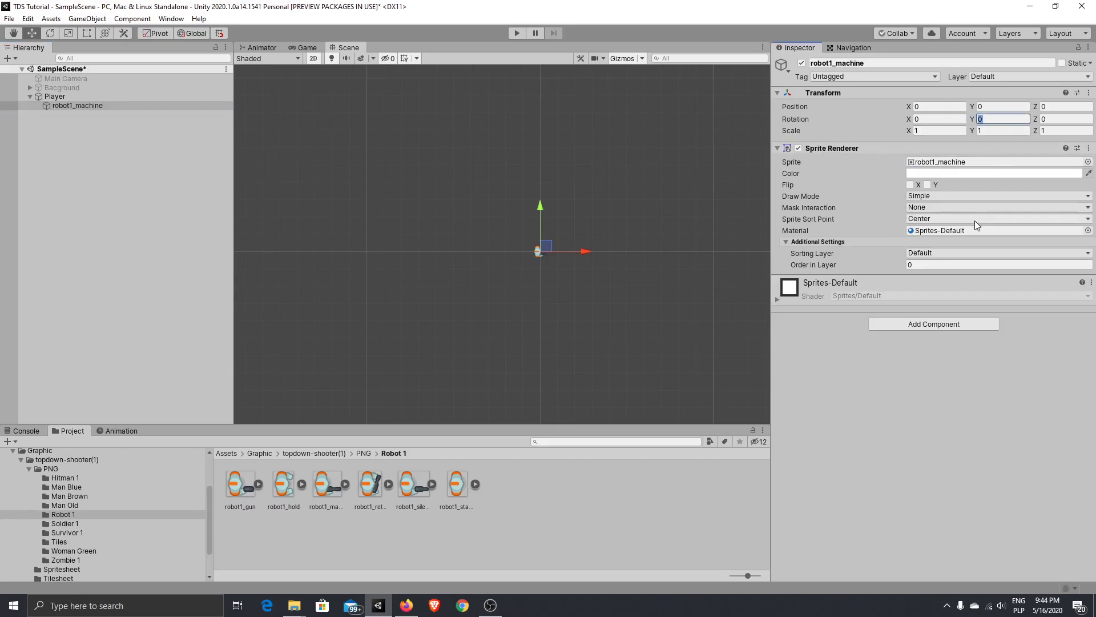
{"action": "type", "text": "90"}
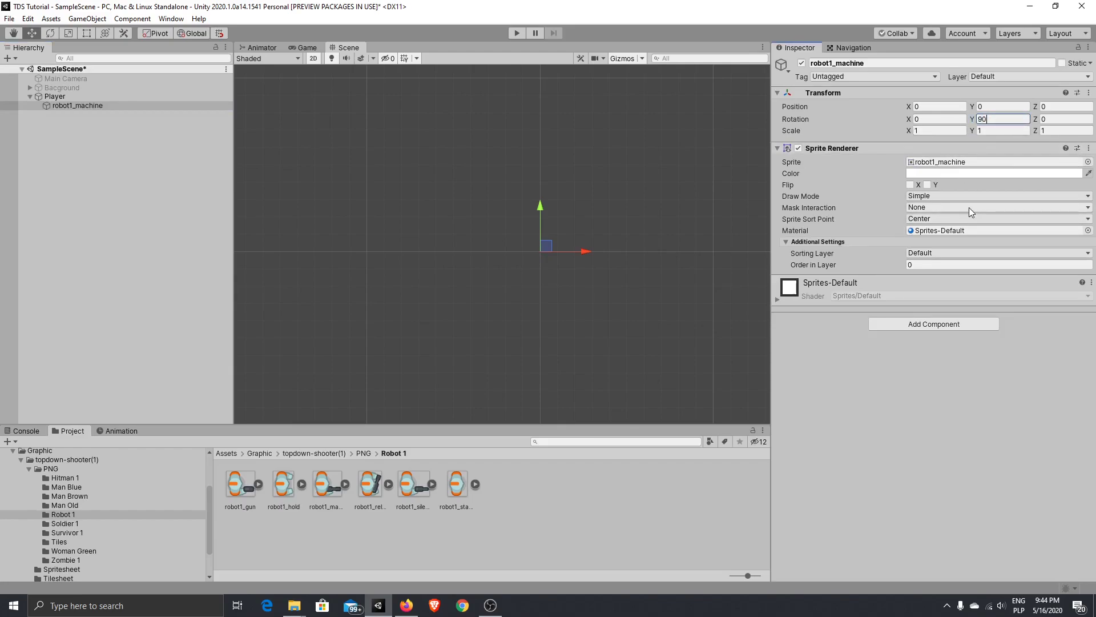
{"action": "mouse_move", "coordinate": [760, 256]}
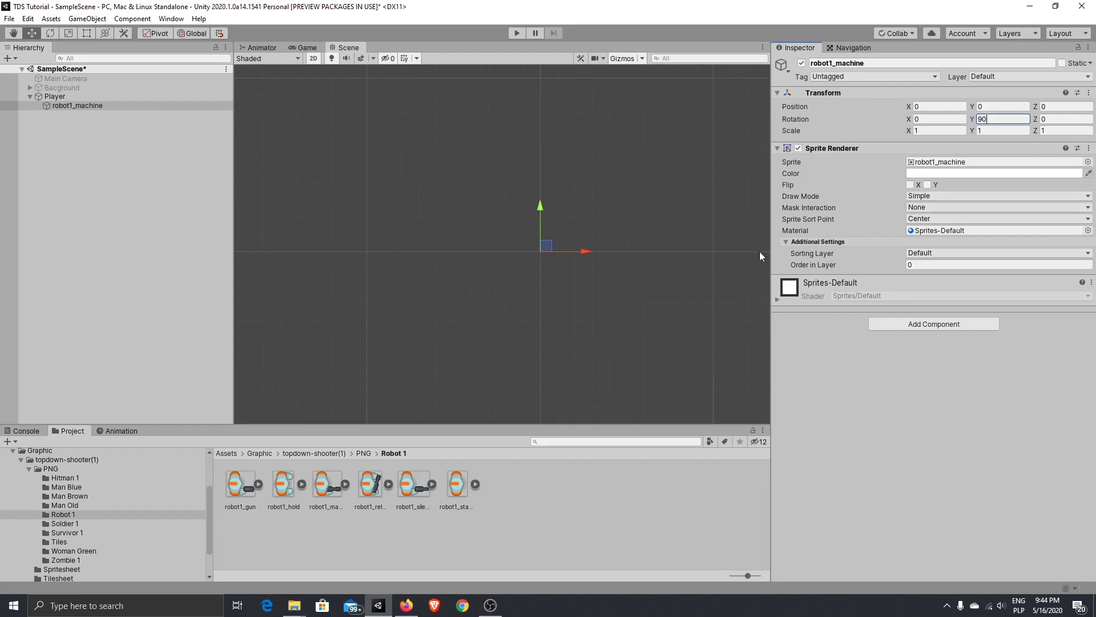
{"action": "type", "text": "0"}
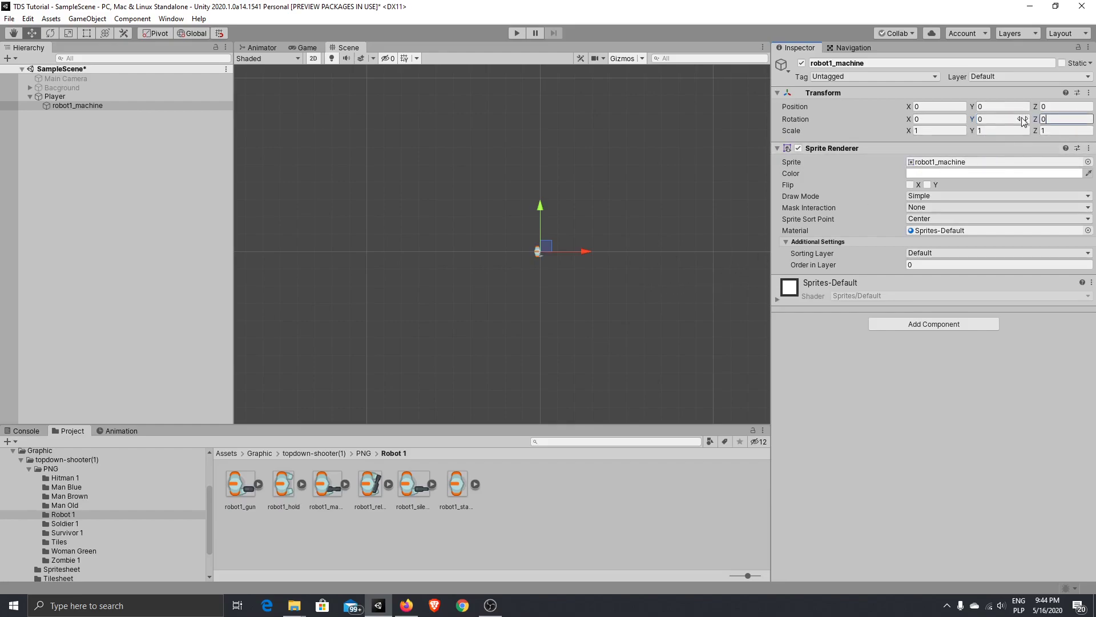
{"action": "type", "text": "90"}
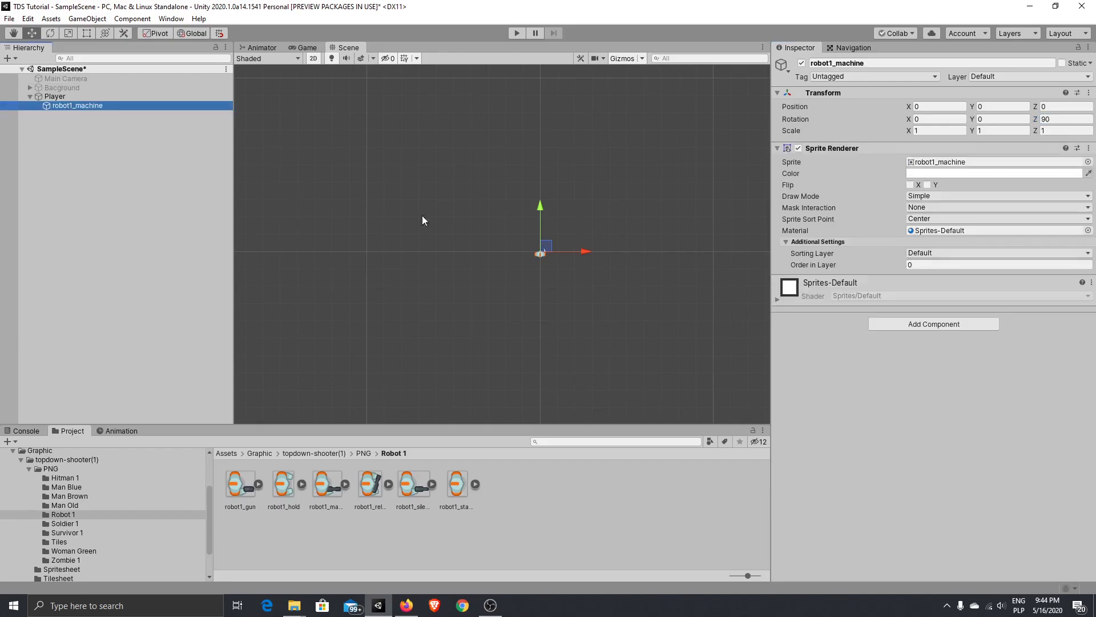
{"action": "left_click", "coordinate": [55, 96]}
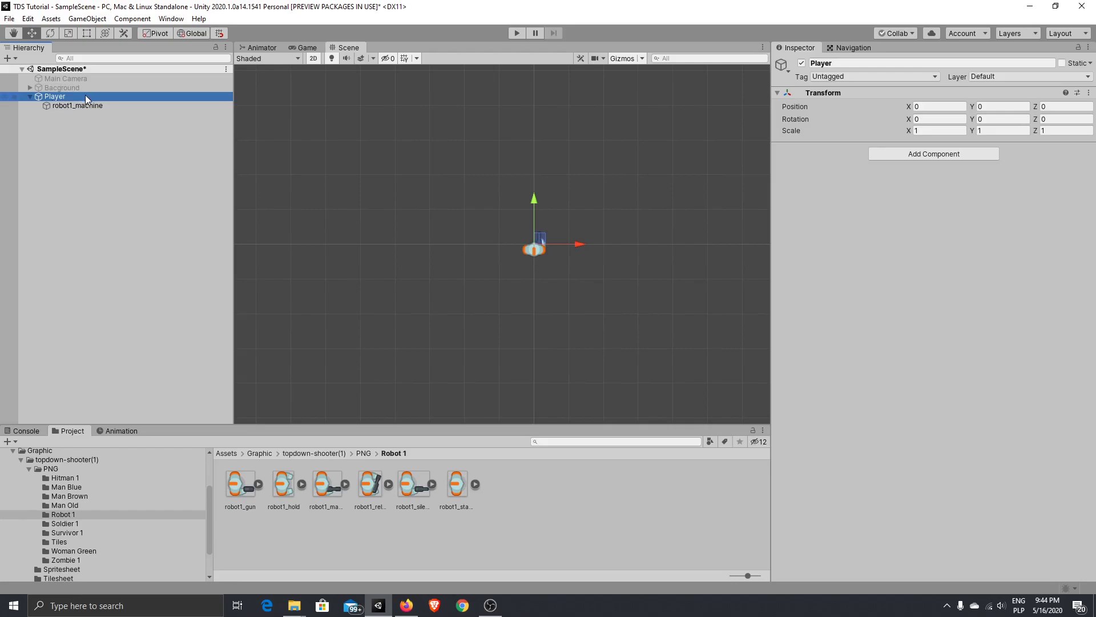
{"action": "mouse_move", "coordinate": [40, 110]}
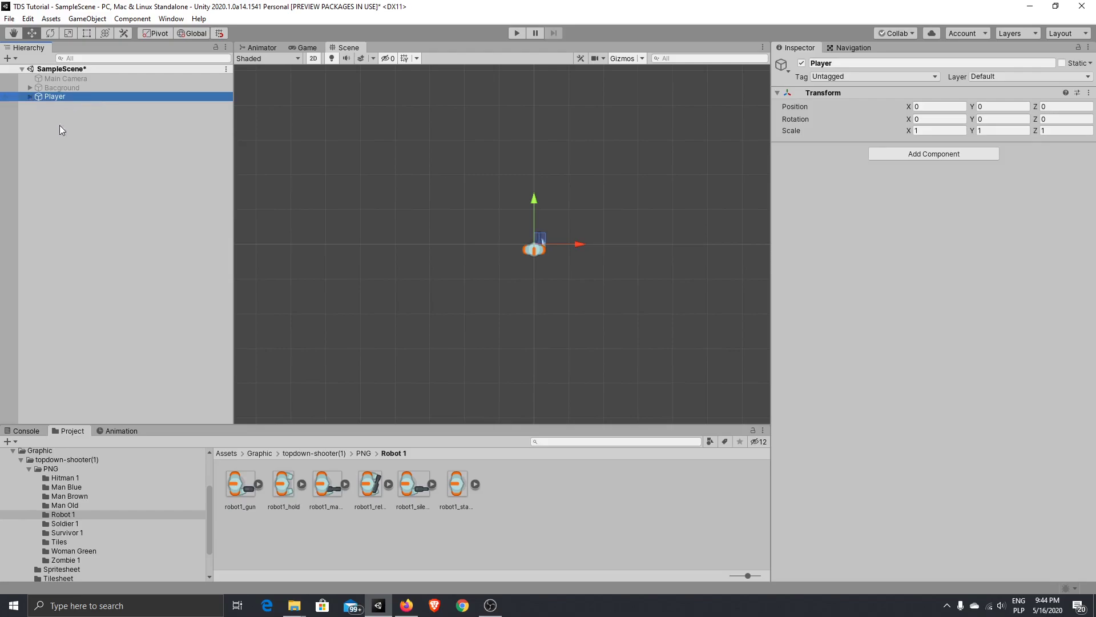
{"action": "mouse_move", "coordinate": [25, 137]}
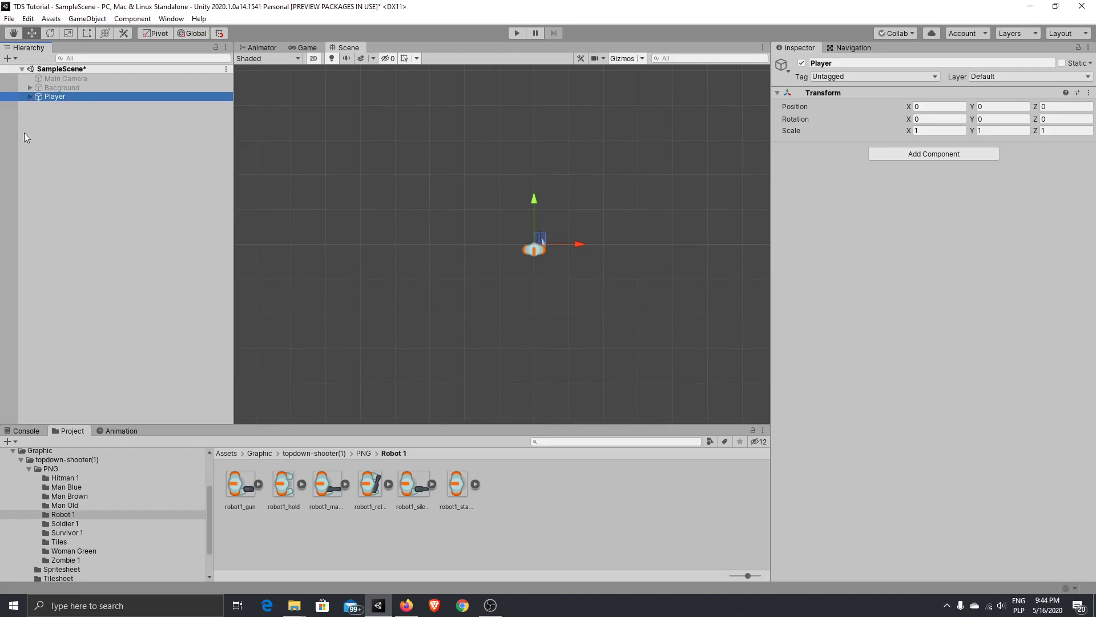
{"action": "mouse_move", "coordinate": [69, 110]}
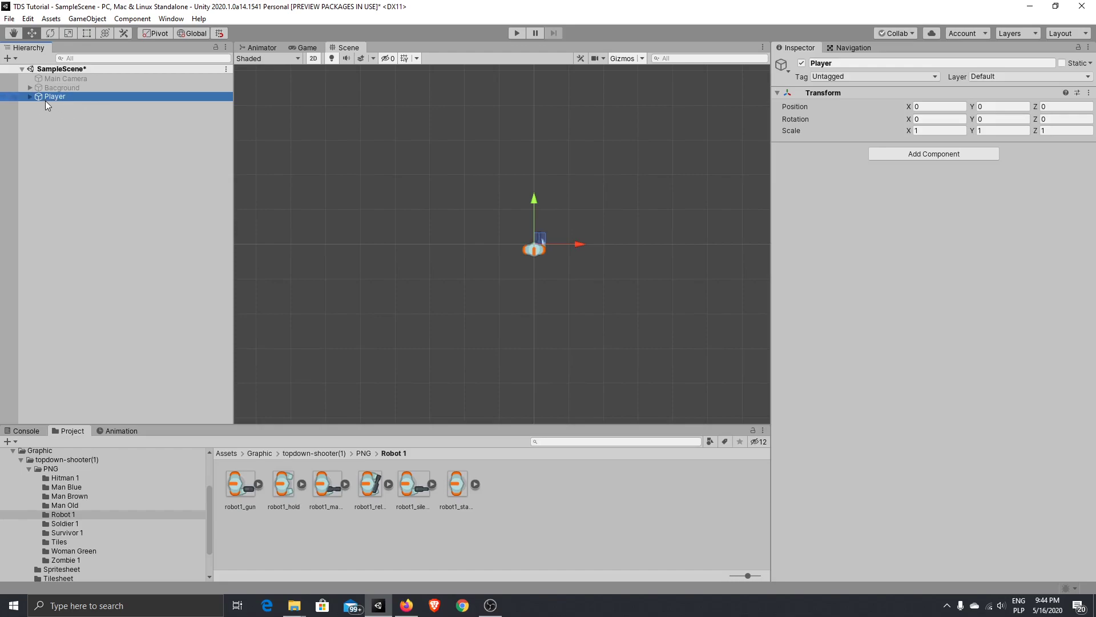
{"action": "mouse_move", "coordinate": [3, 98]}
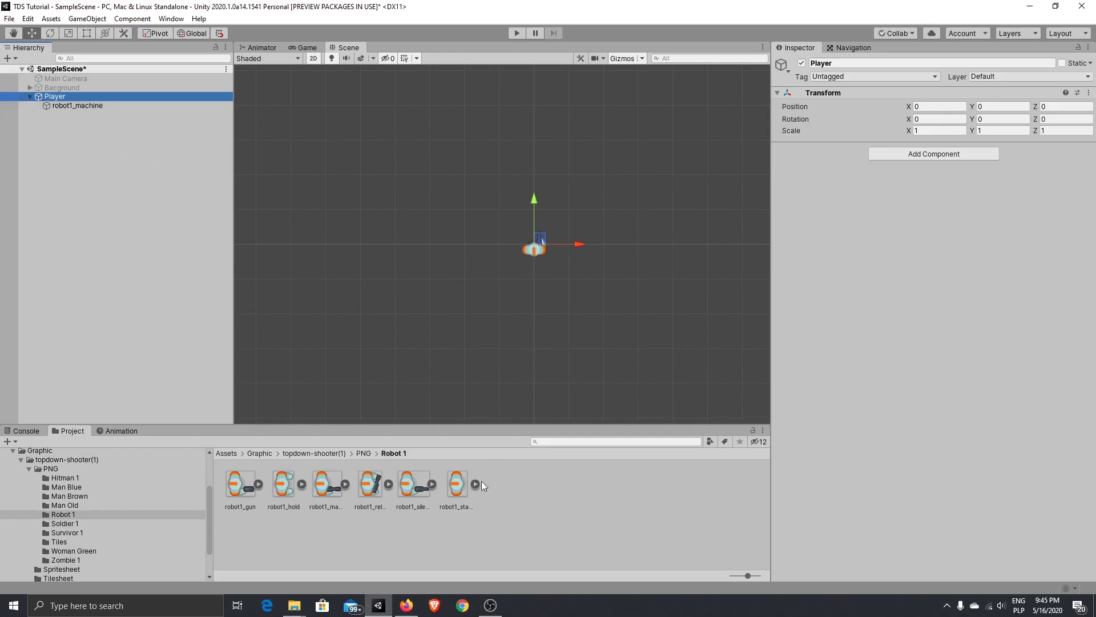
{"action": "mouse_move", "coordinate": [216, 177]}
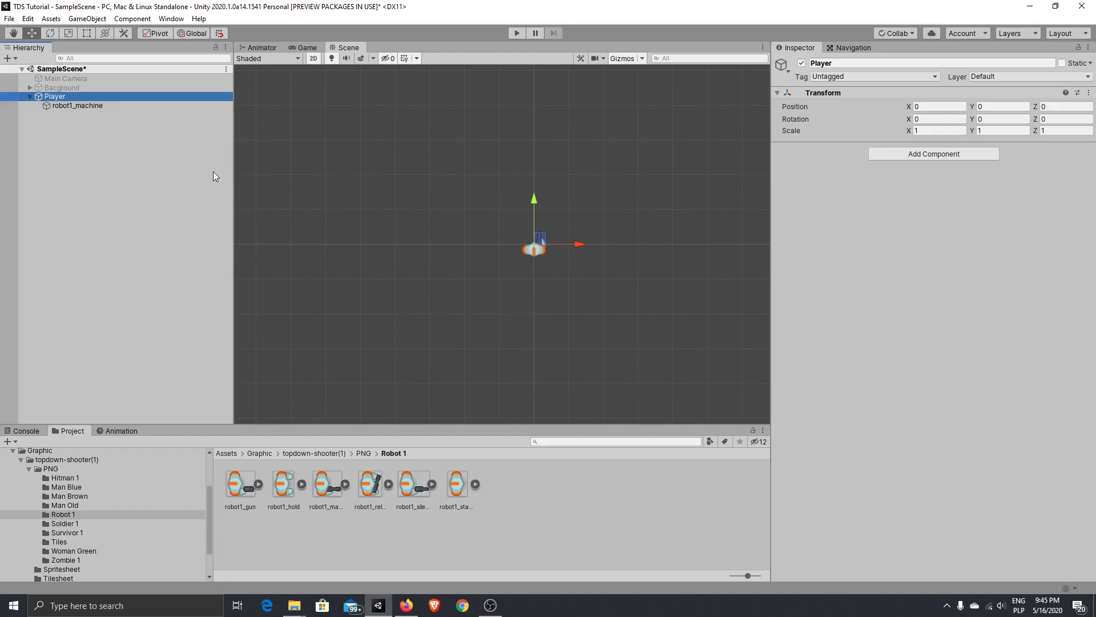
{"action": "left_click", "coordinate": [31, 96]}
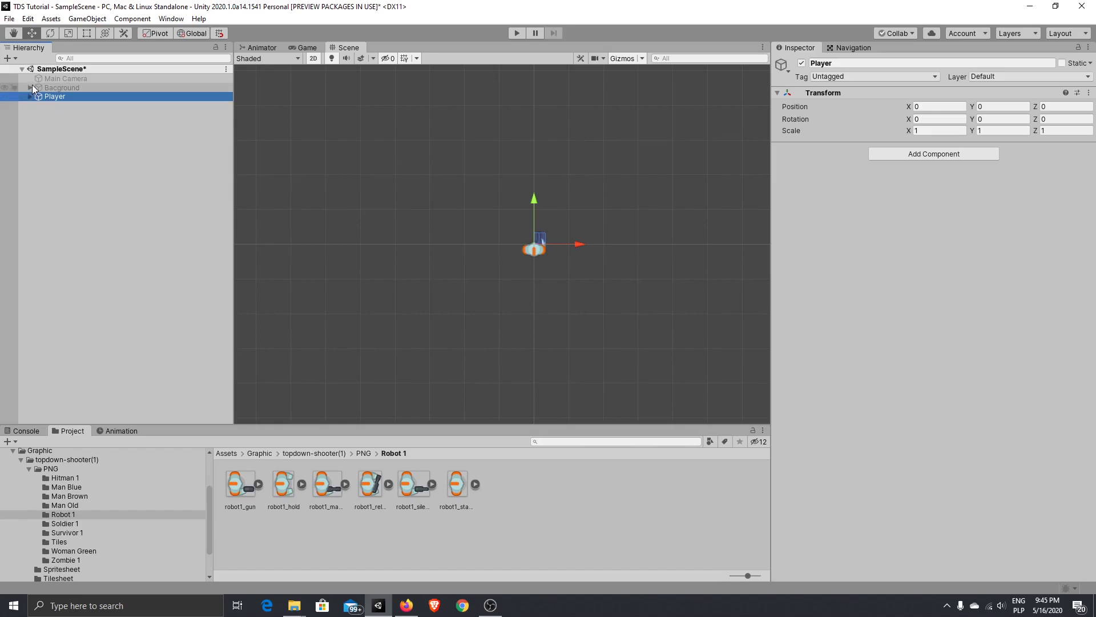
{"action": "left_click", "coordinate": [55, 97]}
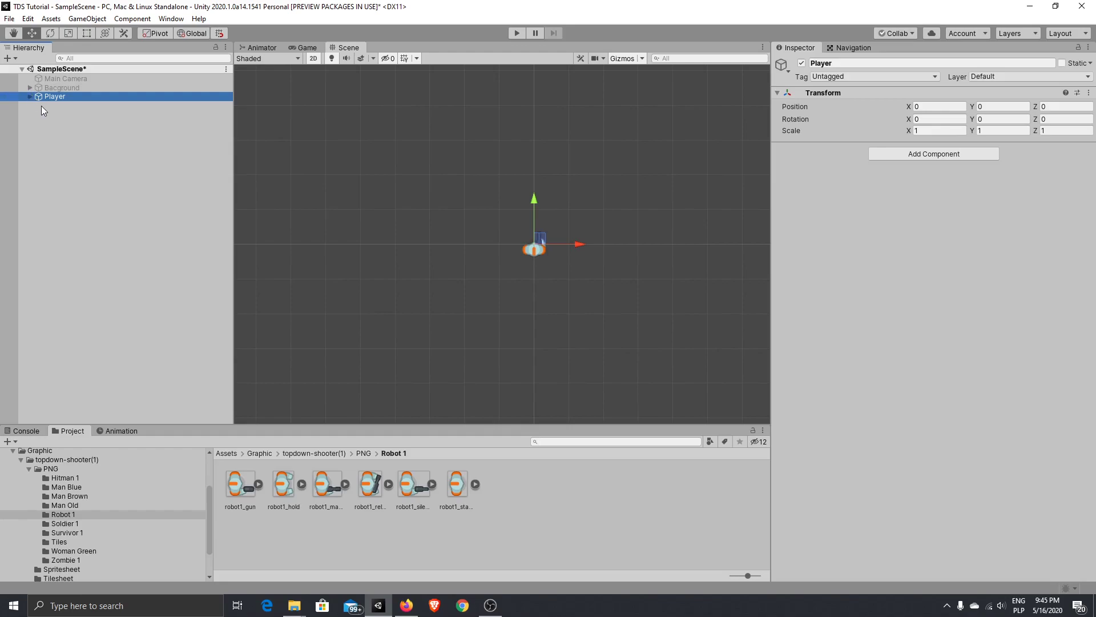
{"action": "mouse_move", "coordinate": [230, 150]}
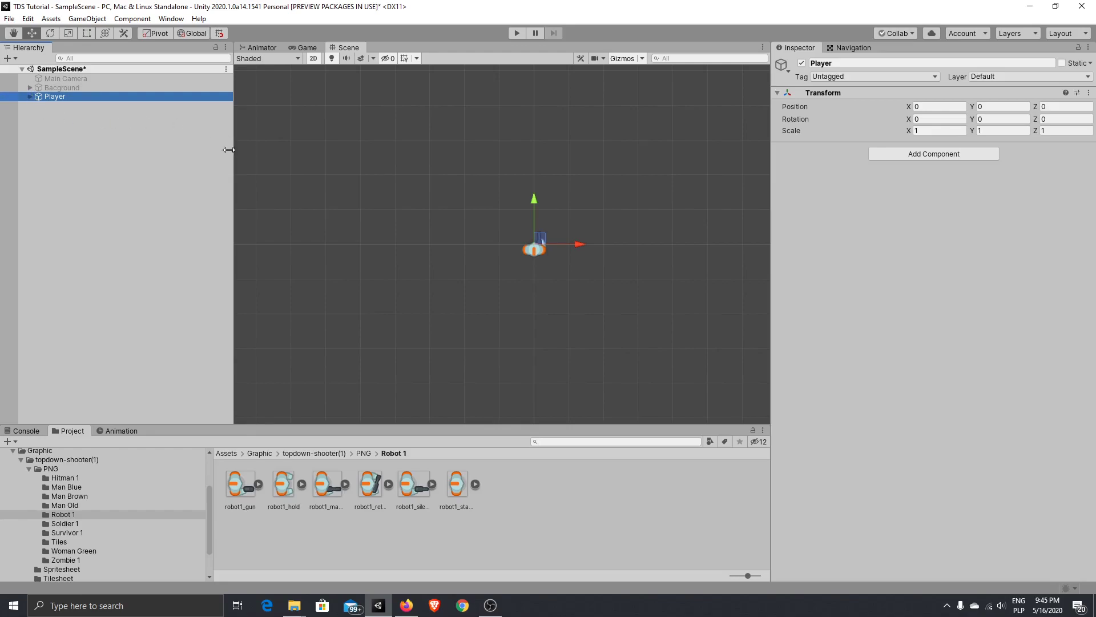
{"action": "mouse_move", "coordinate": [134, 110]}
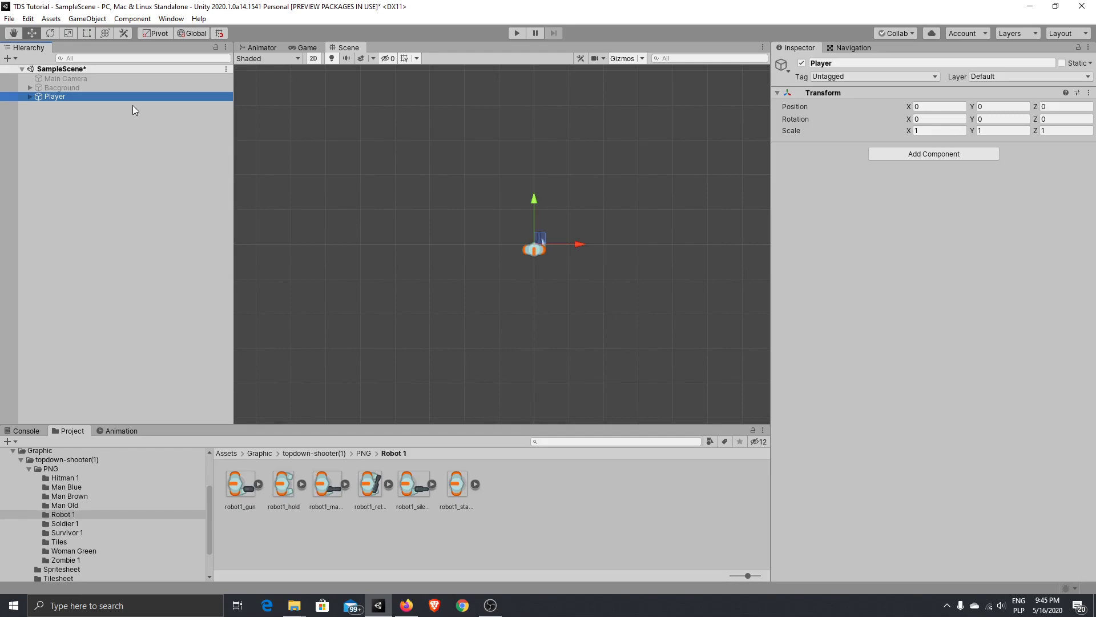
{"action": "mouse_move", "coordinate": [115, 90]}
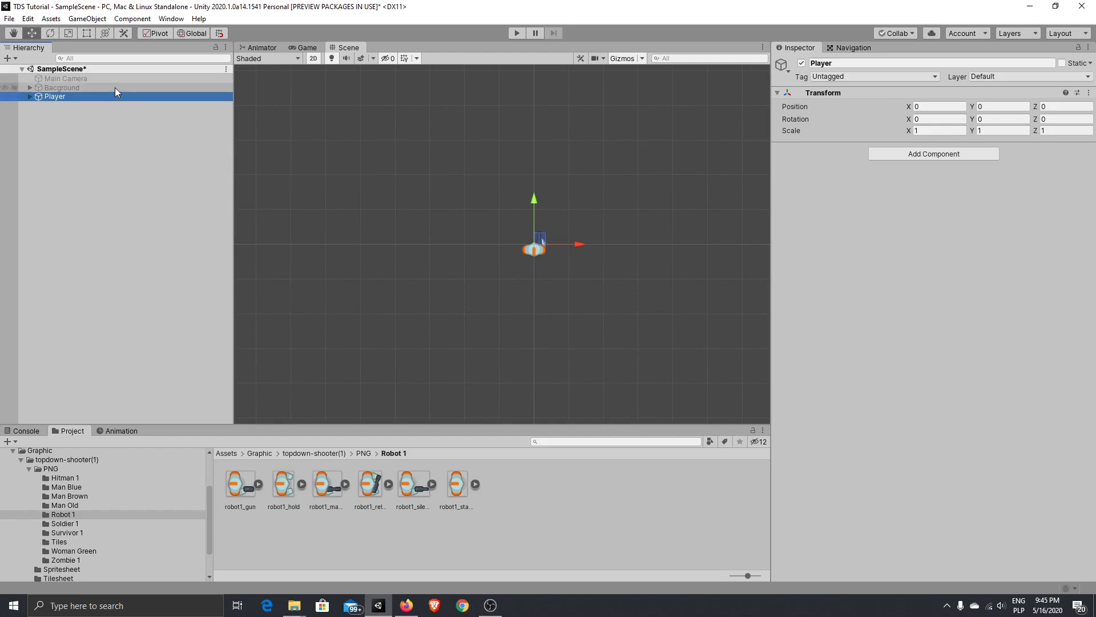
{"action": "left_click", "coordinate": [63, 87]}
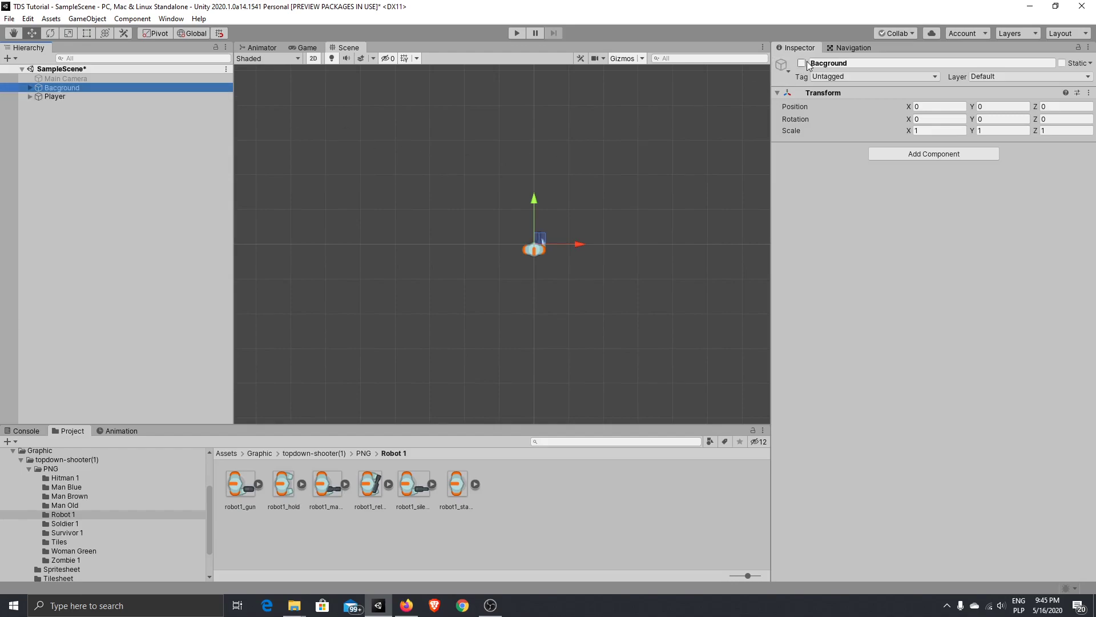
- Reactivate Bacground and check robot1_machine's sorting layer options
{"action": "left_click", "coordinate": [801, 63]}
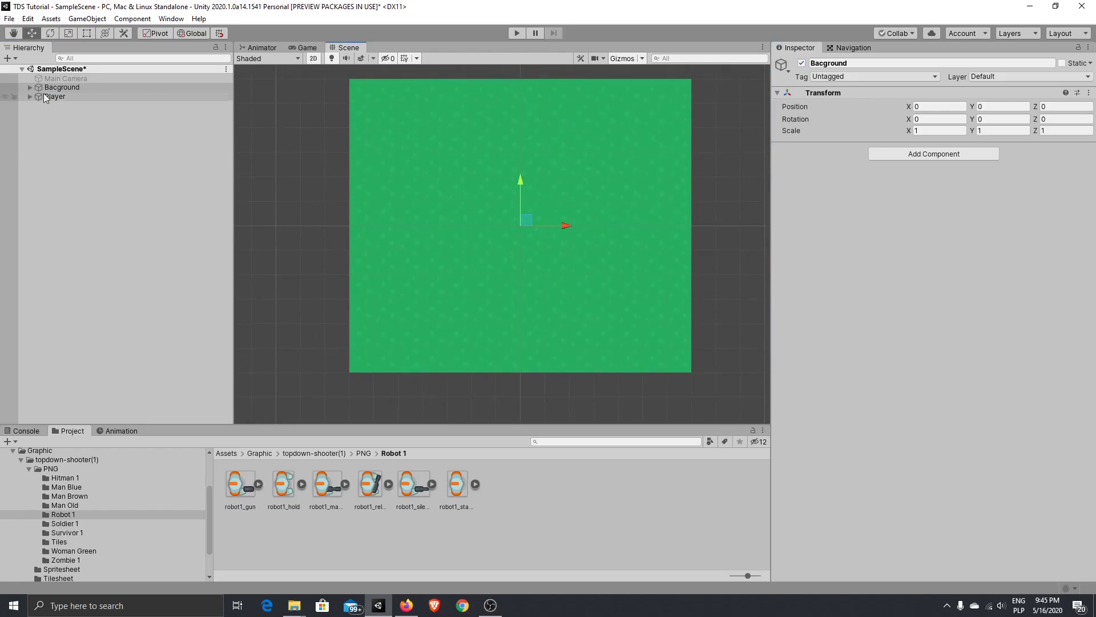
{"action": "left_click", "coordinate": [66, 78]}
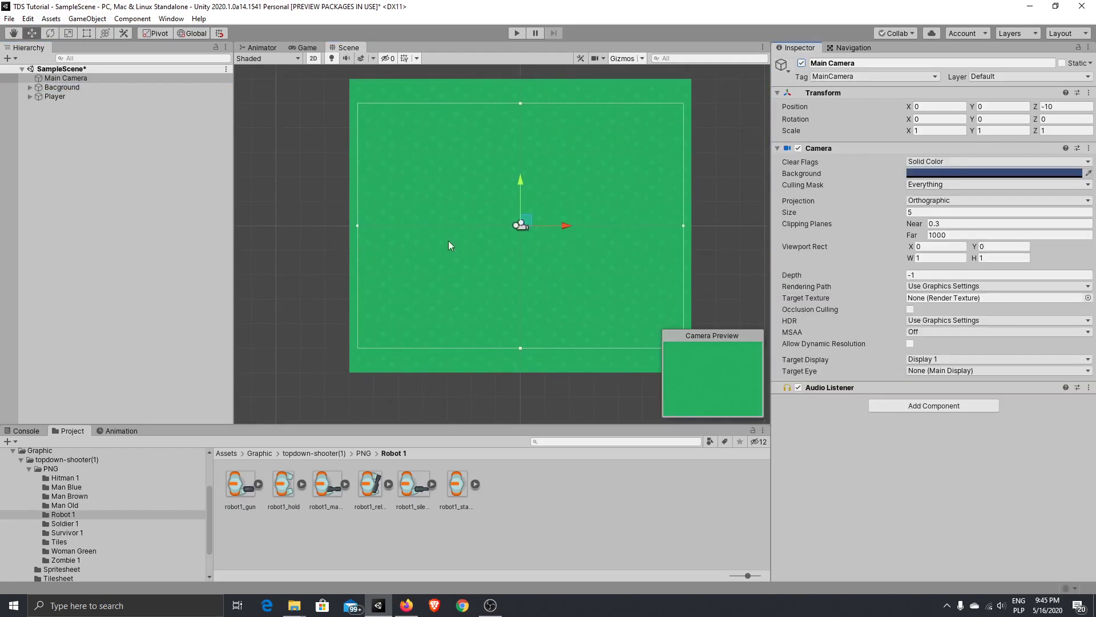
{"action": "left_click", "coordinate": [55, 96]}
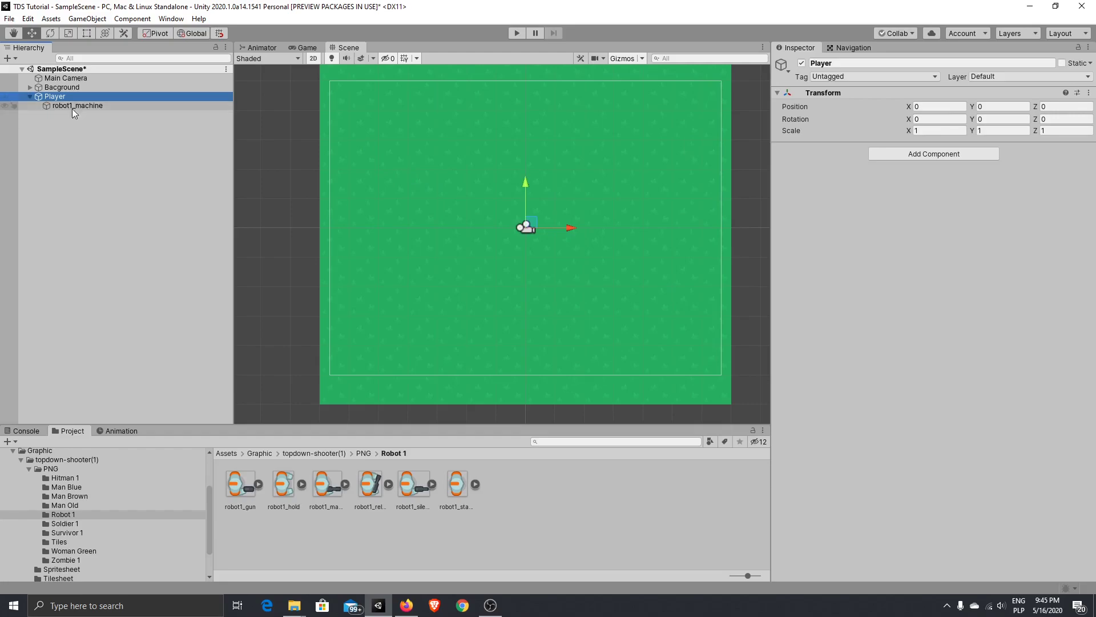
{"action": "left_click", "coordinate": [78, 105]}
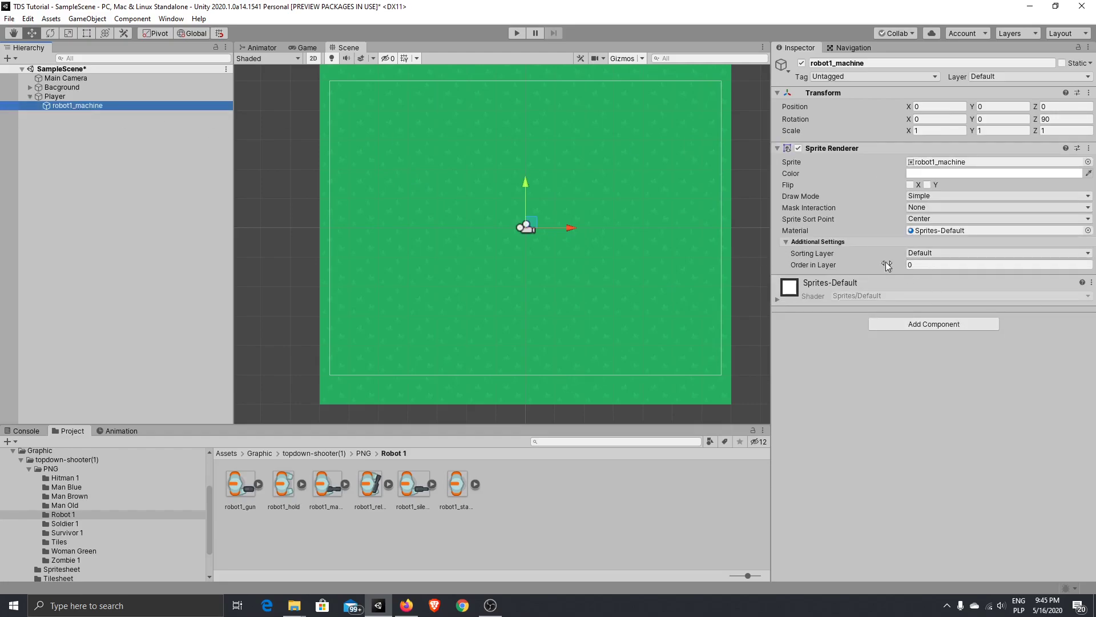
{"action": "left_click", "coordinate": [996, 252]}
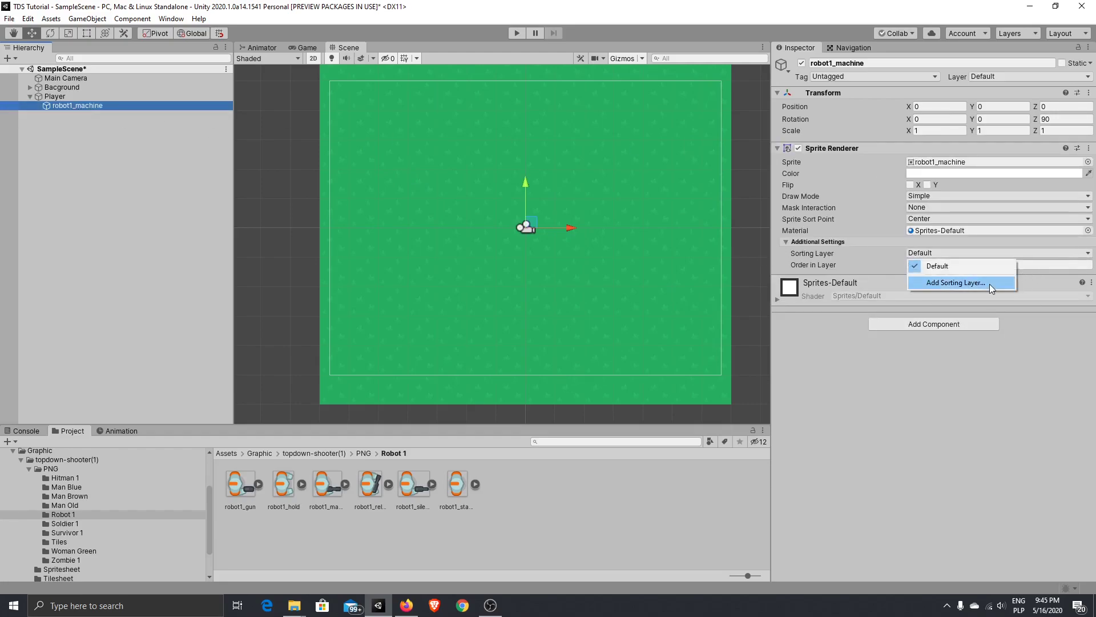
- Name User Layers 8–10 Background, Enviroment and Gameplay in Tags & Layers
{"action": "left_click", "coordinate": [953, 283]}
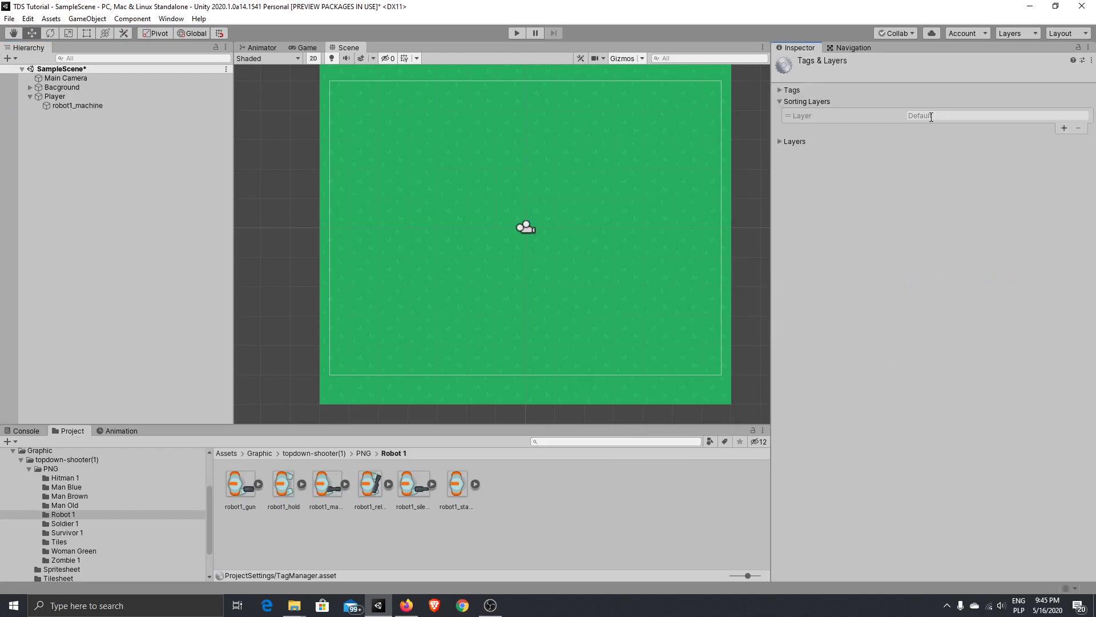
{"action": "left_click", "coordinate": [794, 141]}
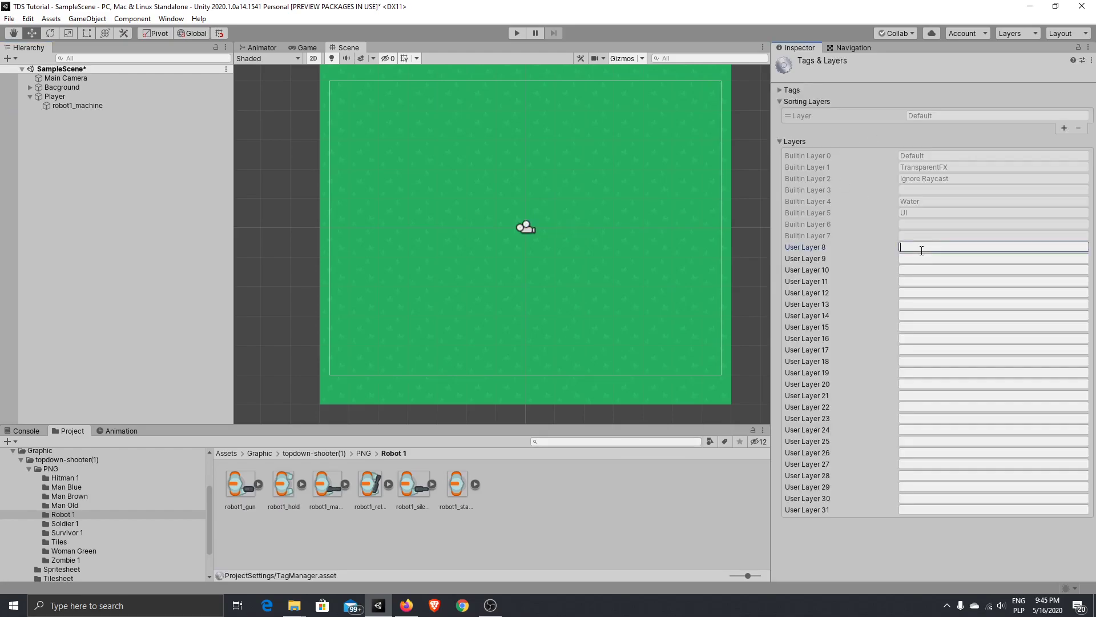
{"action": "type", "text": "Bac"}
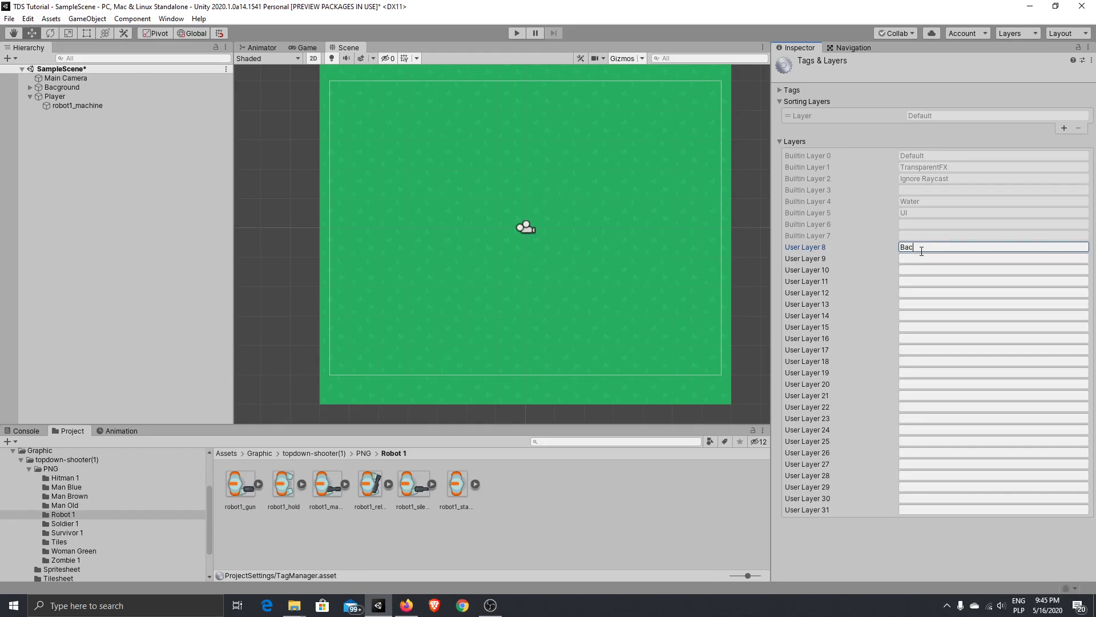
{"action": "type", "text": "kground"}
{"action": "left_click", "coordinate": [994, 258]}
{"action": "type", "text": "E"}
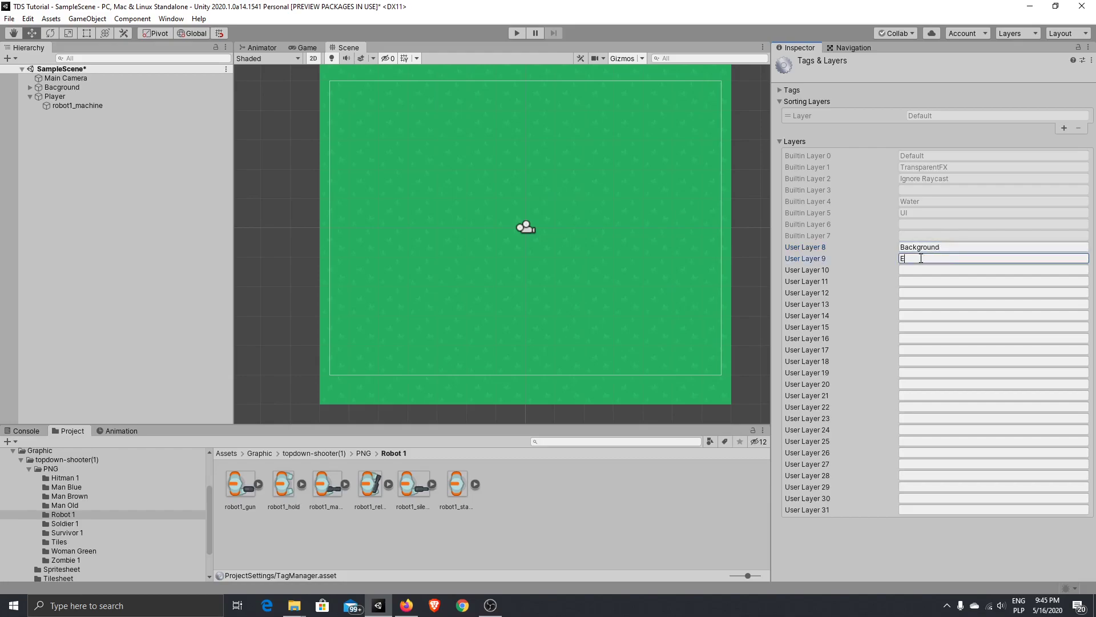
{"action": "type", "text": "nviroment"}
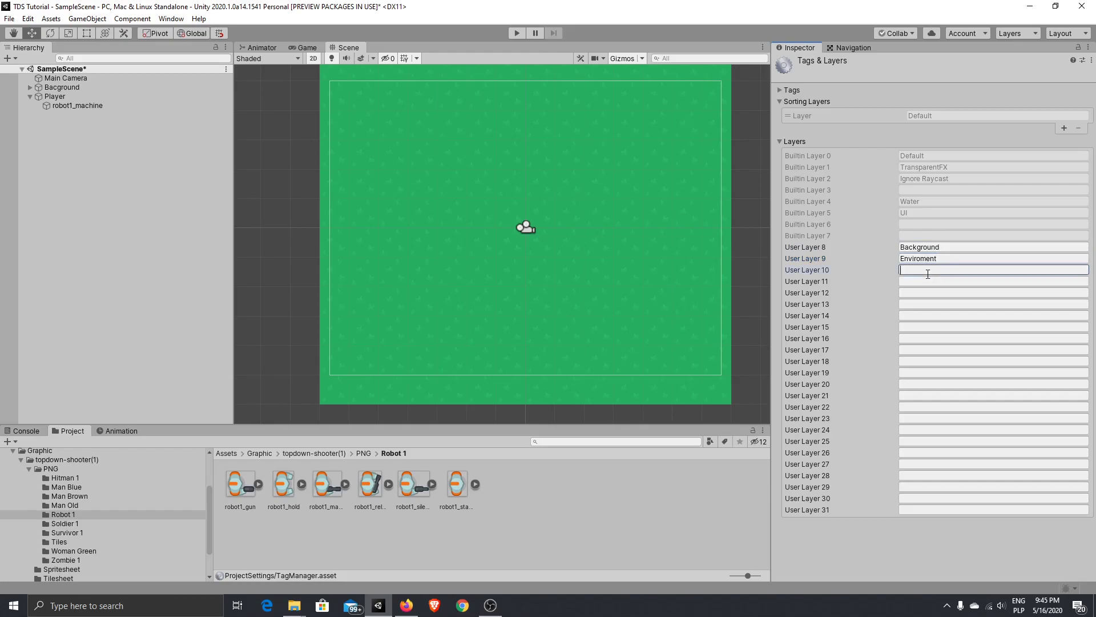
{"action": "type", "text": "Gamepl"}
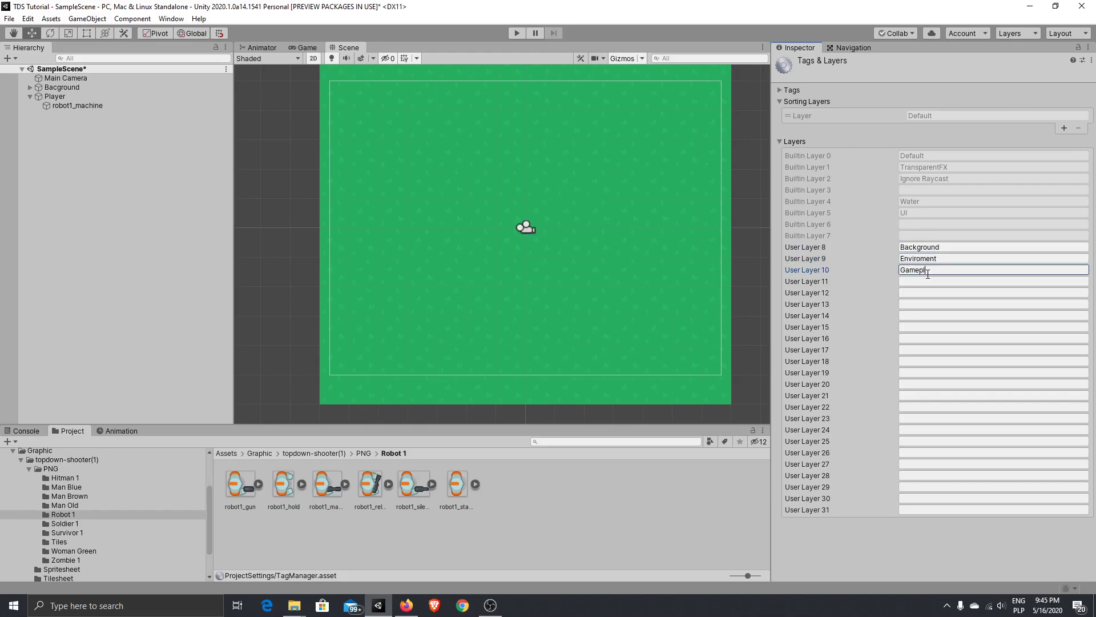
{"action": "type", "text": "ay"}
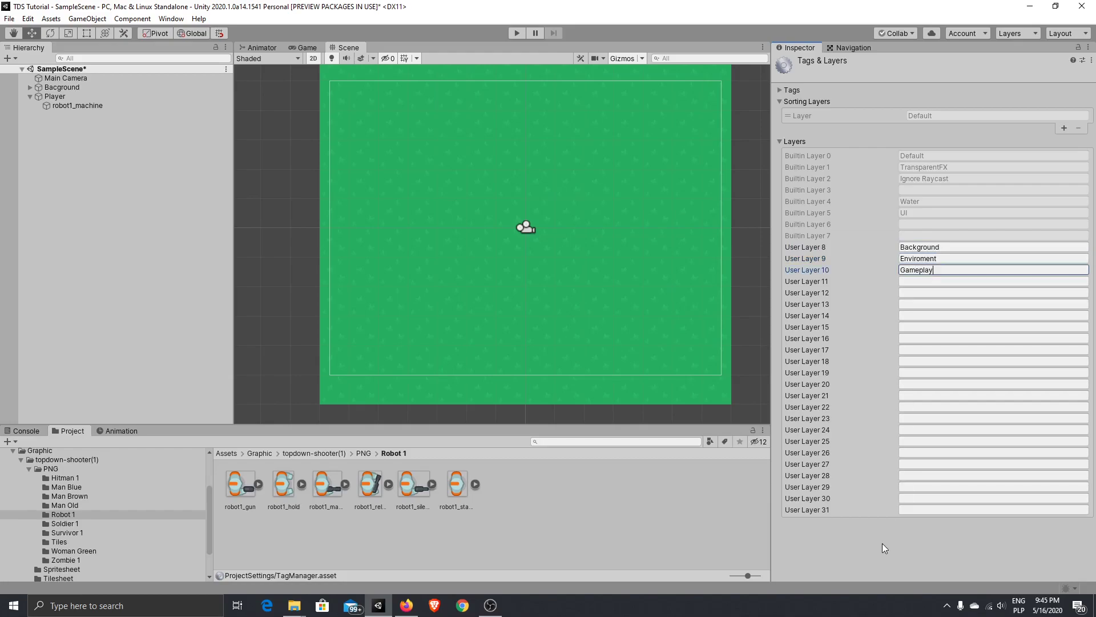
{"action": "left_click", "coordinate": [77, 105]}
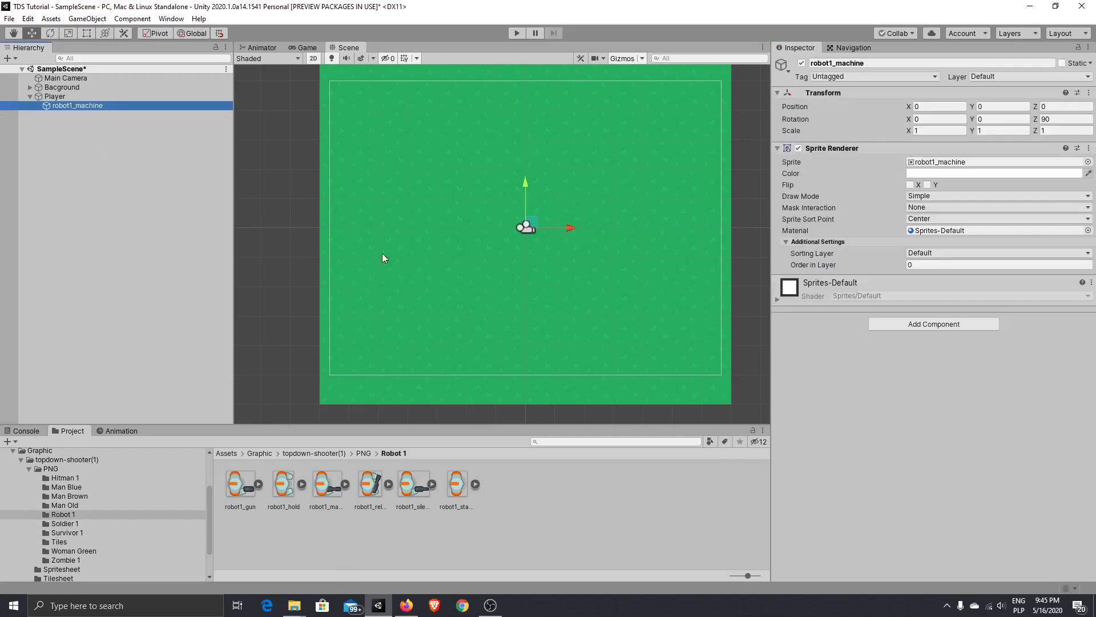
{"action": "mouse_move", "coordinate": [963, 280]}
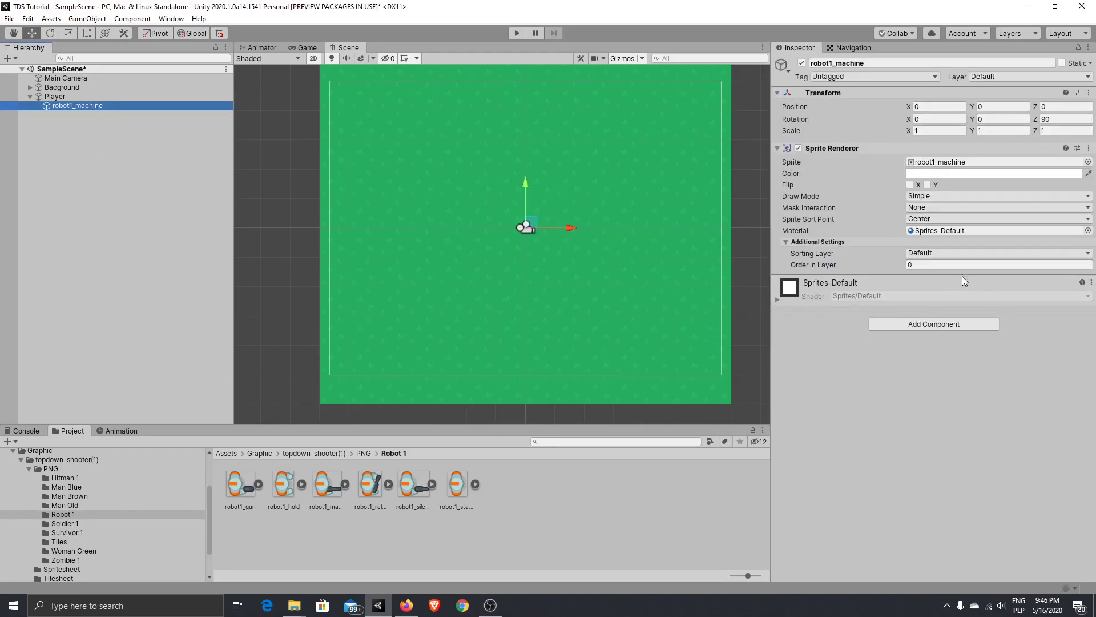
- Add a Background sorting layer plus a new unnamed sorting layer in Tags & Layers
{"action": "left_click", "coordinate": [997, 252]}
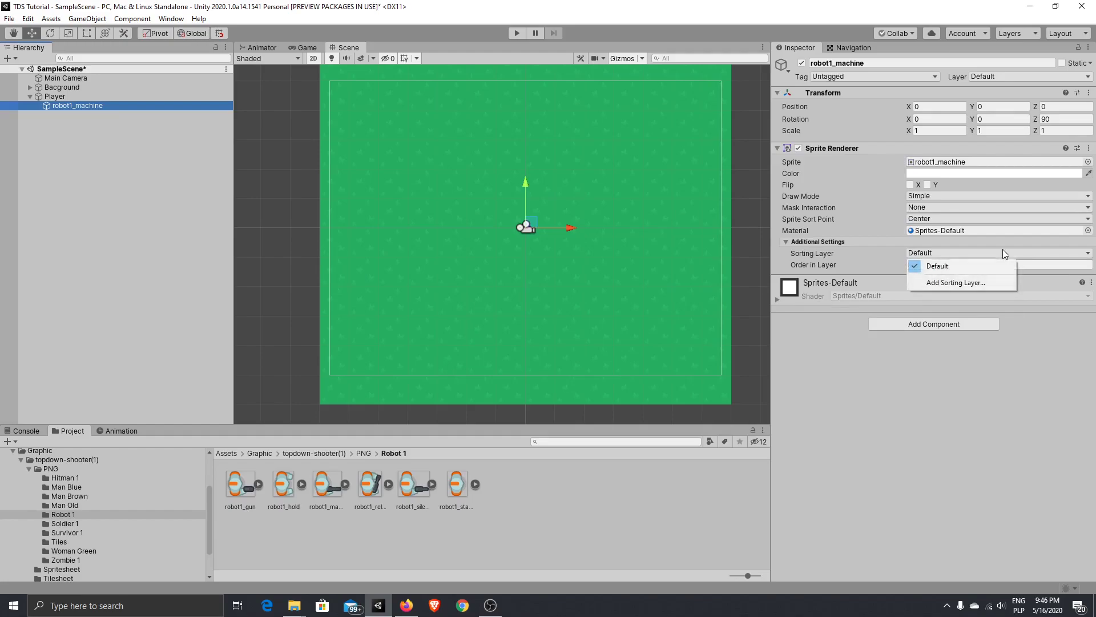
{"action": "mouse_move", "coordinate": [972, 271]}
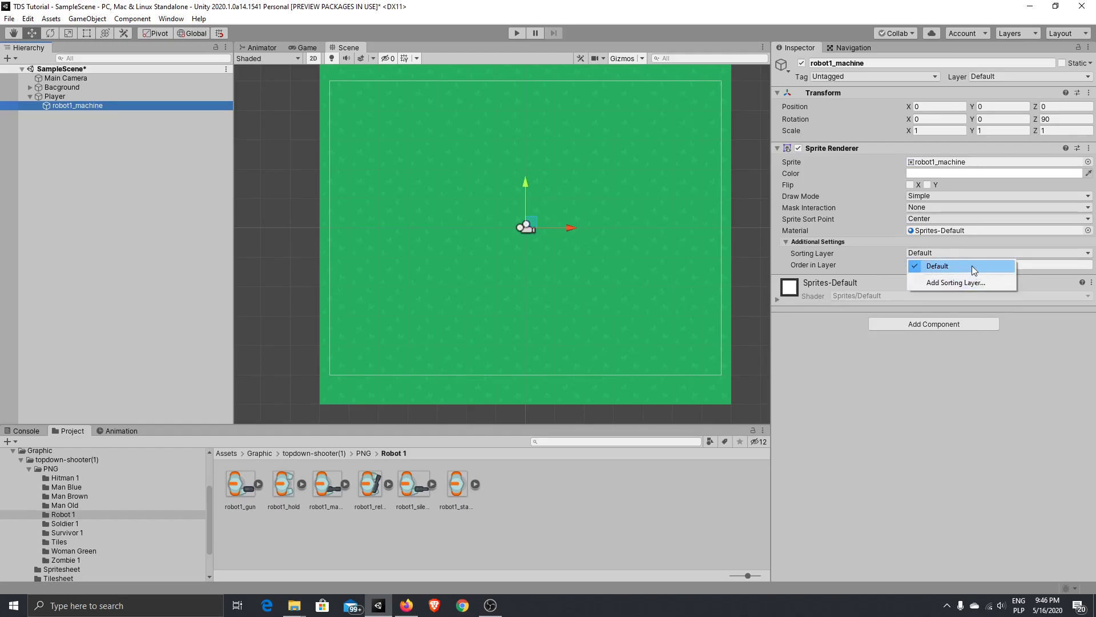
{"action": "mouse_move", "coordinate": [955, 283]}
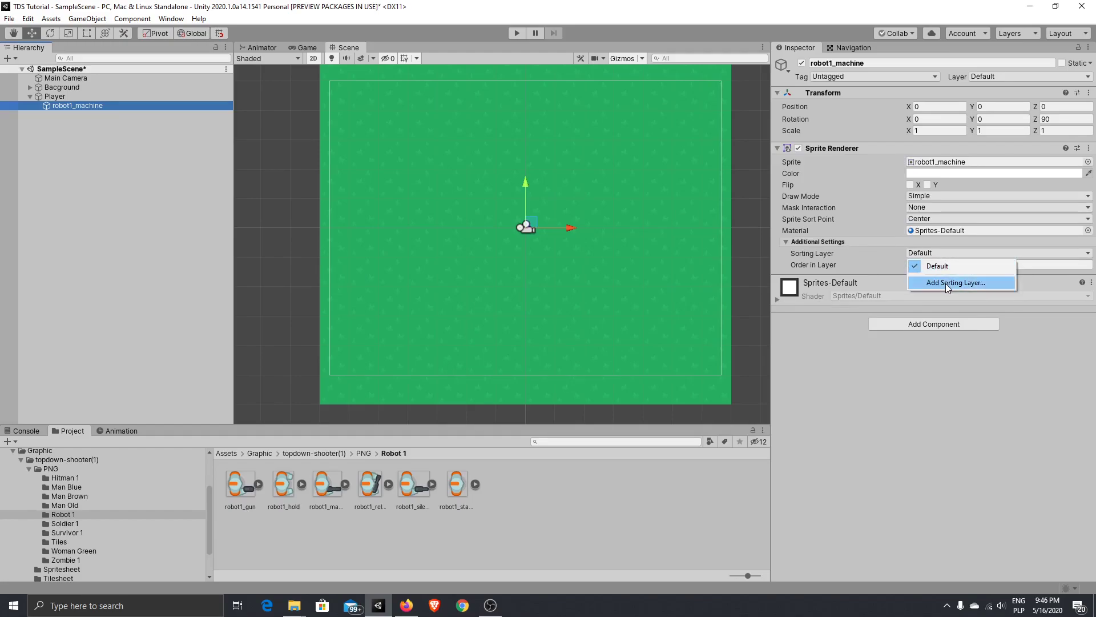
{"action": "left_click", "coordinate": [955, 283]}
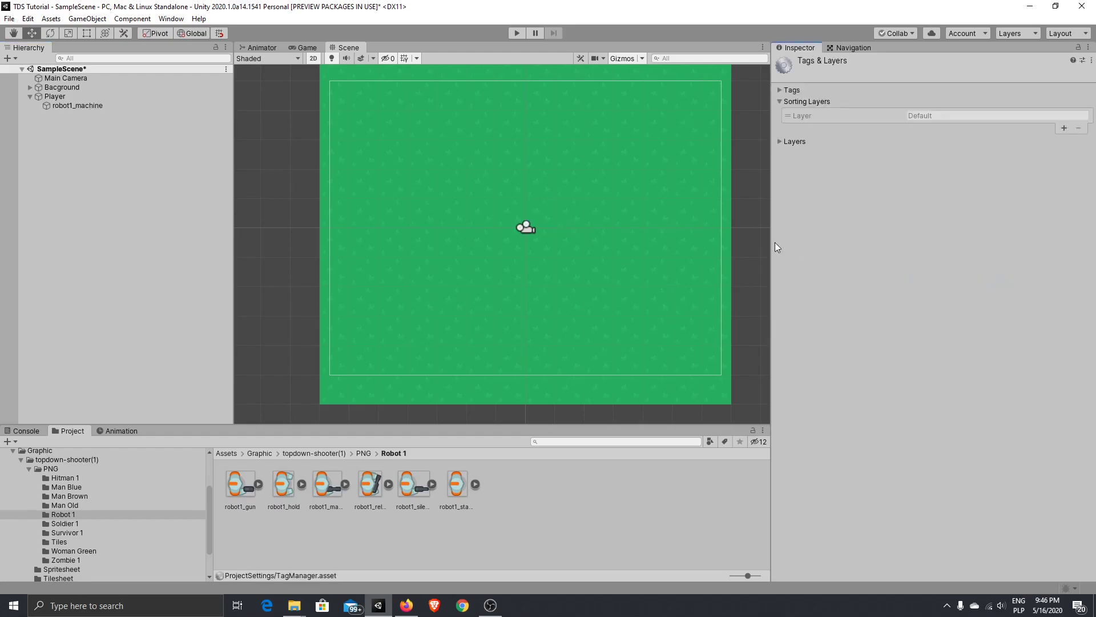
{"action": "left_click", "coordinate": [780, 141]}
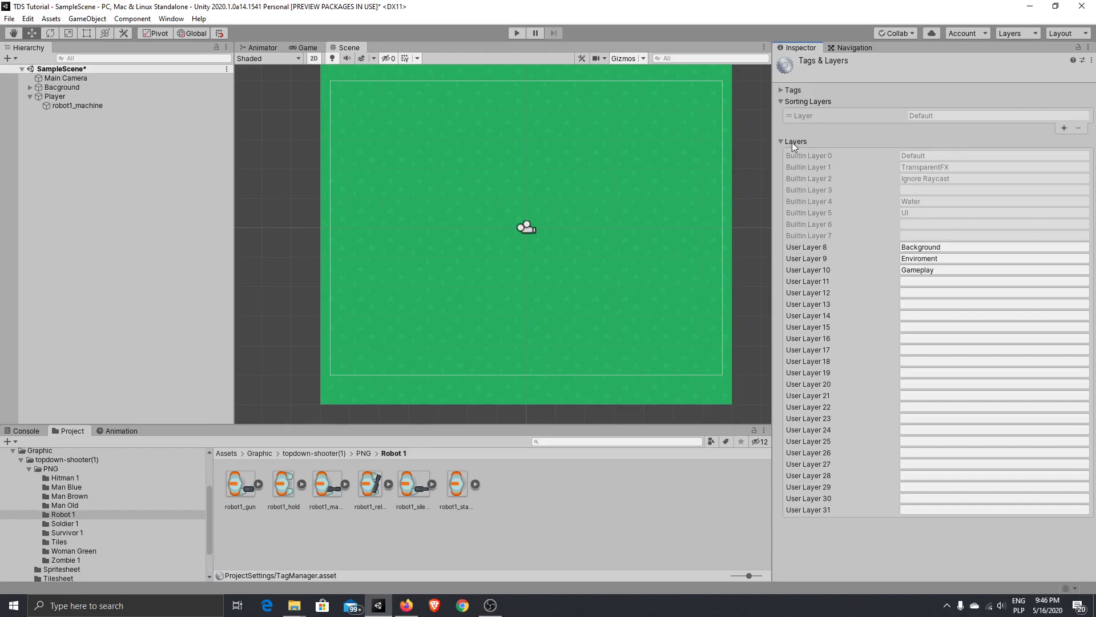
{"action": "mouse_move", "coordinate": [1089, 146]}
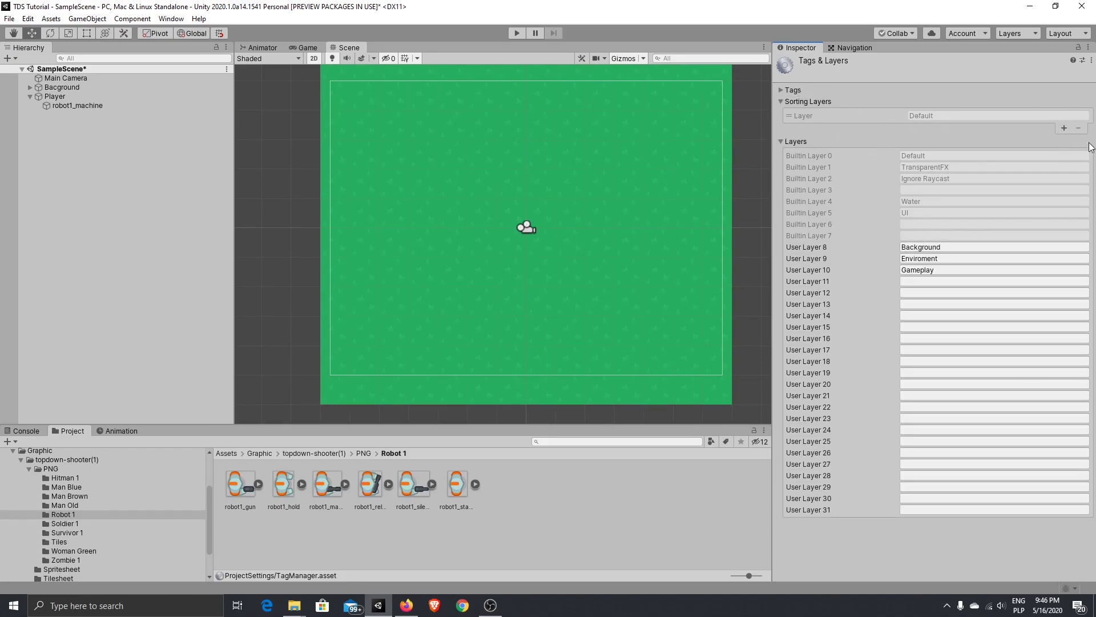
{"action": "left_click", "coordinate": [1065, 128]}
{"action": "type", "text": "Background"}
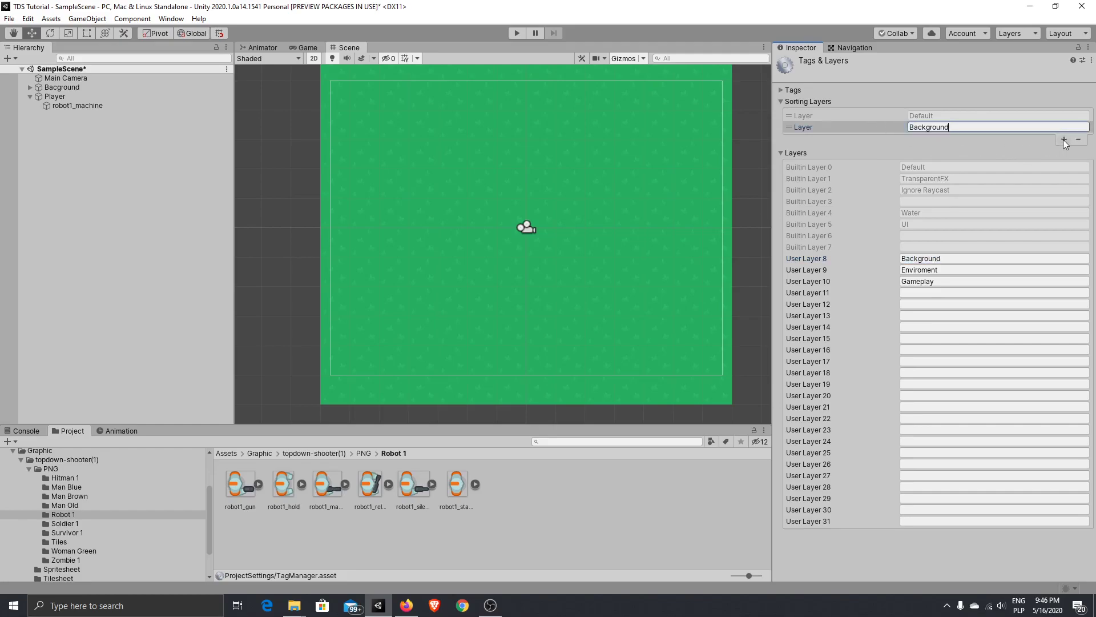
{"action": "left_click", "coordinate": [1063, 131]}
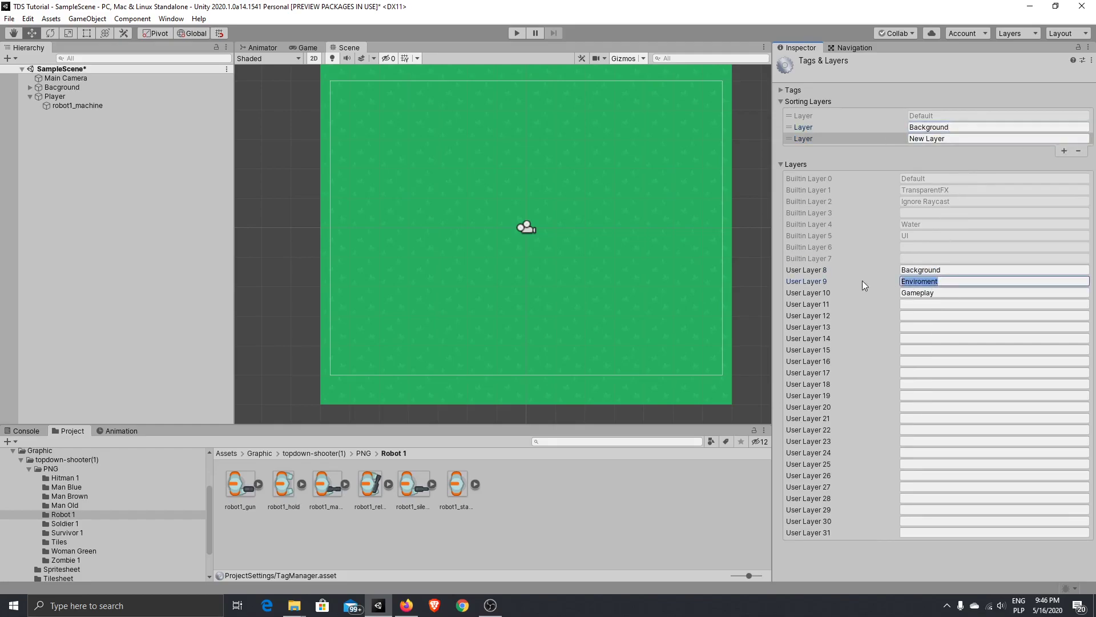
{"action": "left_click", "coordinate": [1065, 150]}
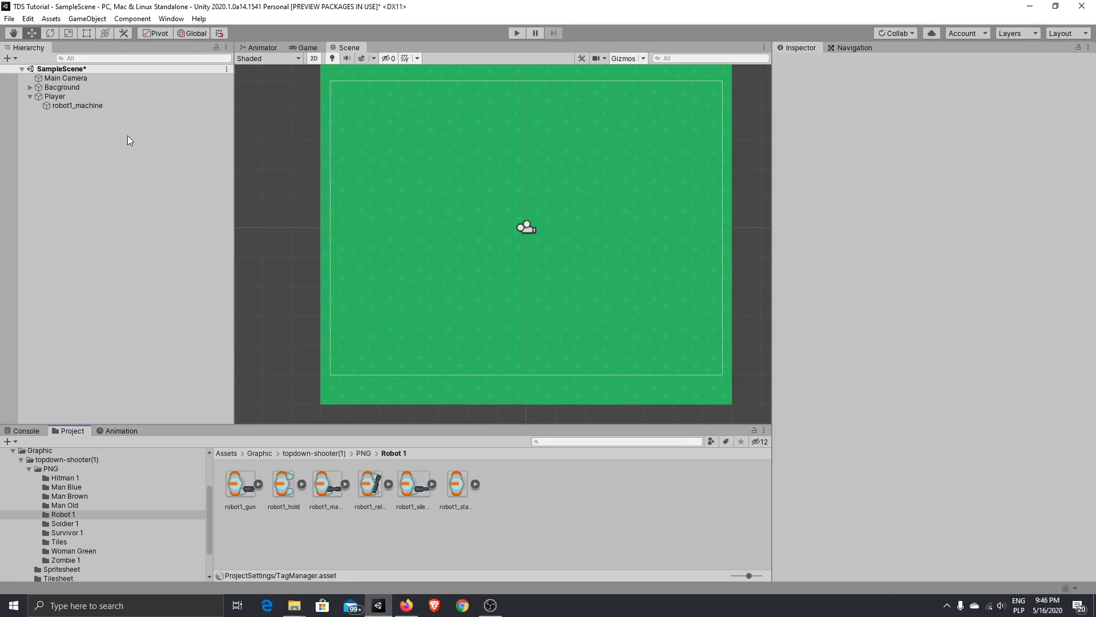
{"action": "left_click", "coordinate": [77, 106]}
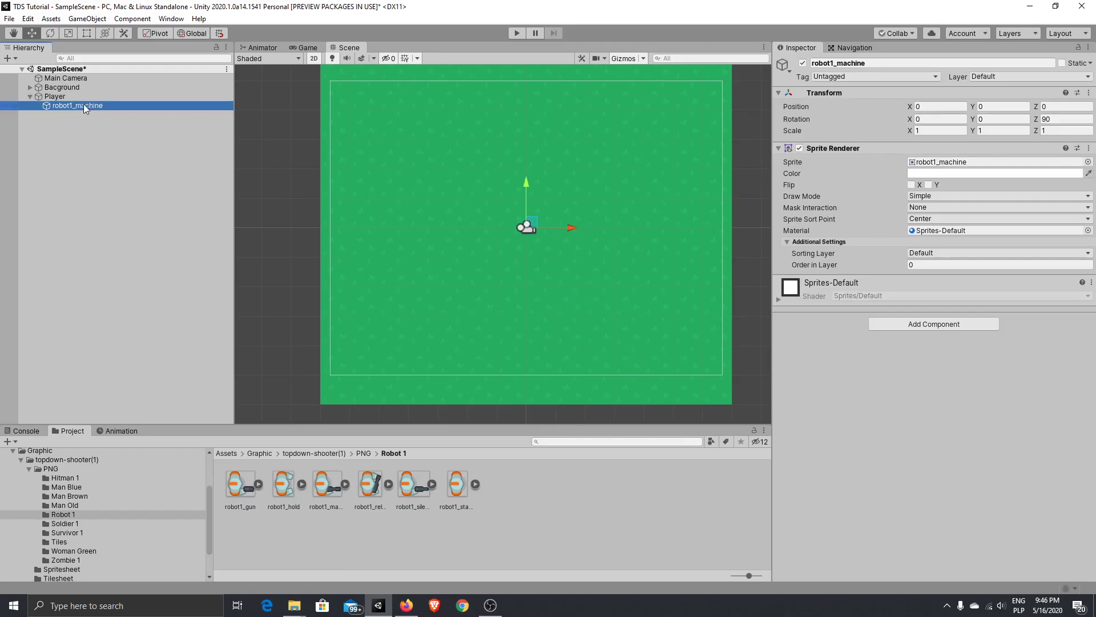
{"action": "mouse_move", "coordinate": [682, 174]}
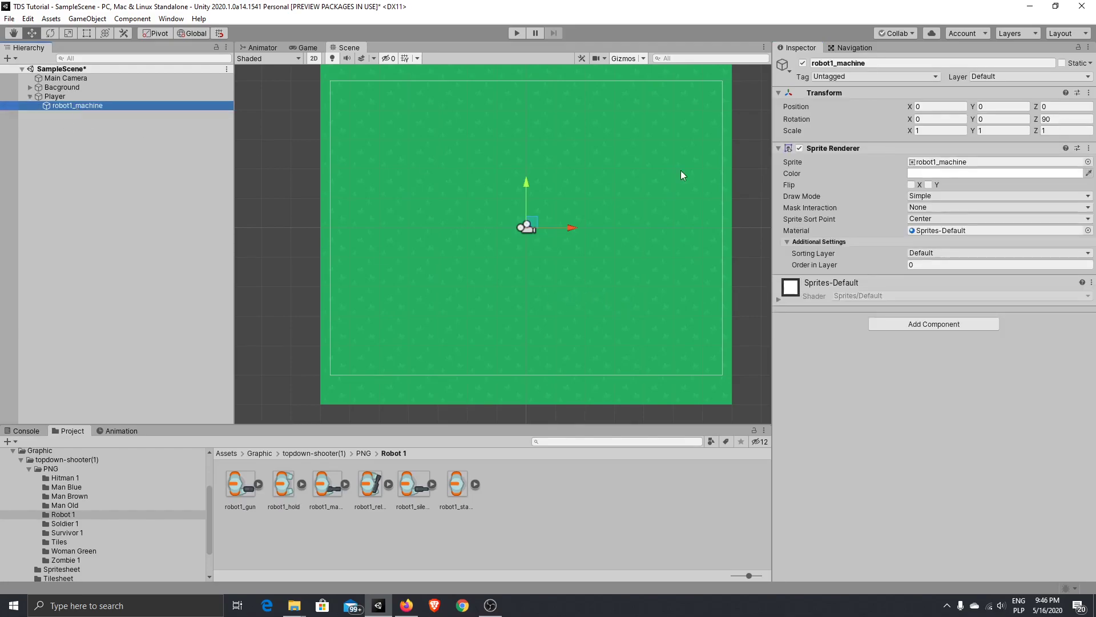
{"action": "mouse_move", "coordinate": [280, 268]}
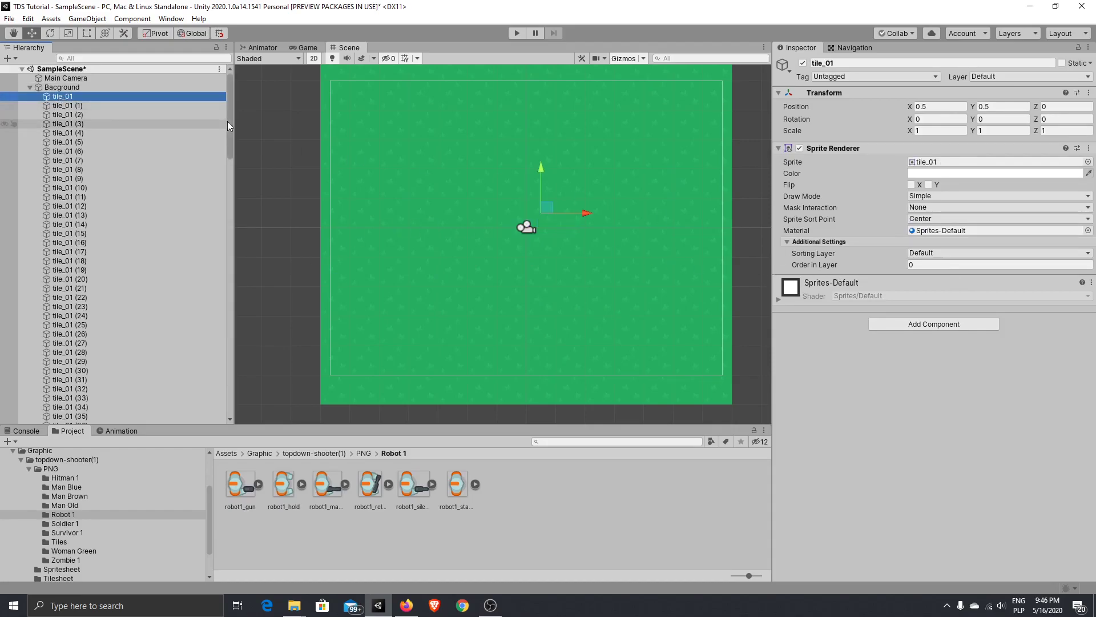
- Put all Bacground tiles on the Background sorting layer and robot1_machine on Gameplay
{"action": "scroll", "scroll_direction": "down", "scroll_amount": 3}
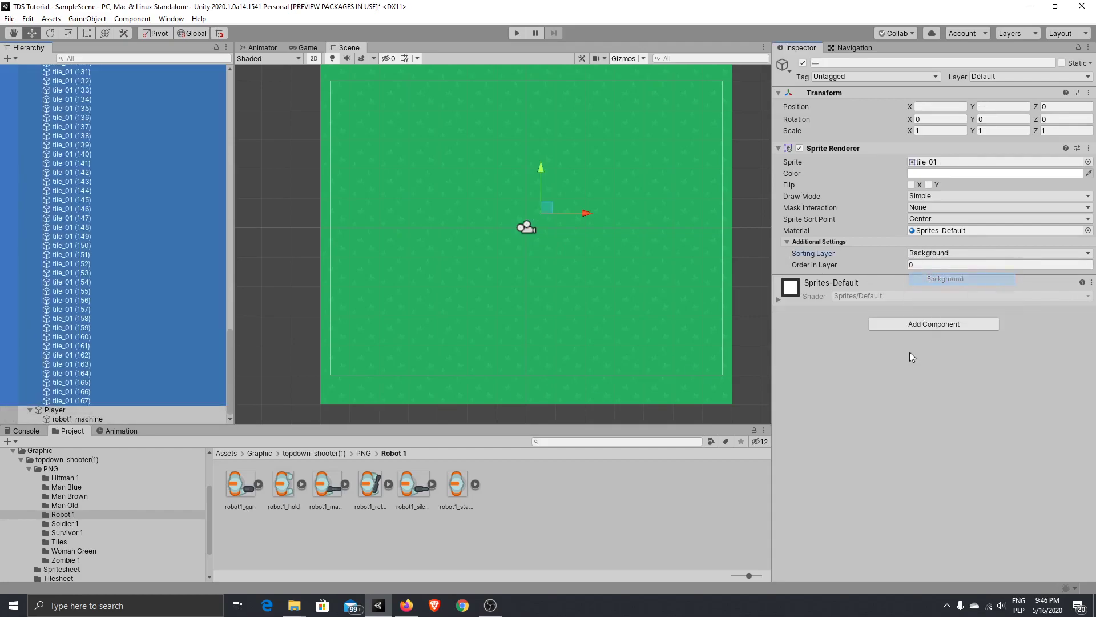
{"action": "scroll", "scroll_direction": "up", "scroll_amount": 3}
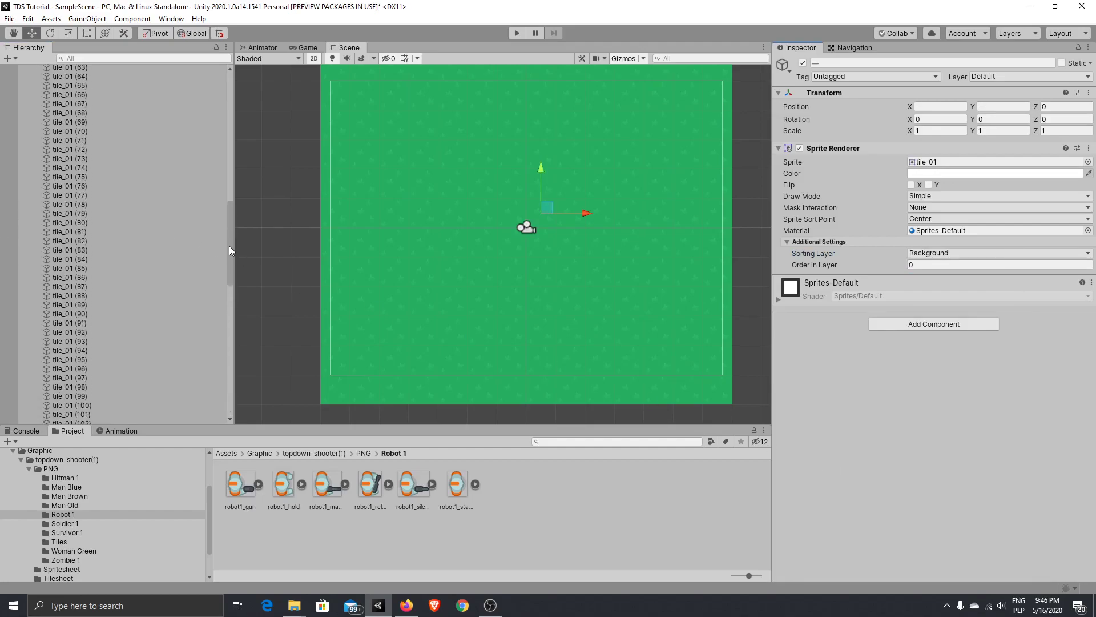
{"action": "scroll", "scroll_direction": "up", "scroll_amount": 3}
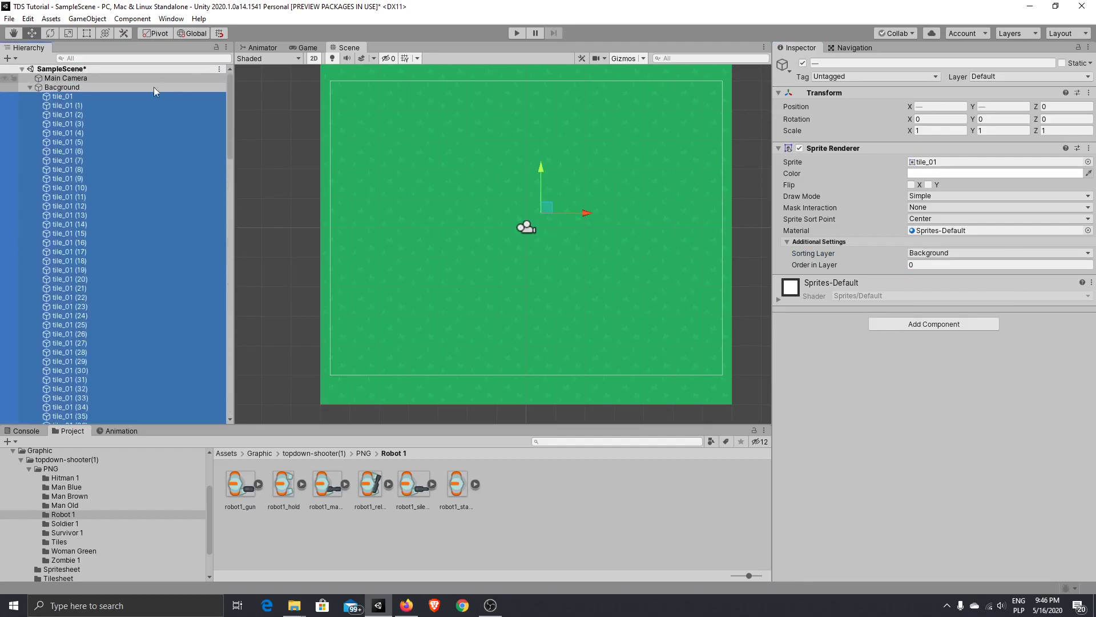
{"action": "left_click", "coordinate": [38, 86]}
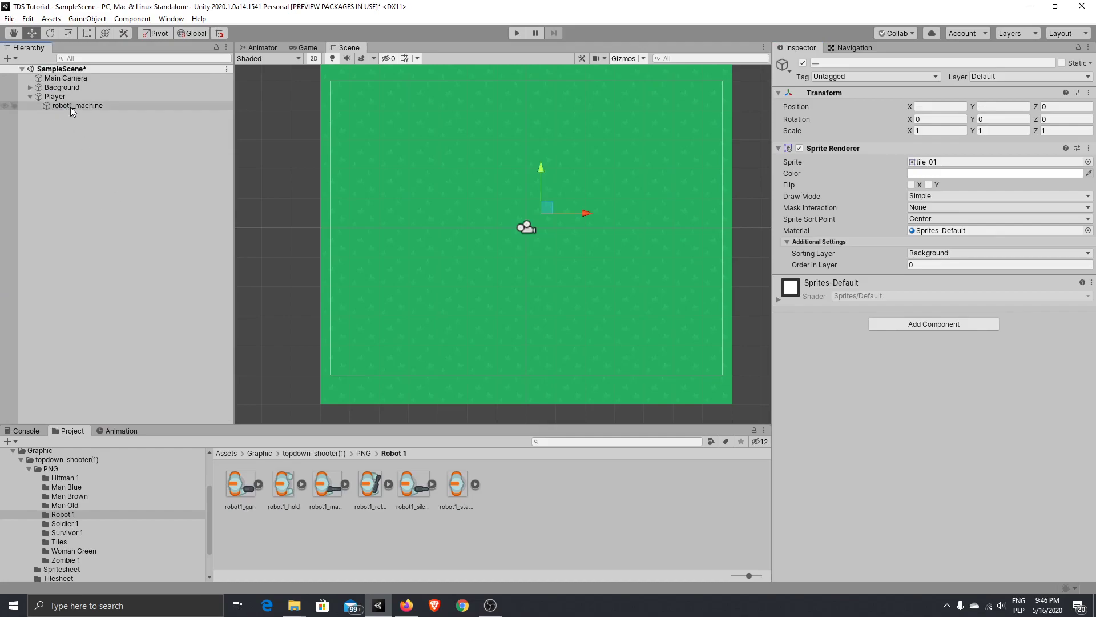
{"action": "left_click", "coordinate": [77, 105]}
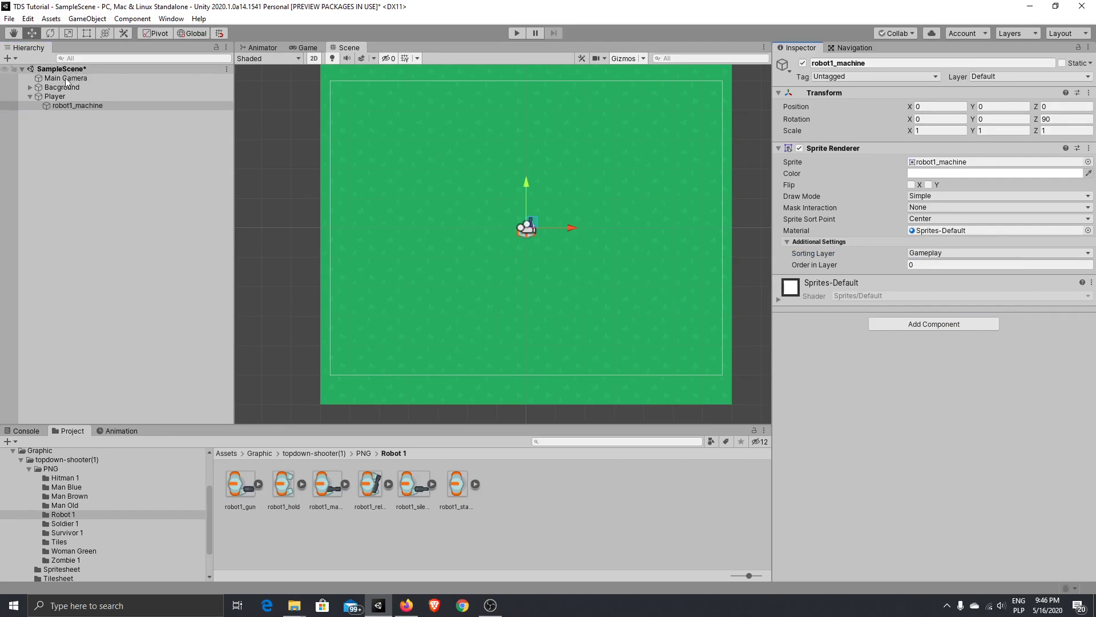
{"action": "left_click", "coordinate": [306, 47]}
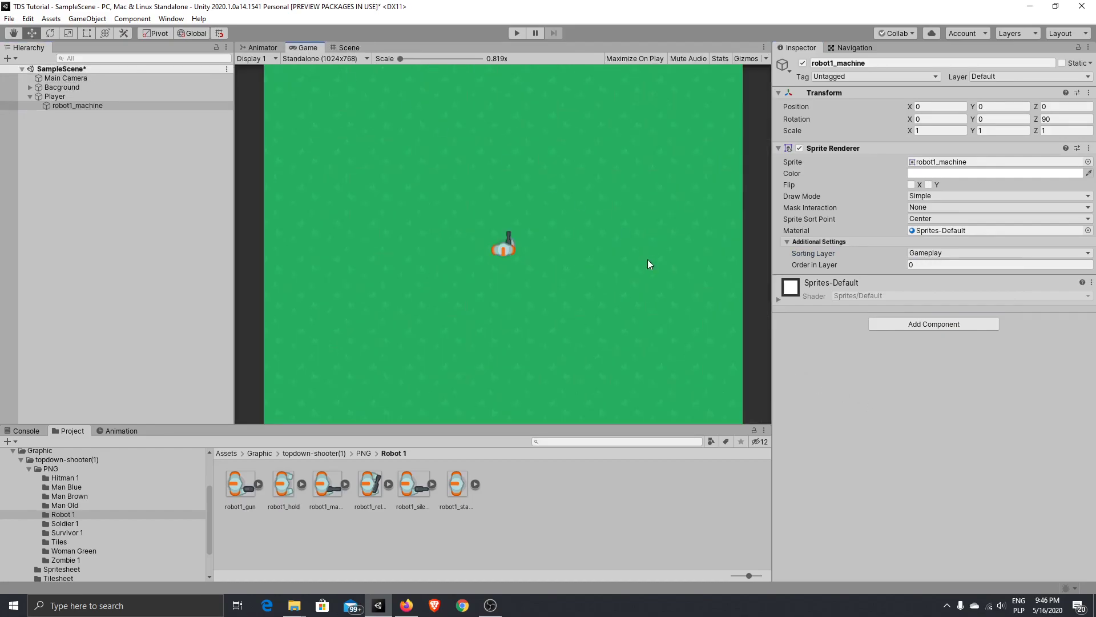
{"action": "mouse_move", "coordinate": [990, 356]}
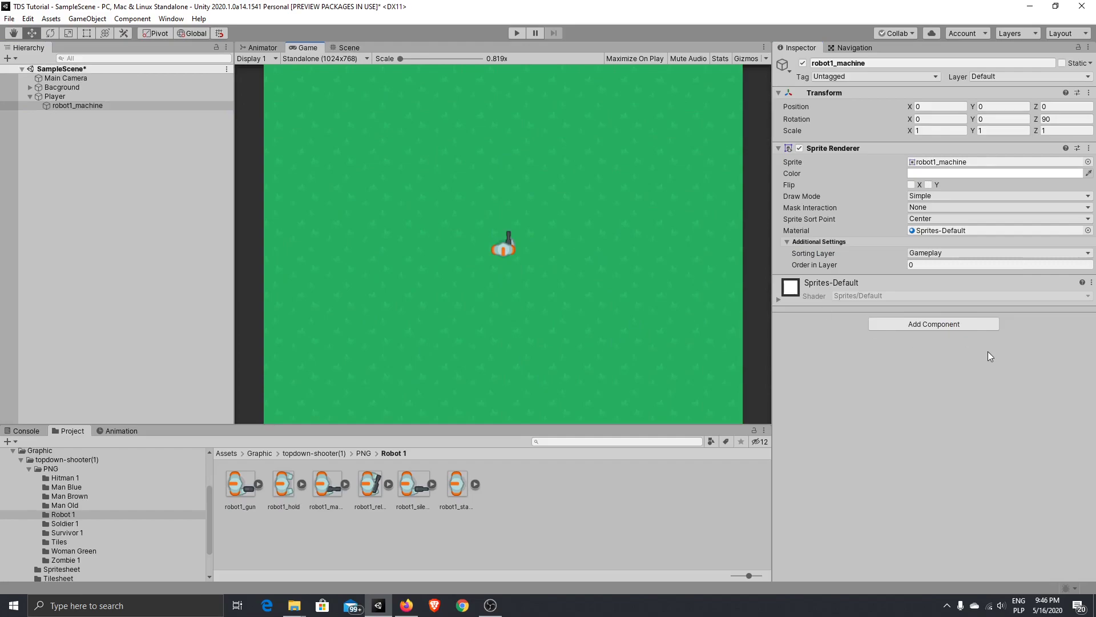
{"action": "mouse_move", "coordinate": [474, 264]}
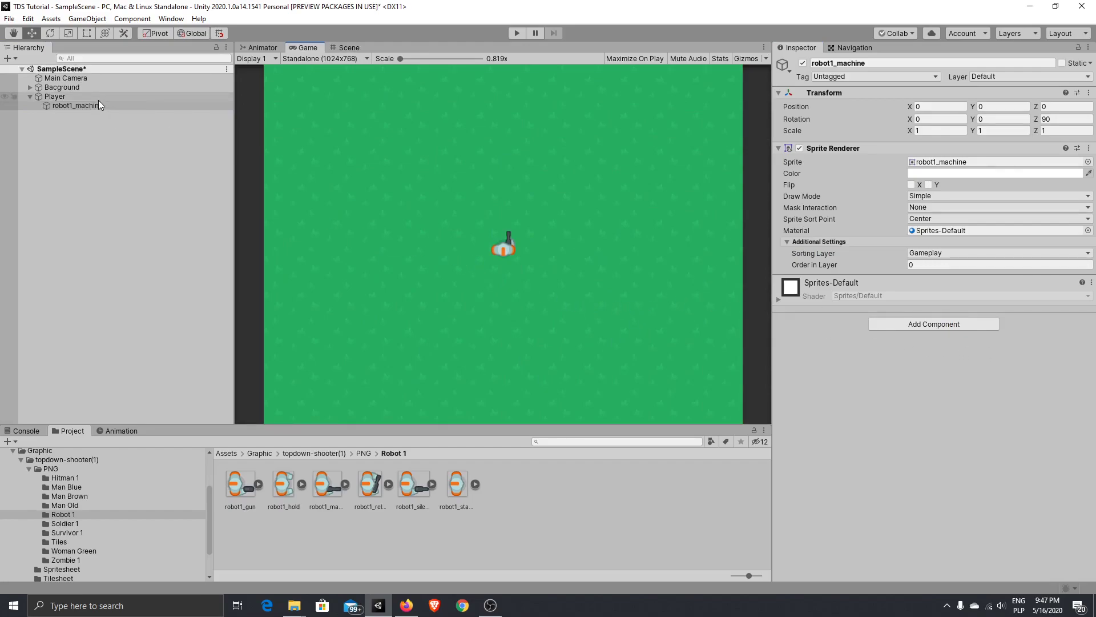
- Test Gameplay at the top of the sorting layers, then move it back below Enviroment
{"action": "left_click", "coordinate": [999, 252]}
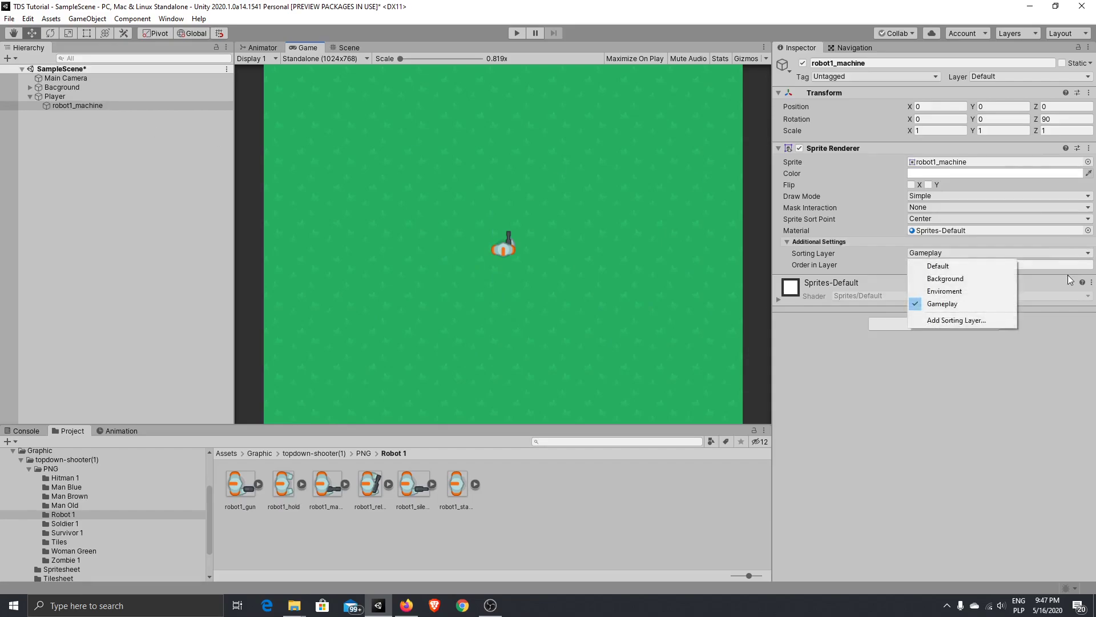
{"action": "left_click", "coordinate": [957, 320]}
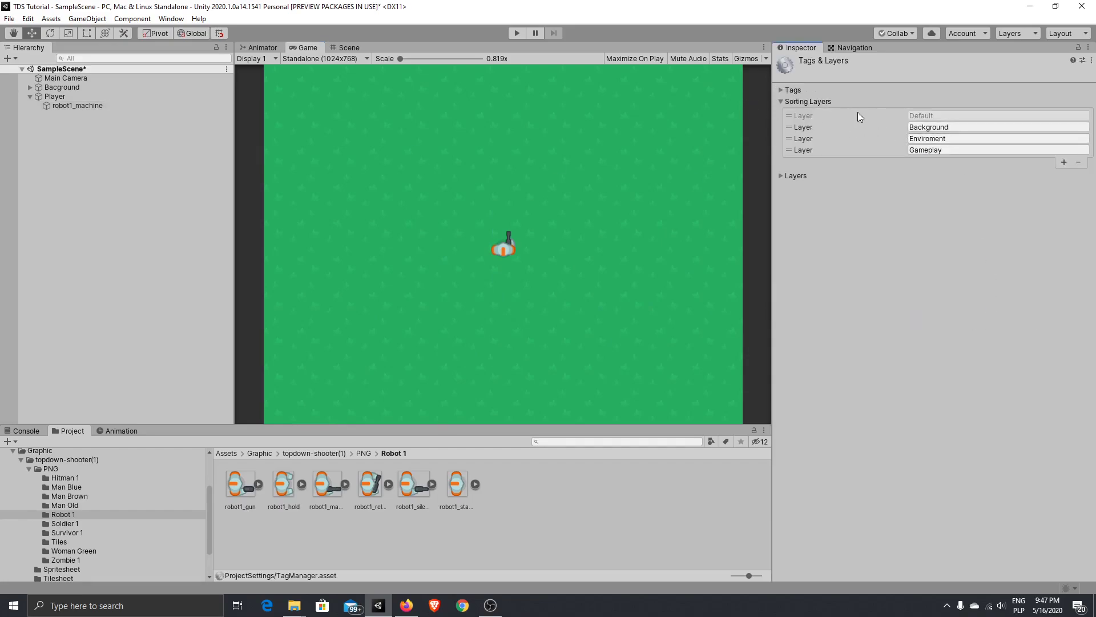
{"action": "left_click", "coordinate": [997, 127]}
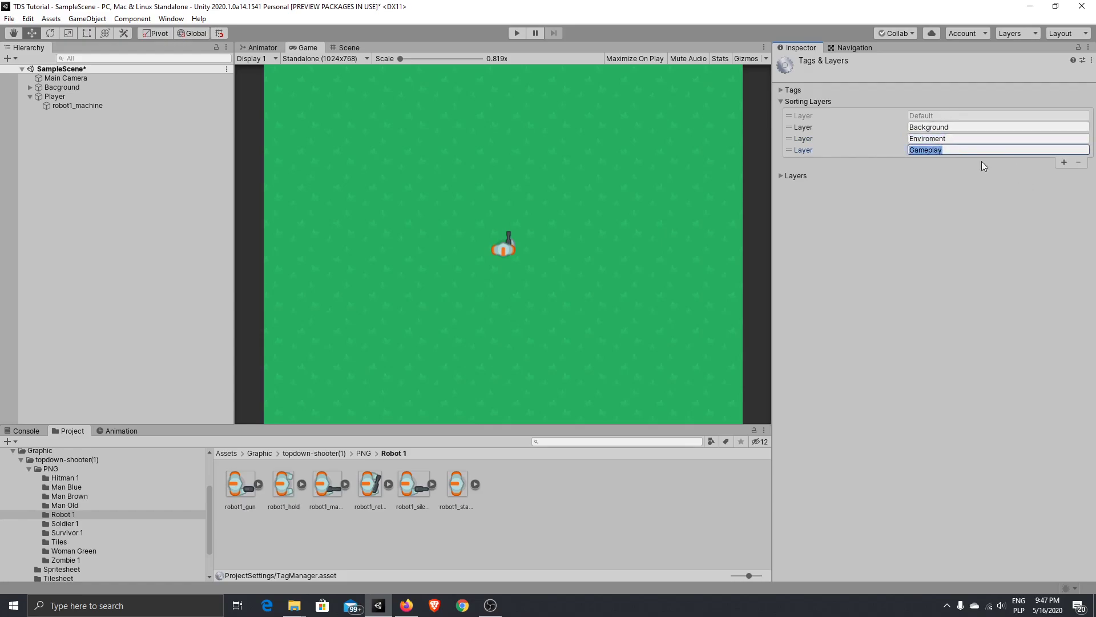
{"action": "mouse_move", "coordinate": [922, 165]}
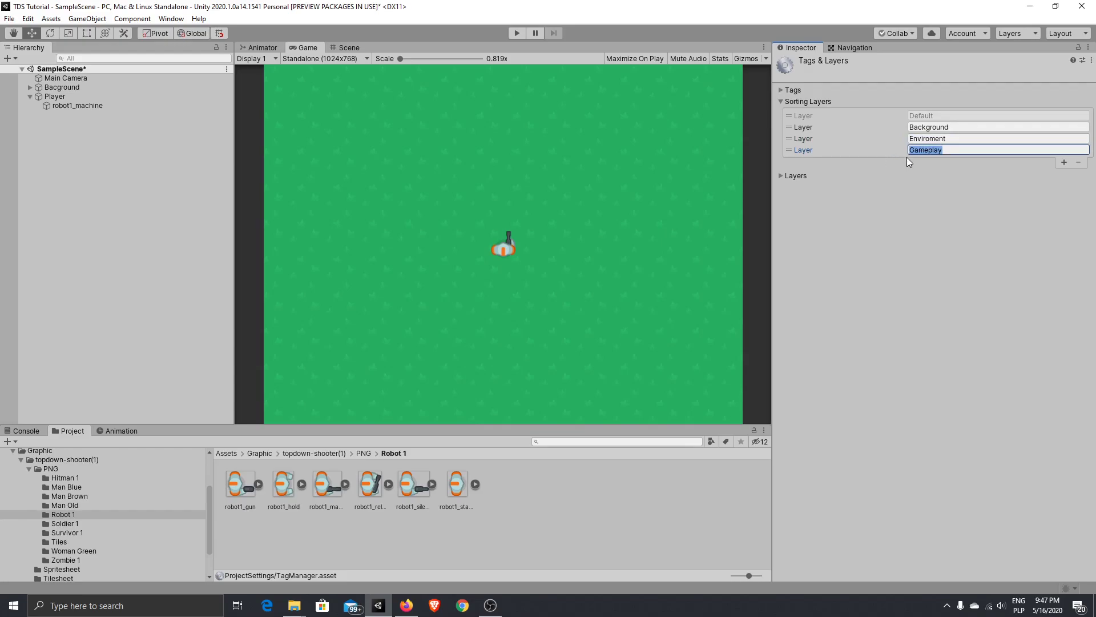
{"action": "mouse_move", "coordinate": [793, 156]}
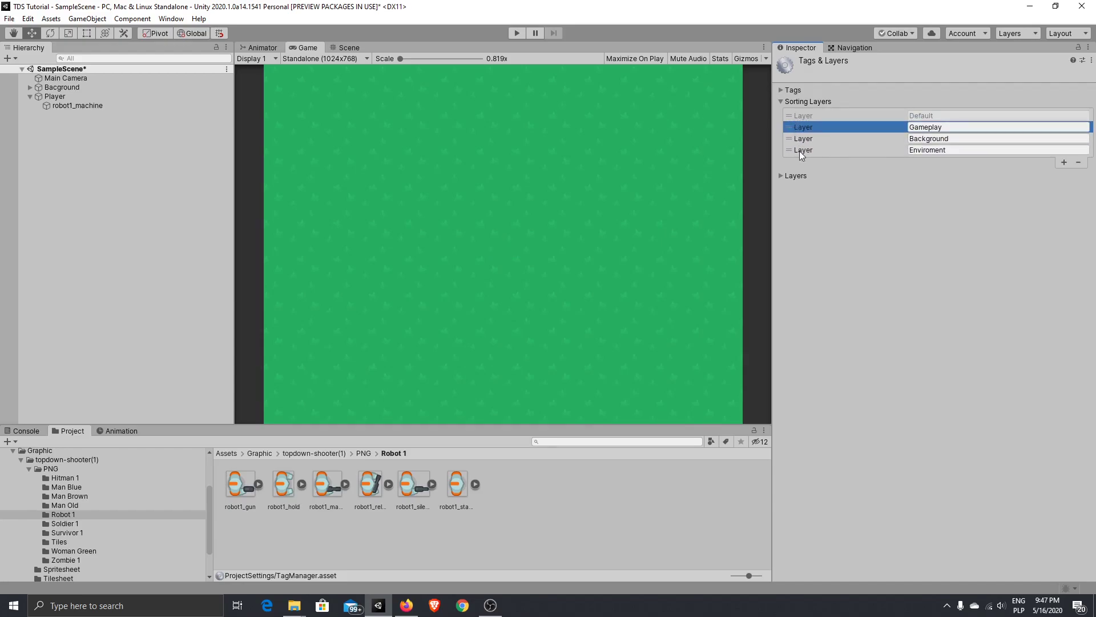
{"action": "left_click", "coordinate": [965, 138]}
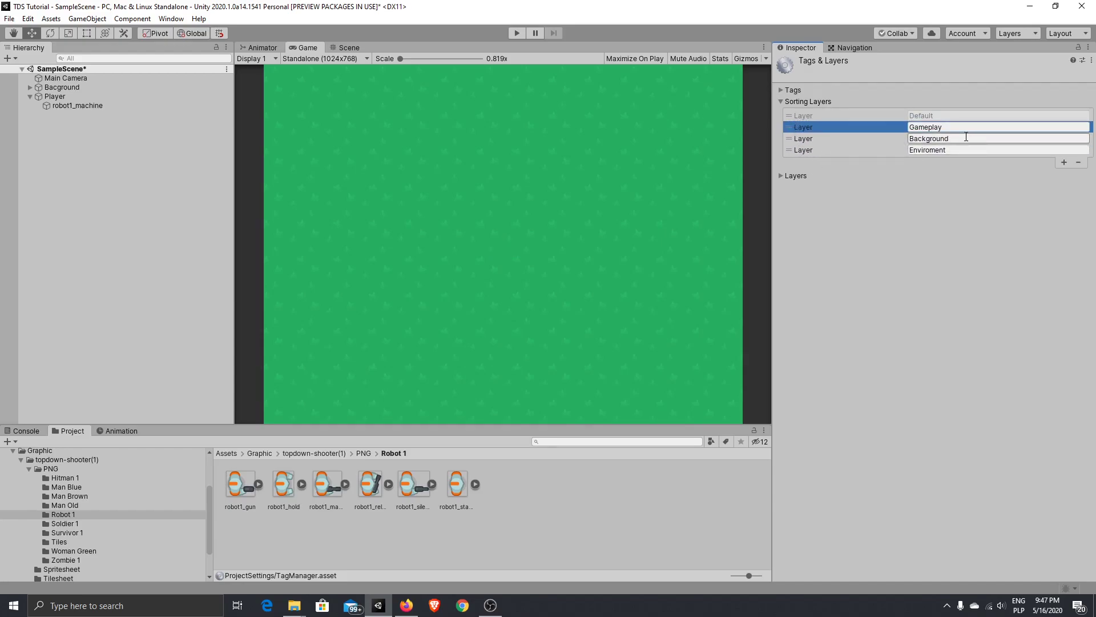
{"action": "mouse_move", "coordinate": [891, 103]}
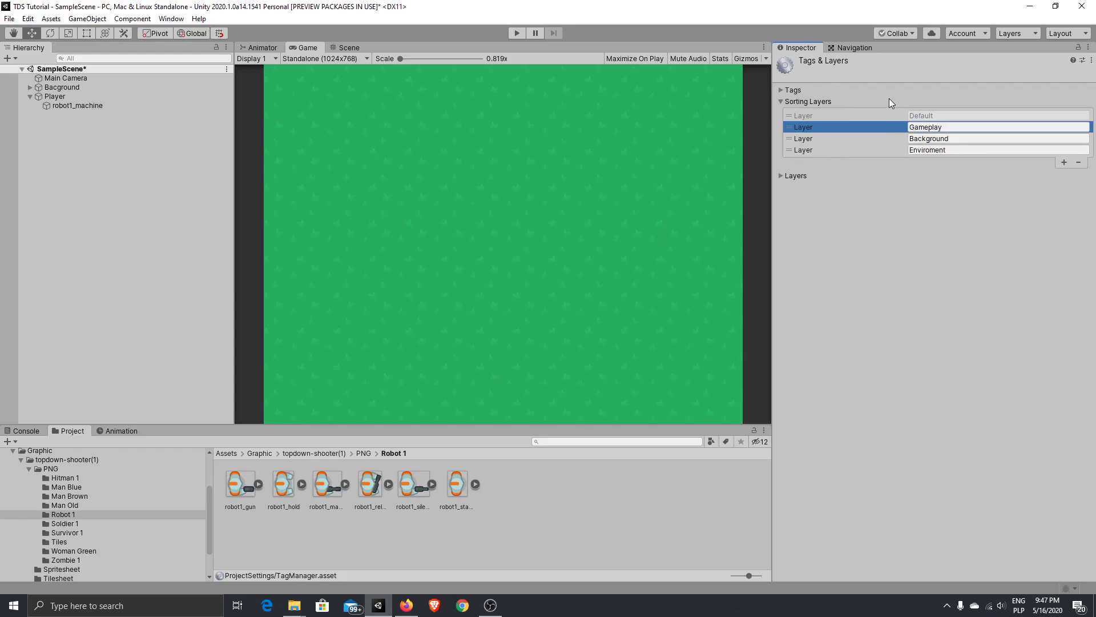
{"action": "mouse_move", "coordinate": [792, 134]}
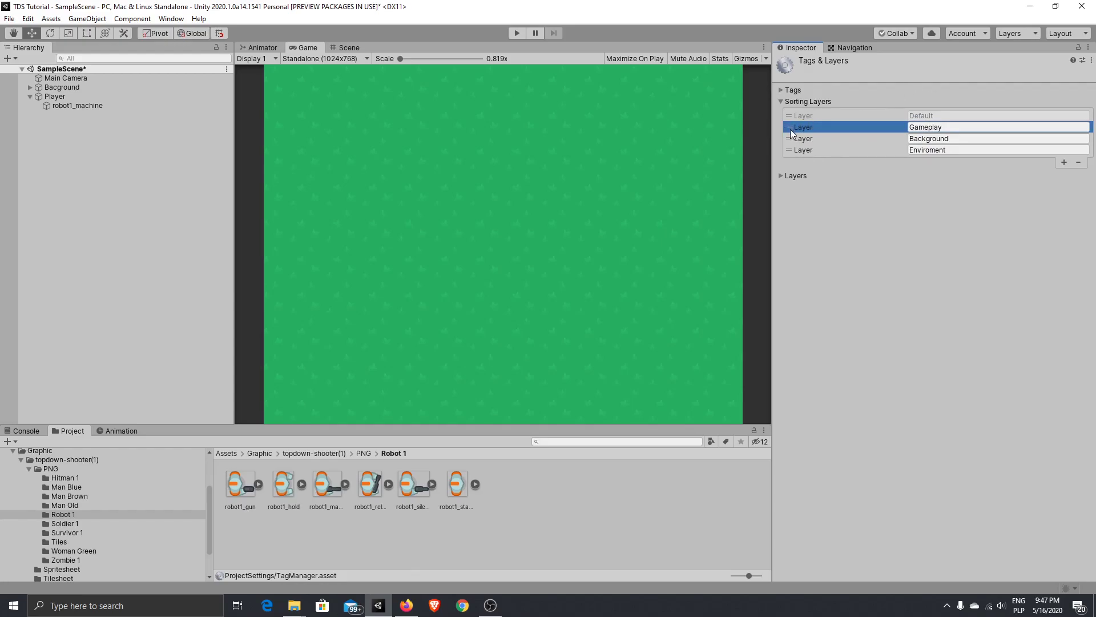
{"action": "left_click_drag", "start_coordinate": [791, 126], "coordinate": [791, 150]}
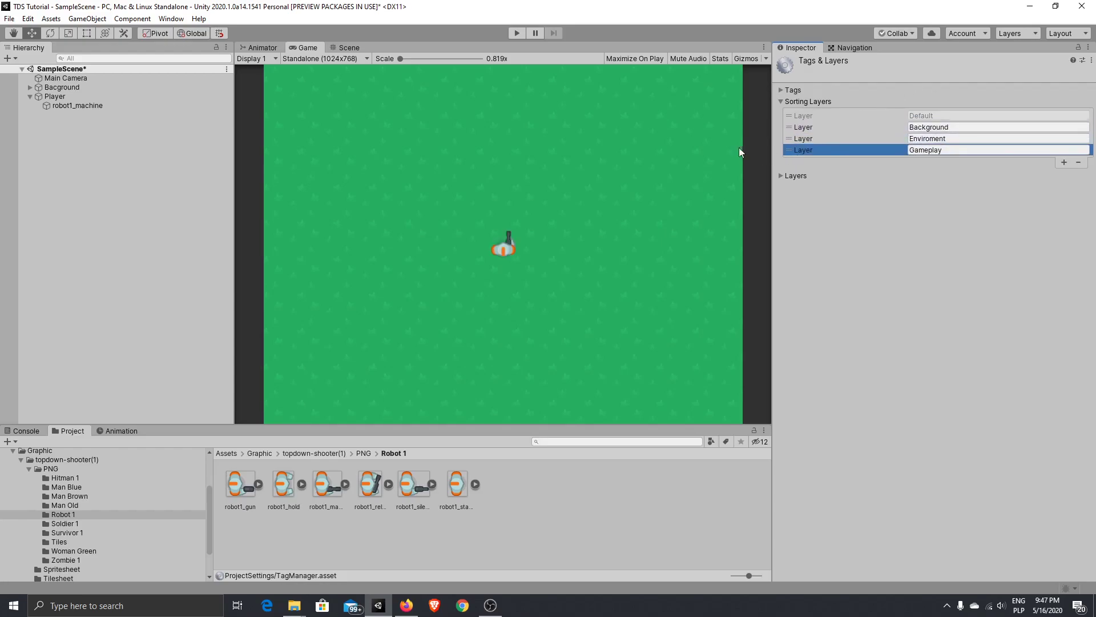
{"action": "mouse_move", "coordinate": [554, 249]}
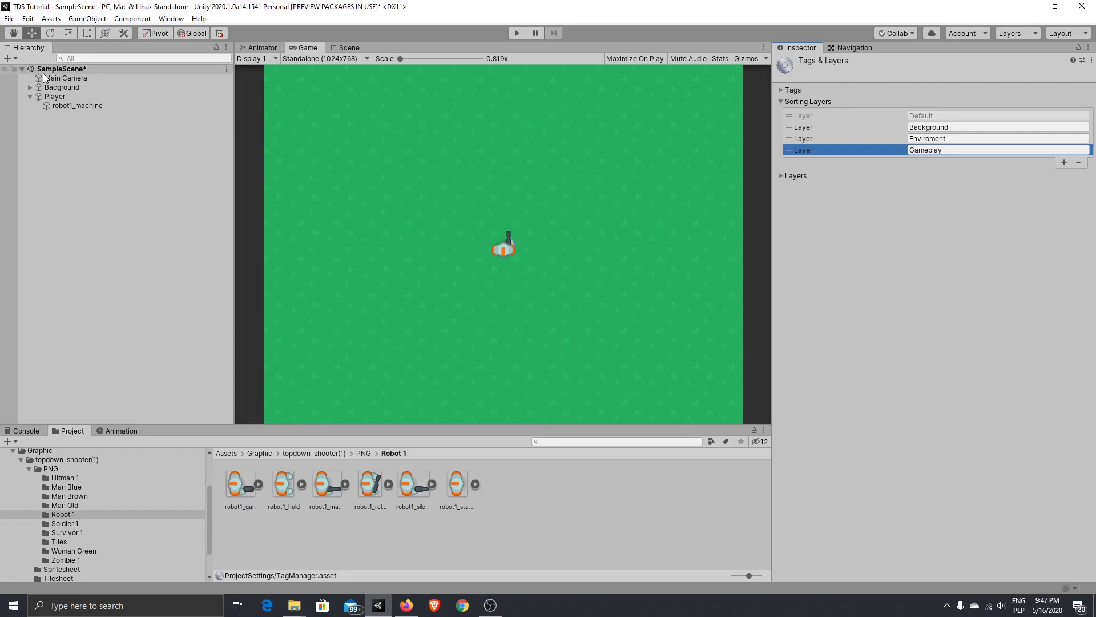
- Select Player and collapse its children in the Hierarchy
{"action": "left_click", "coordinate": [55, 96]}
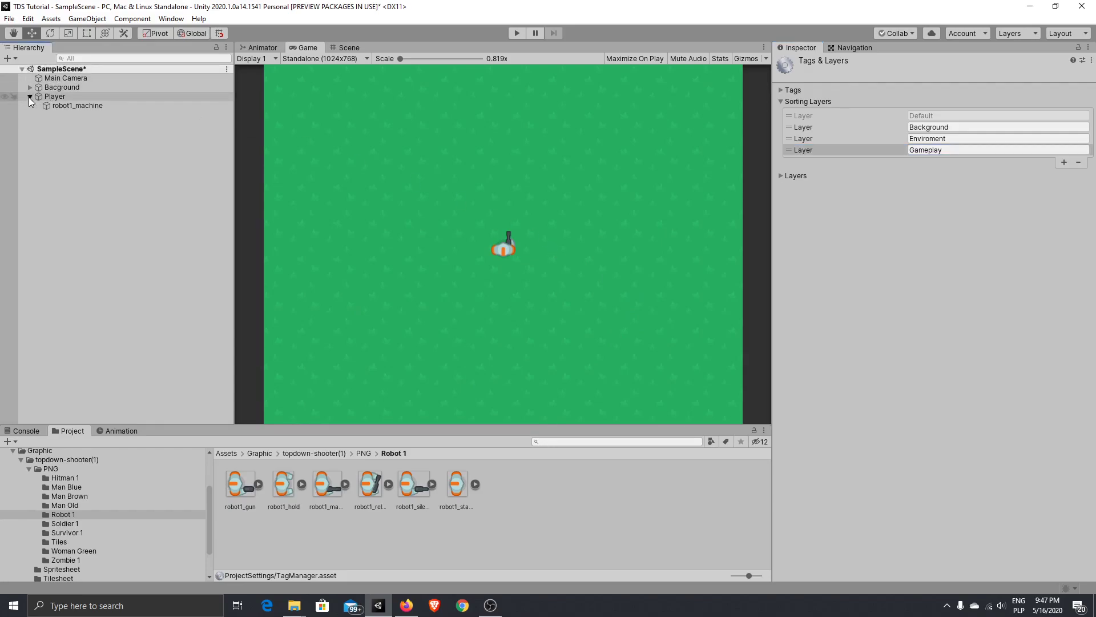
{"action": "left_click", "coordinate": [29, 96]}
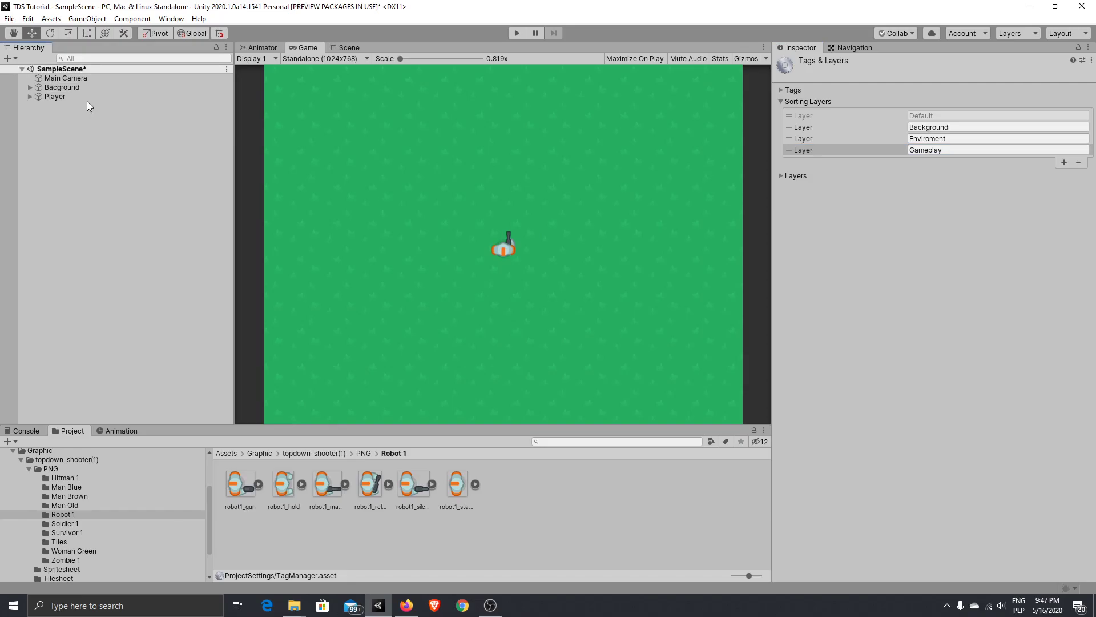